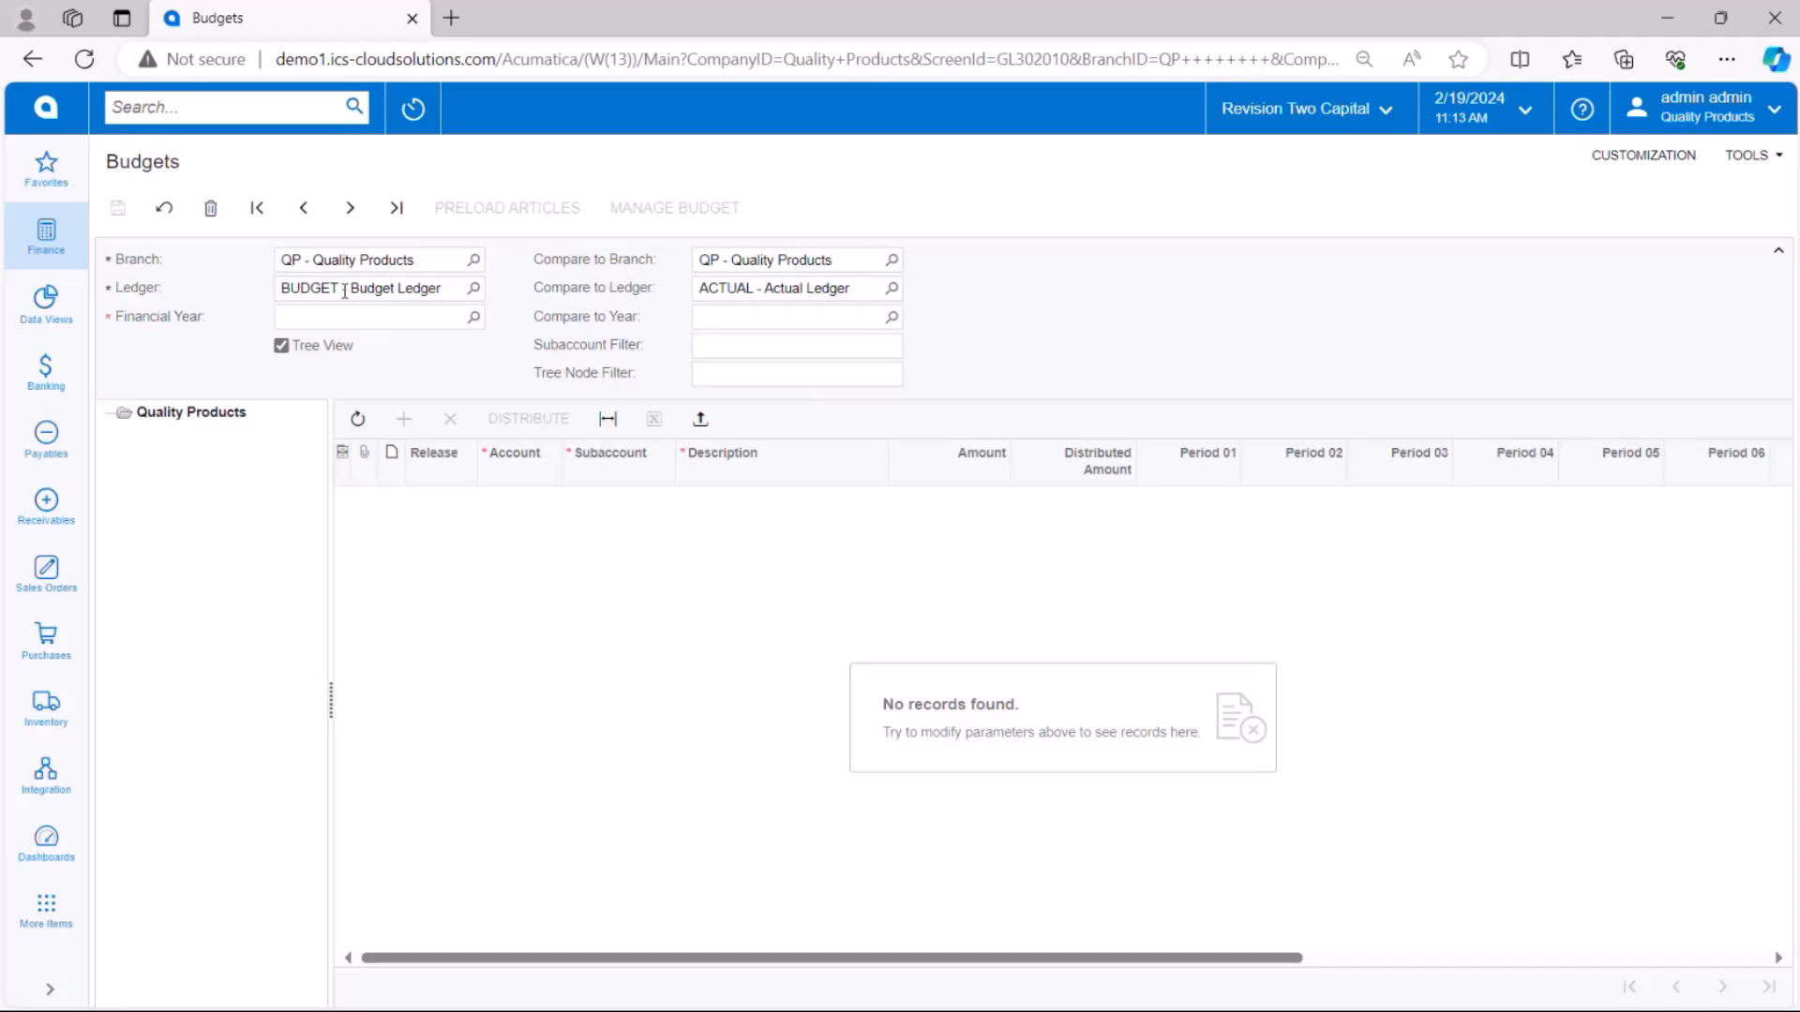
# Select financial year 2024 to load the Quality Products budget ledger
pyautogui.click(472, 288)
pyautogui.write('2024')
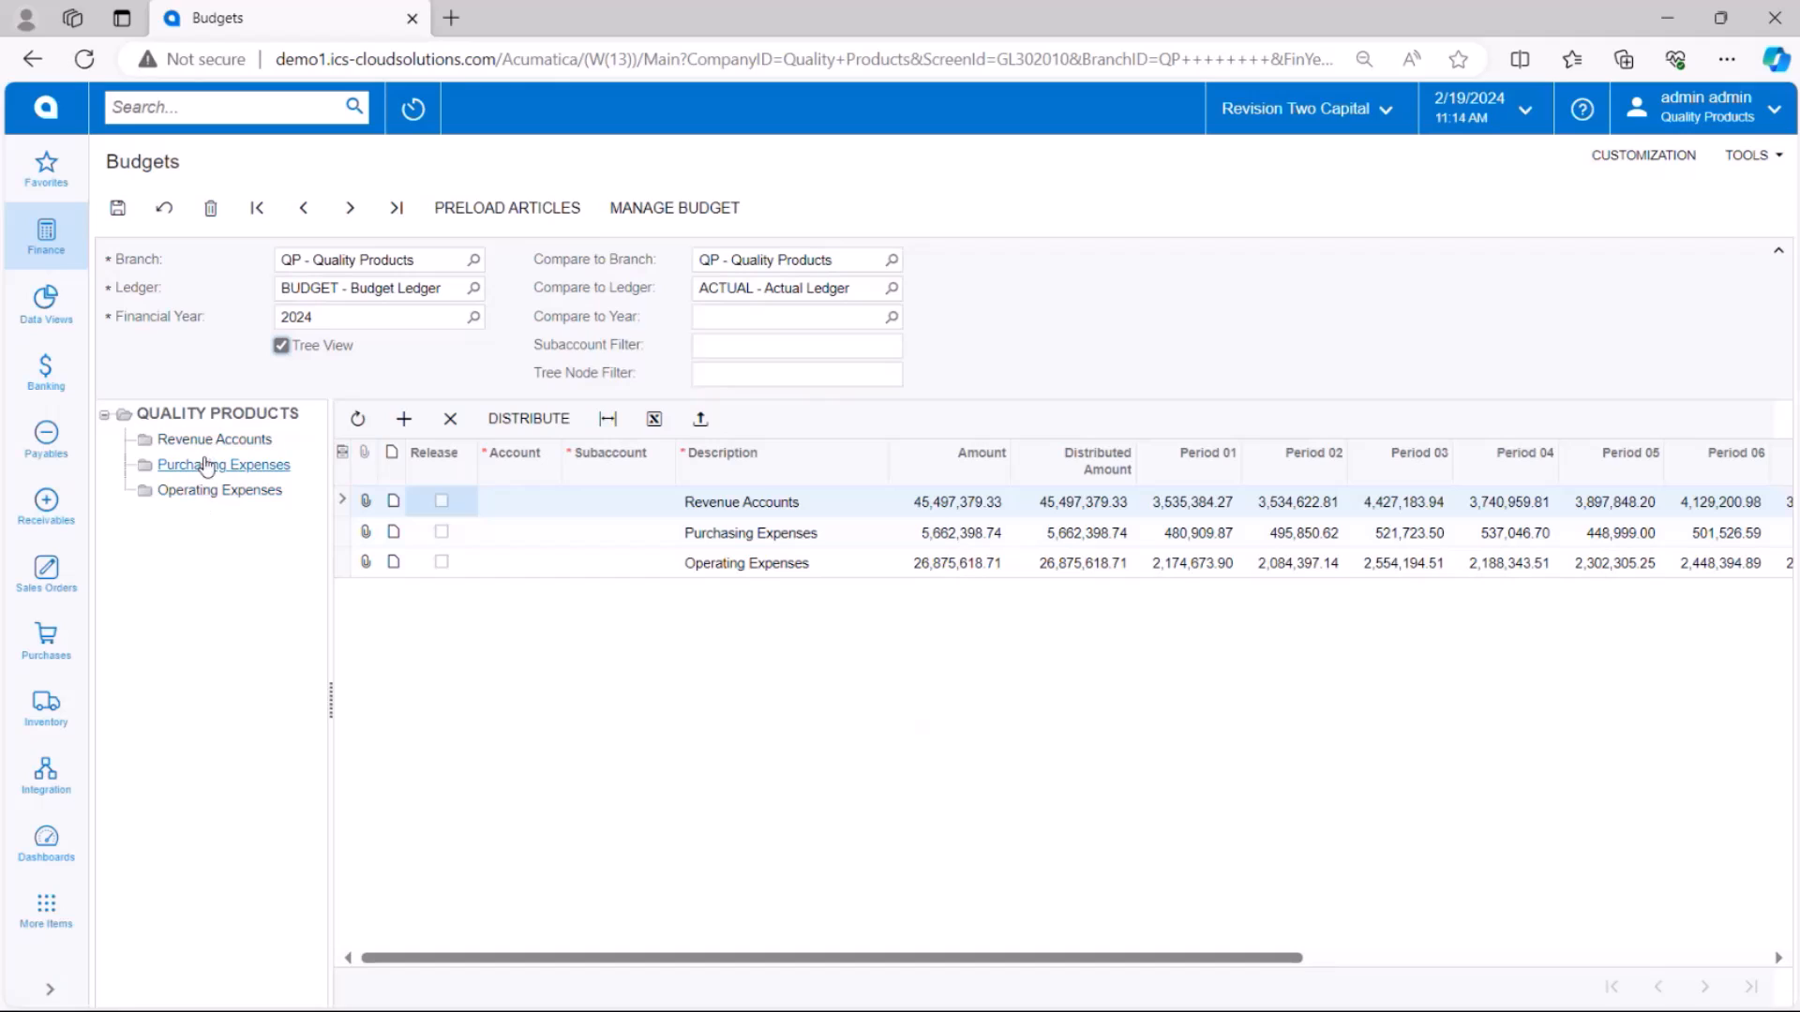
pyautogui.click(215, 439)
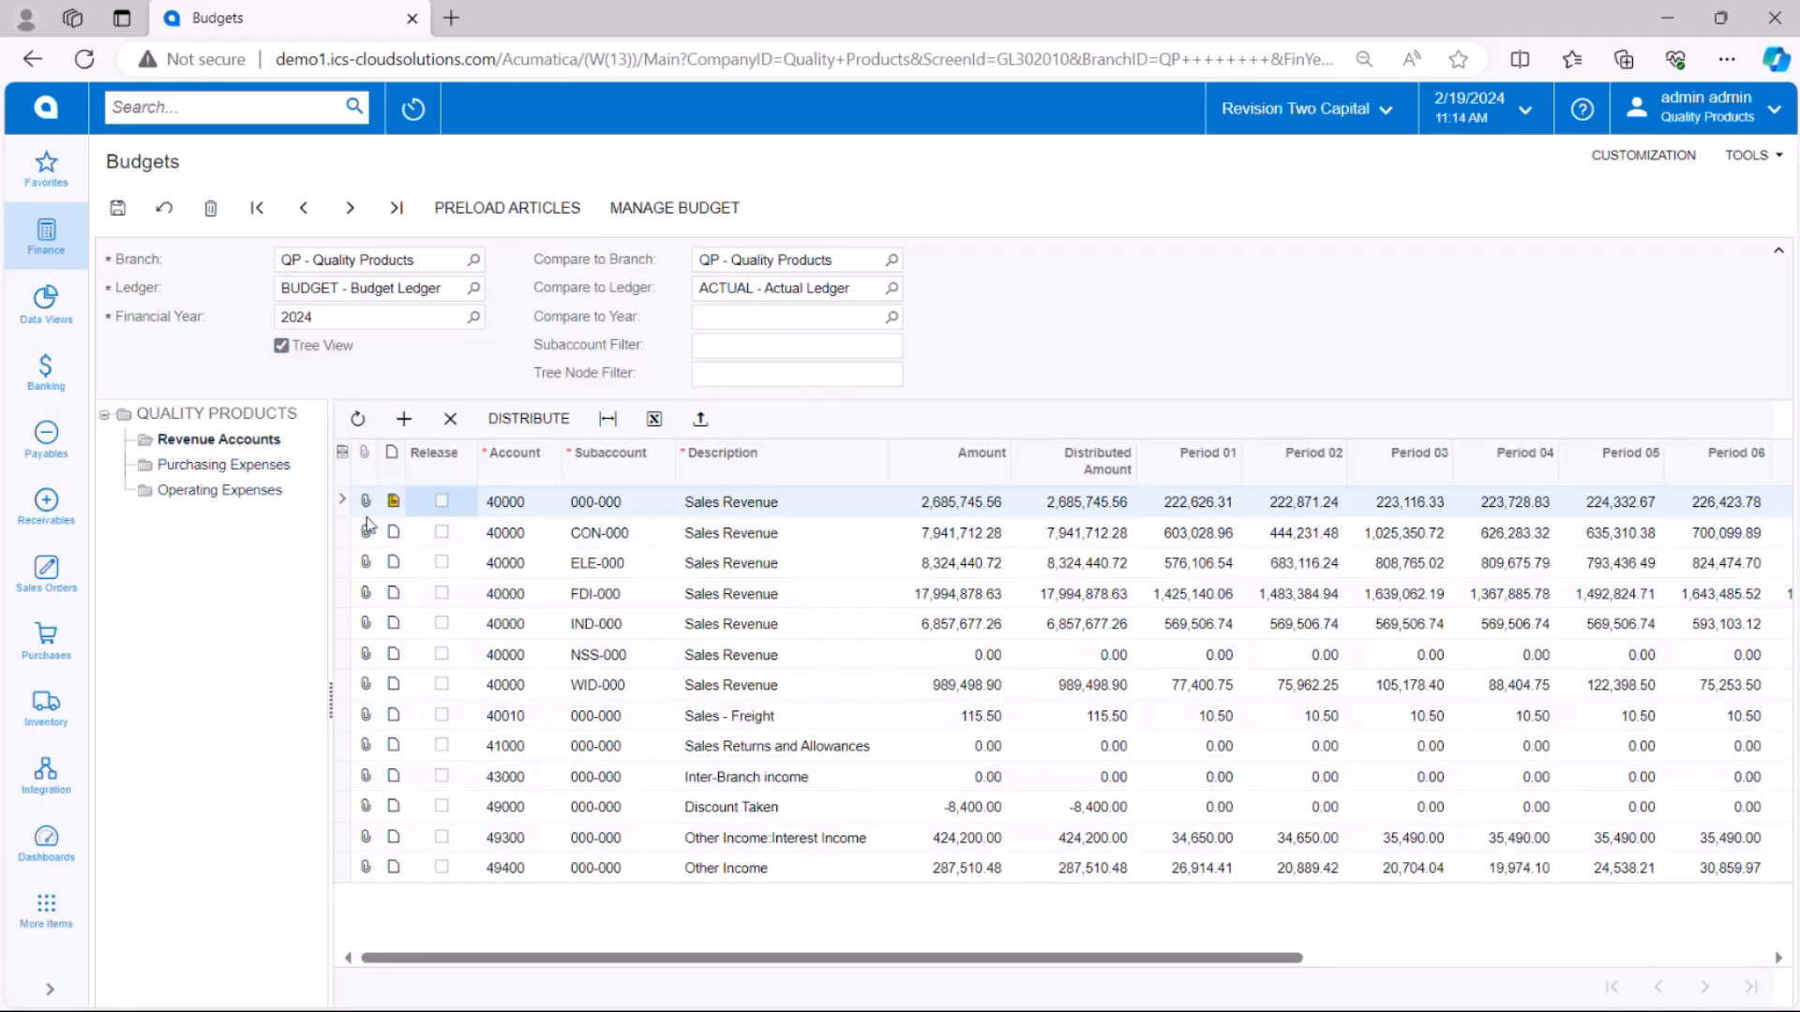
pyautogui.moveTo(564, 516)
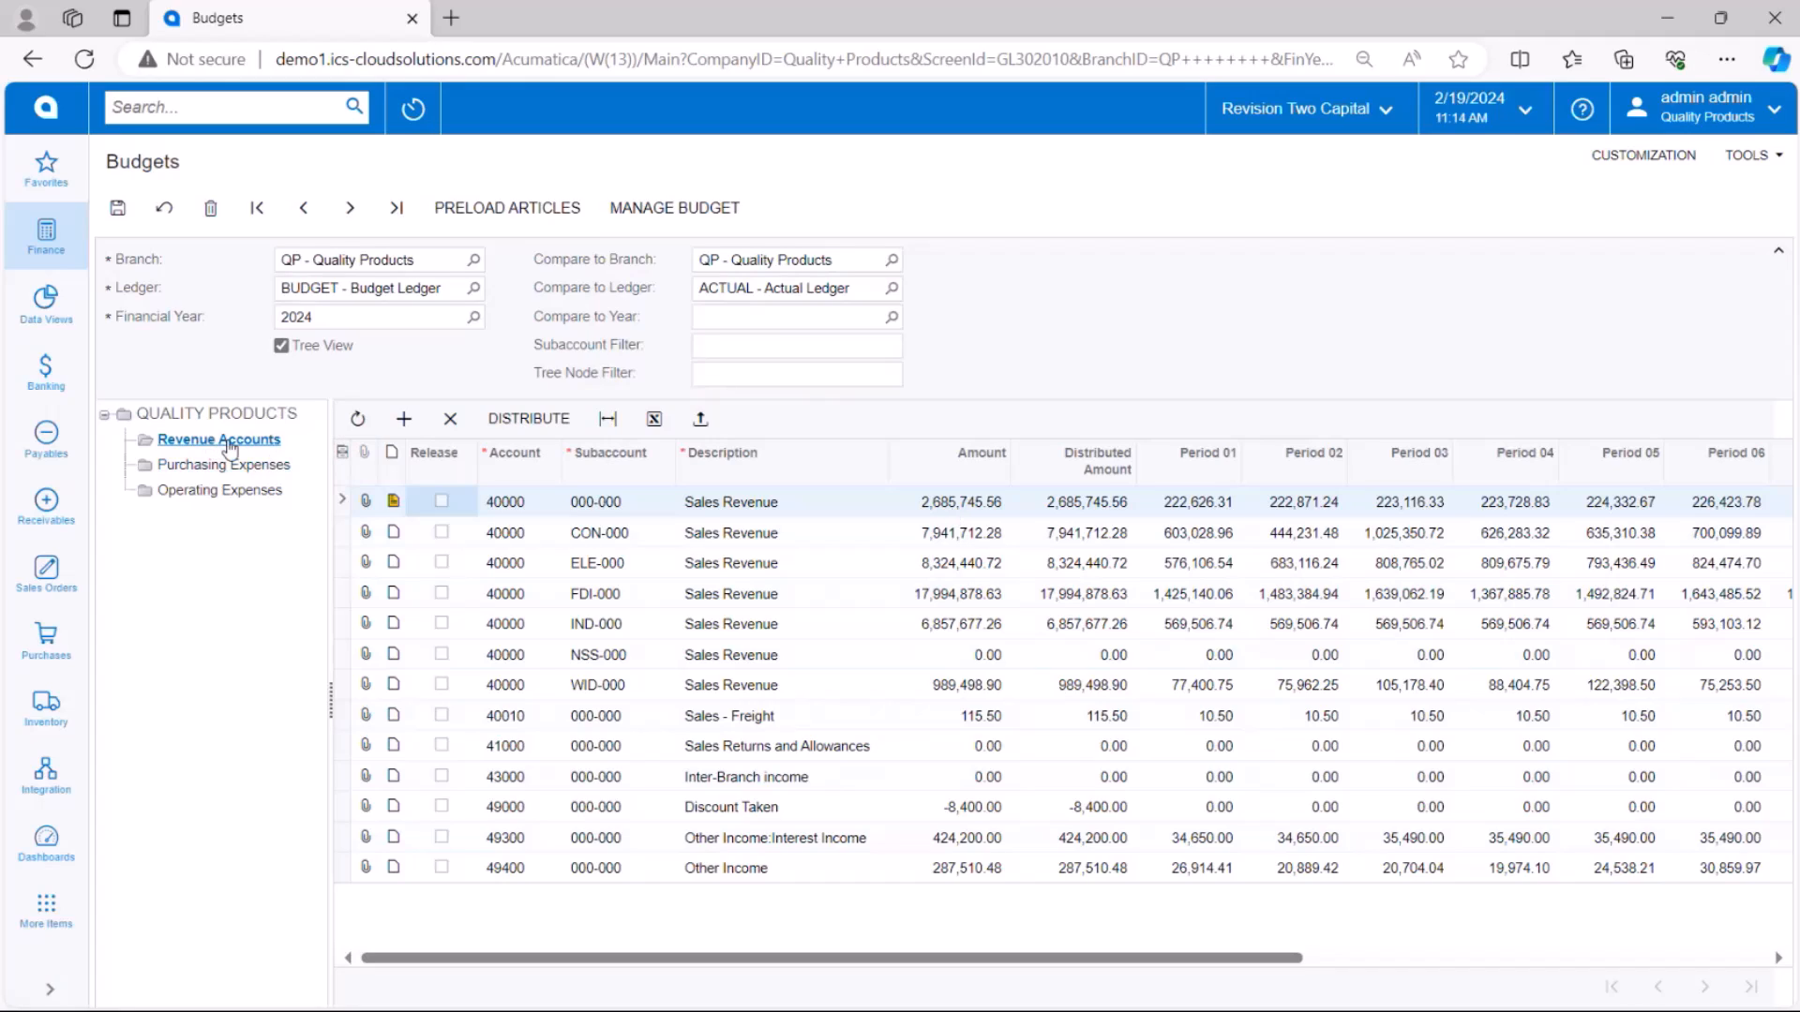
pyautogui.moveTo(226, 451)
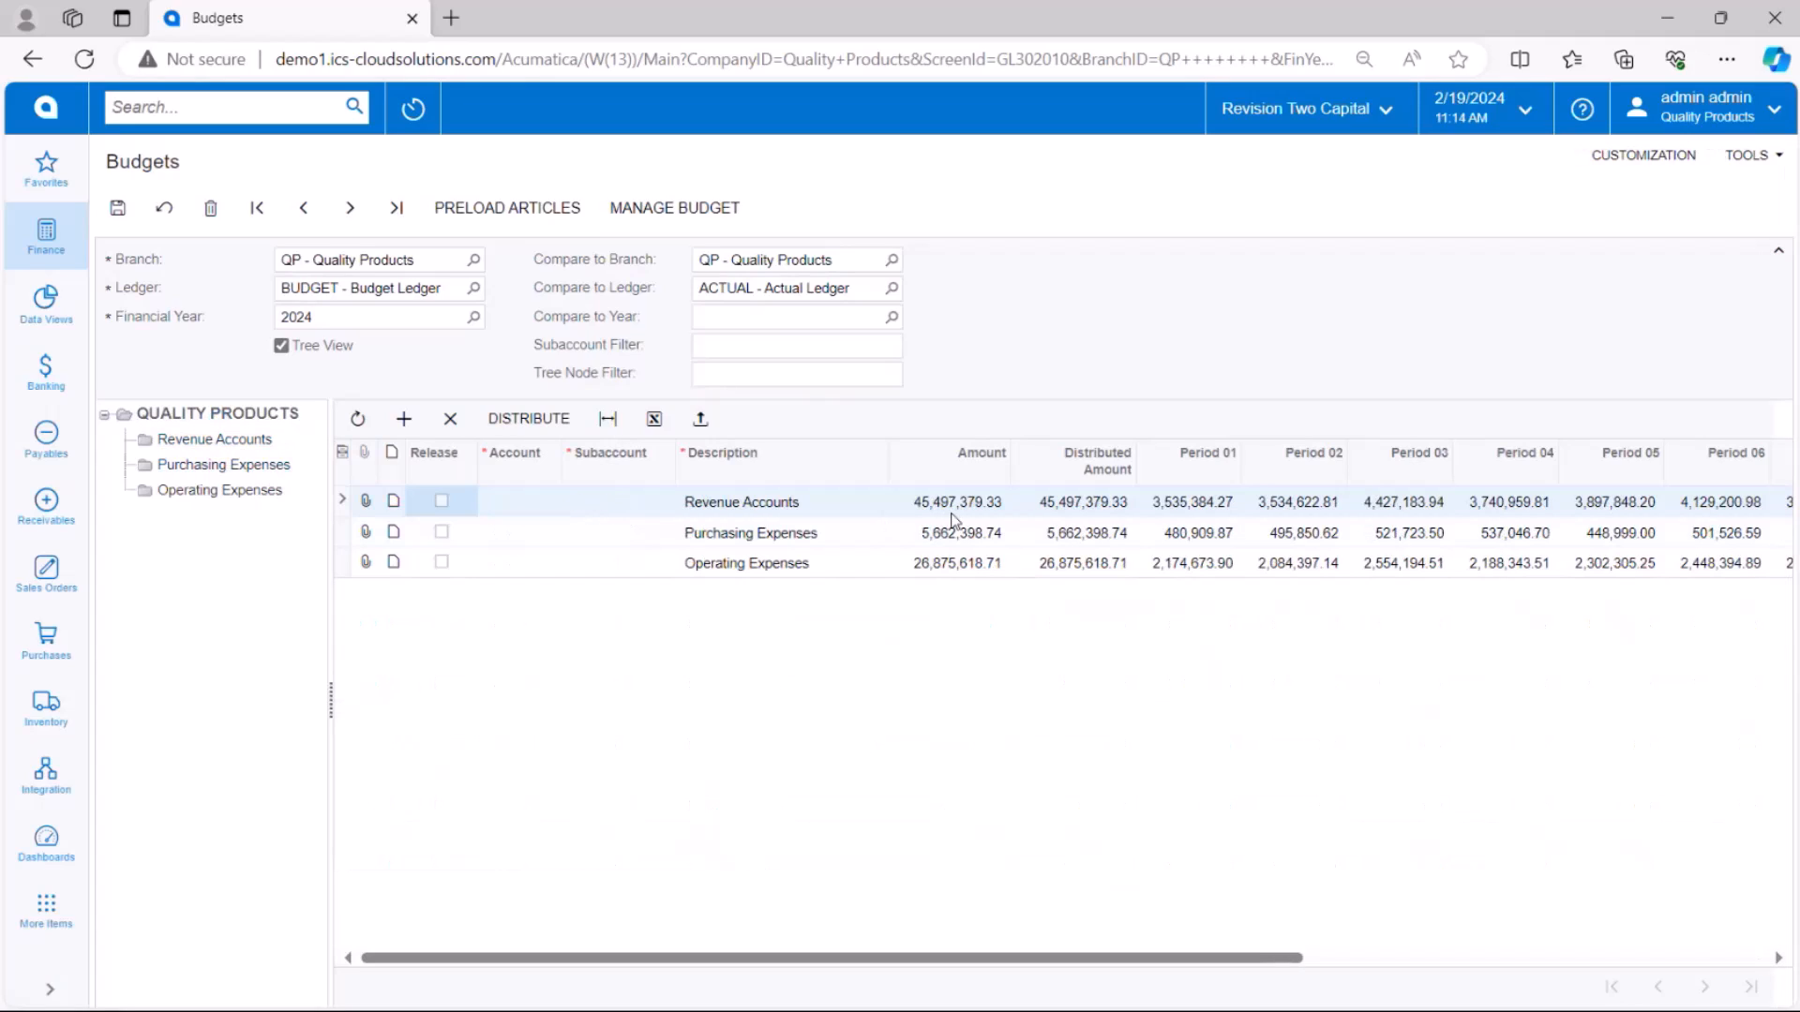
pyautogui.moveTo(214, 440)
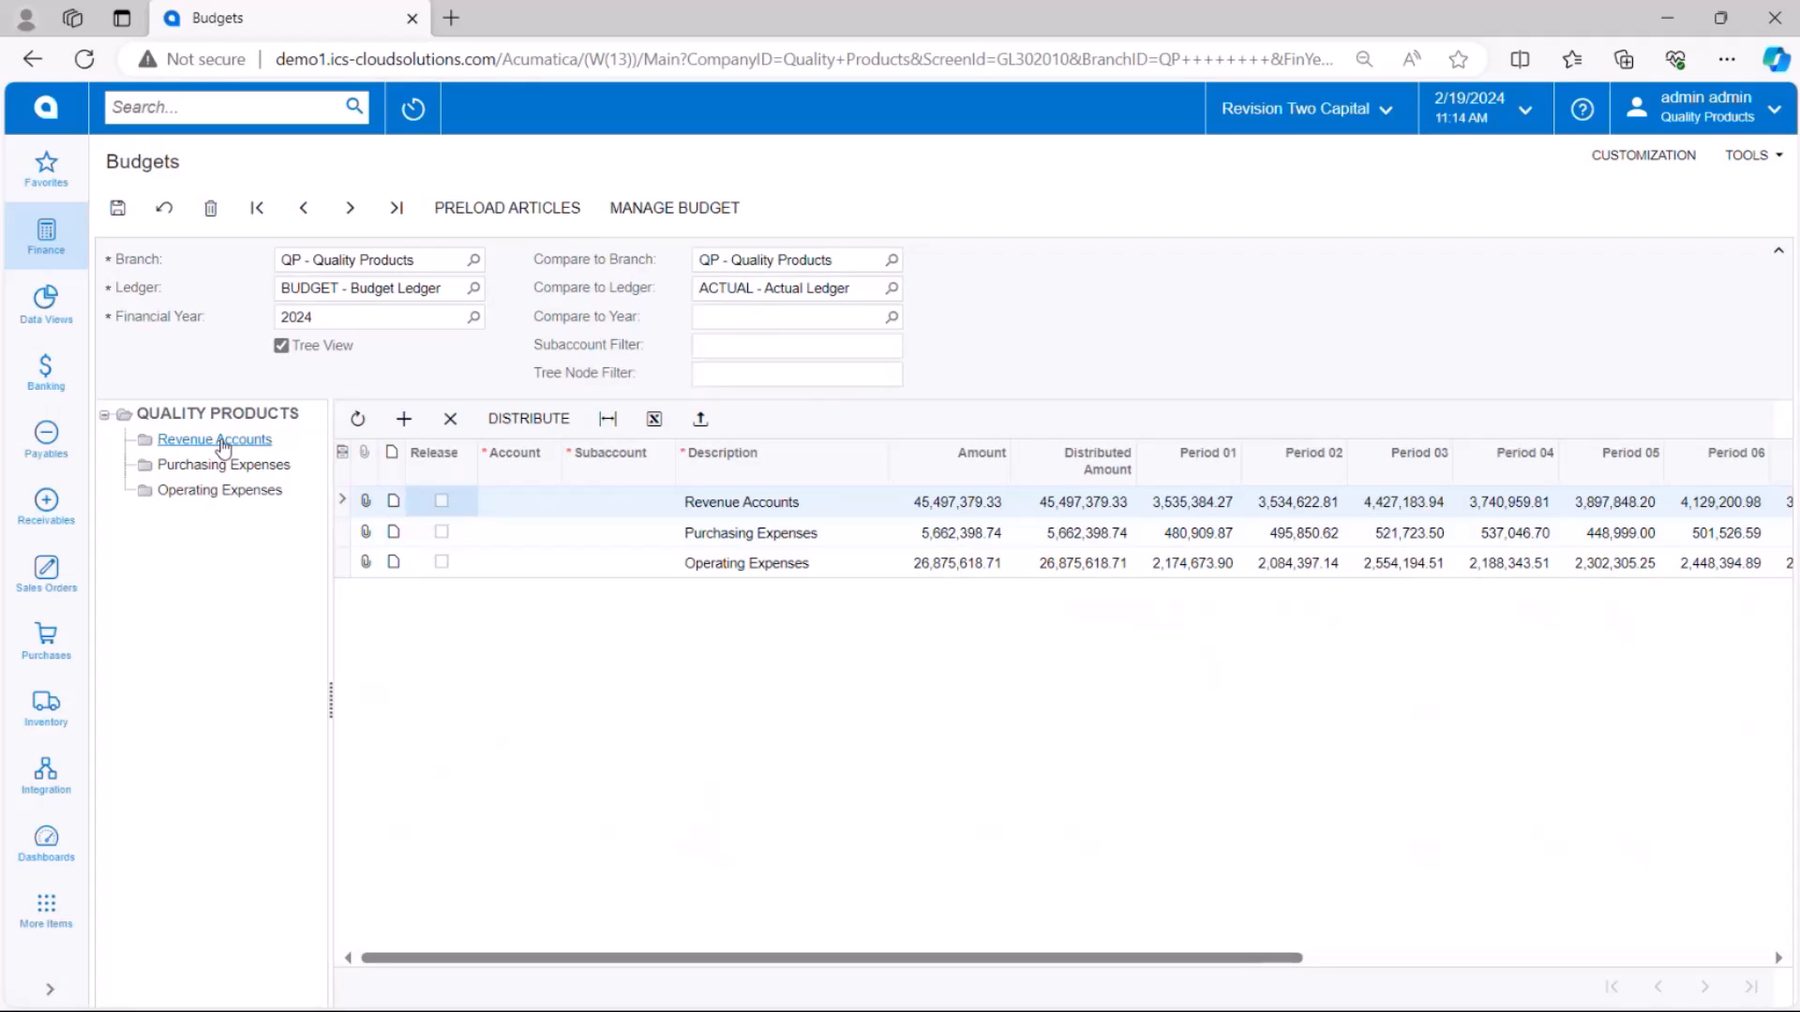
pyautogui.moveTo(223, 465)
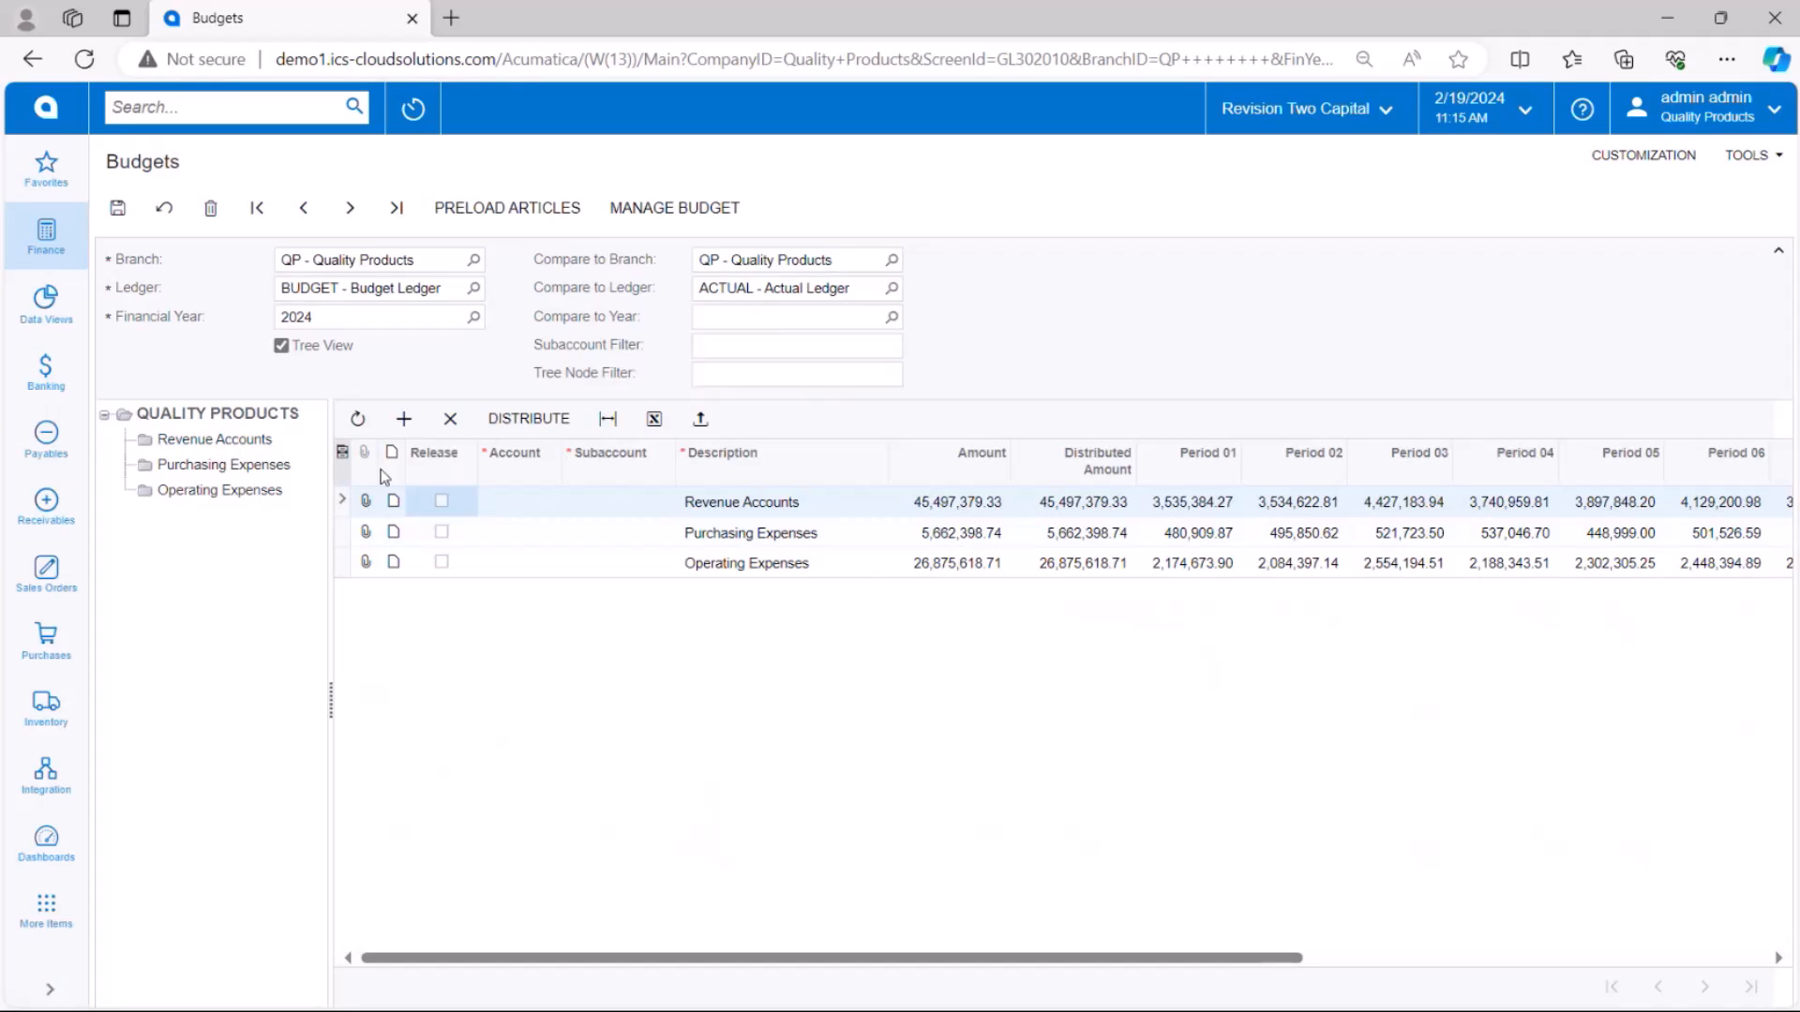
pyautogui.moveTo(947, 516)
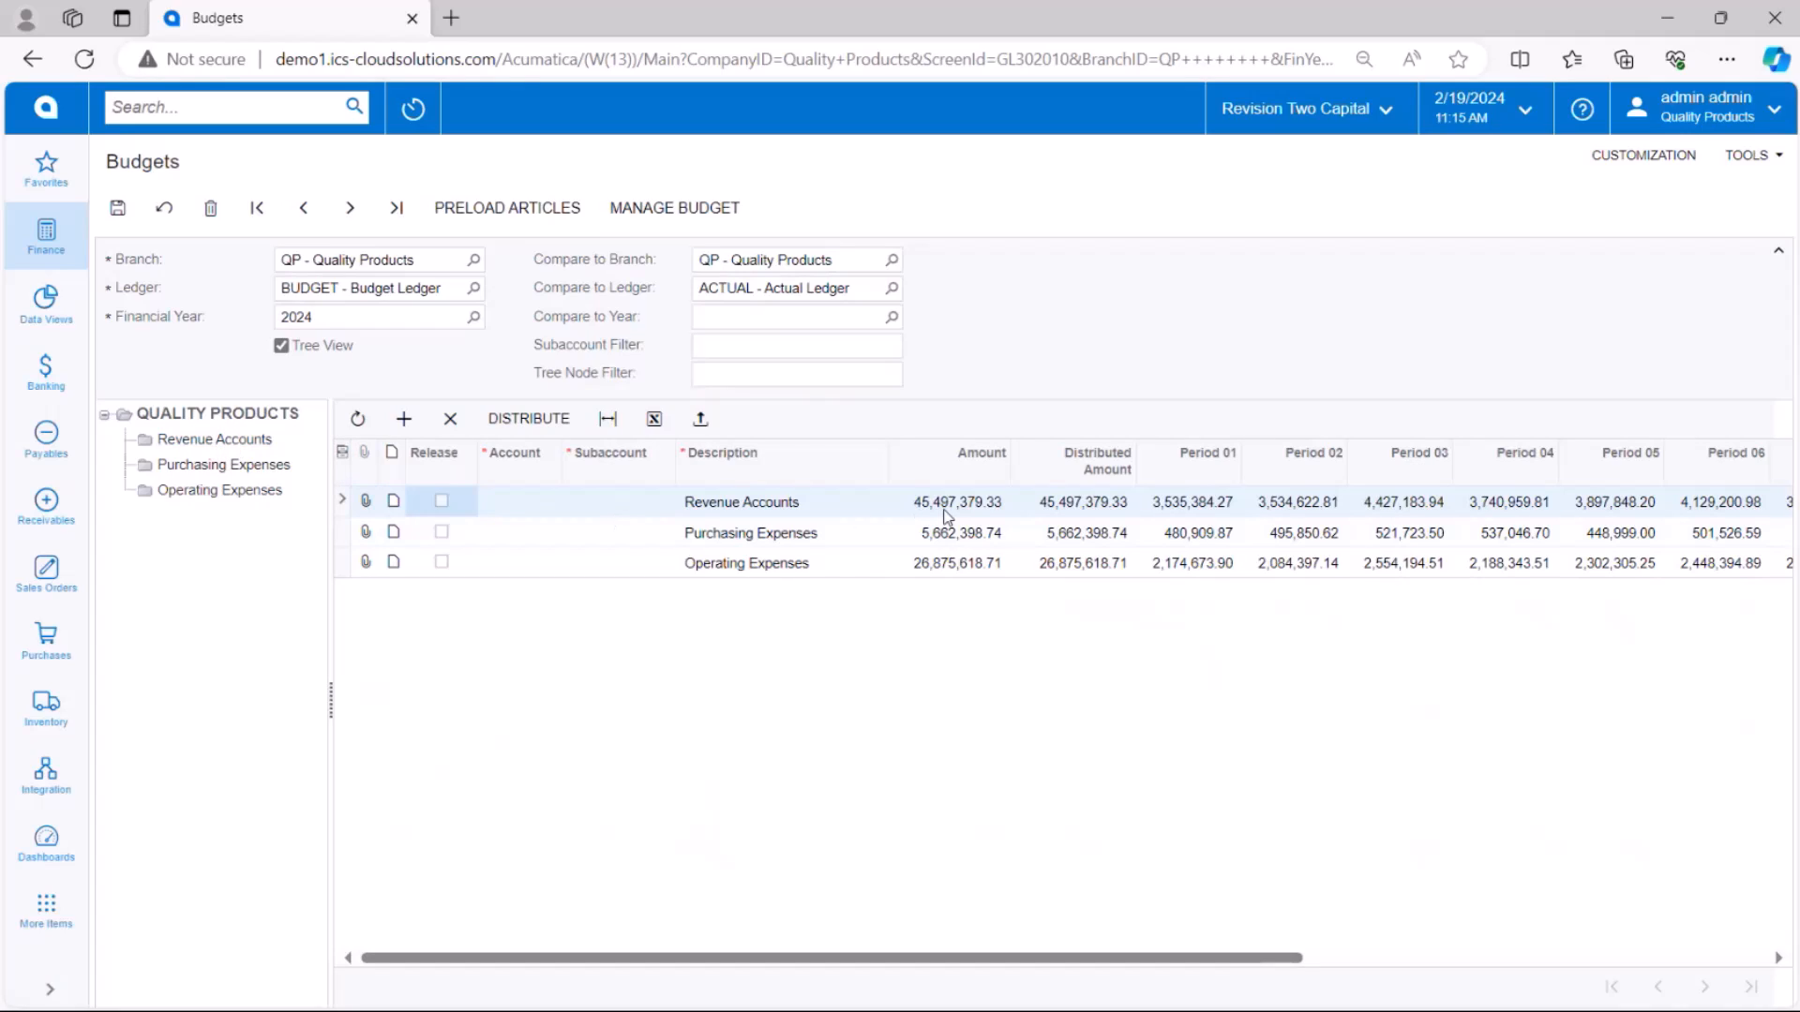
pyautogui.moveTo(981, 511)
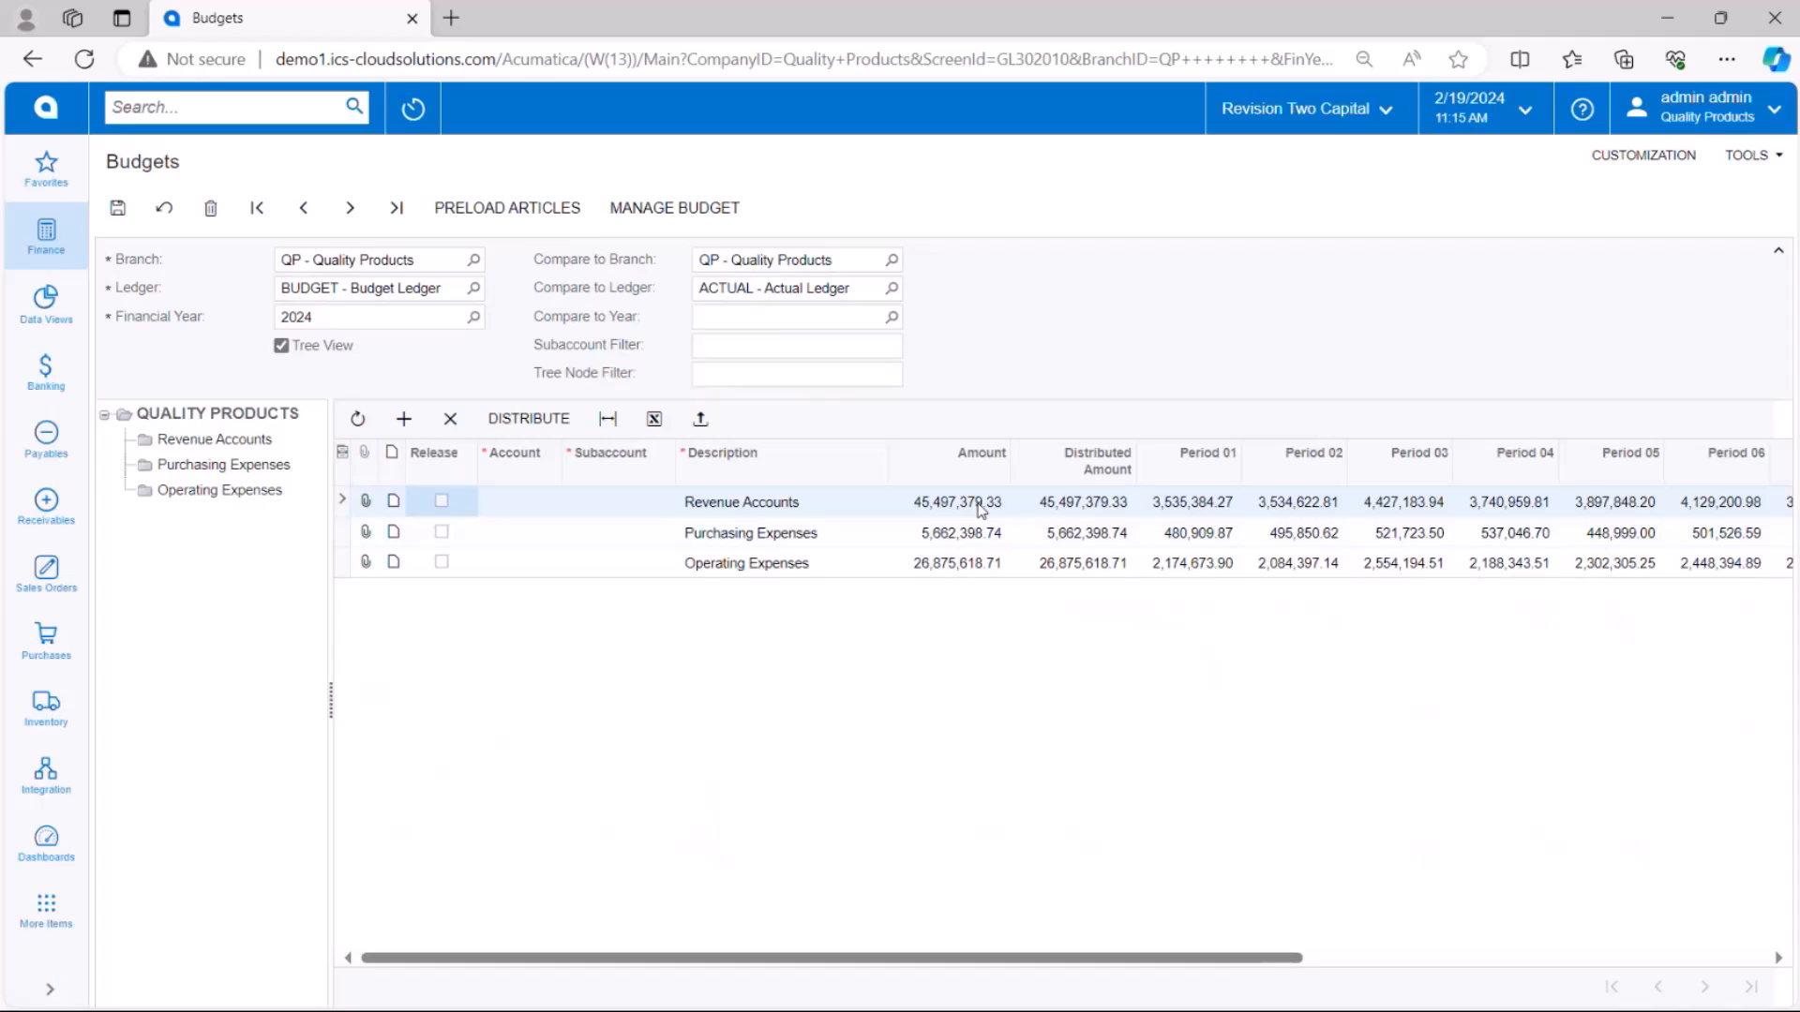
pyautogui.moveTo(956, 513)
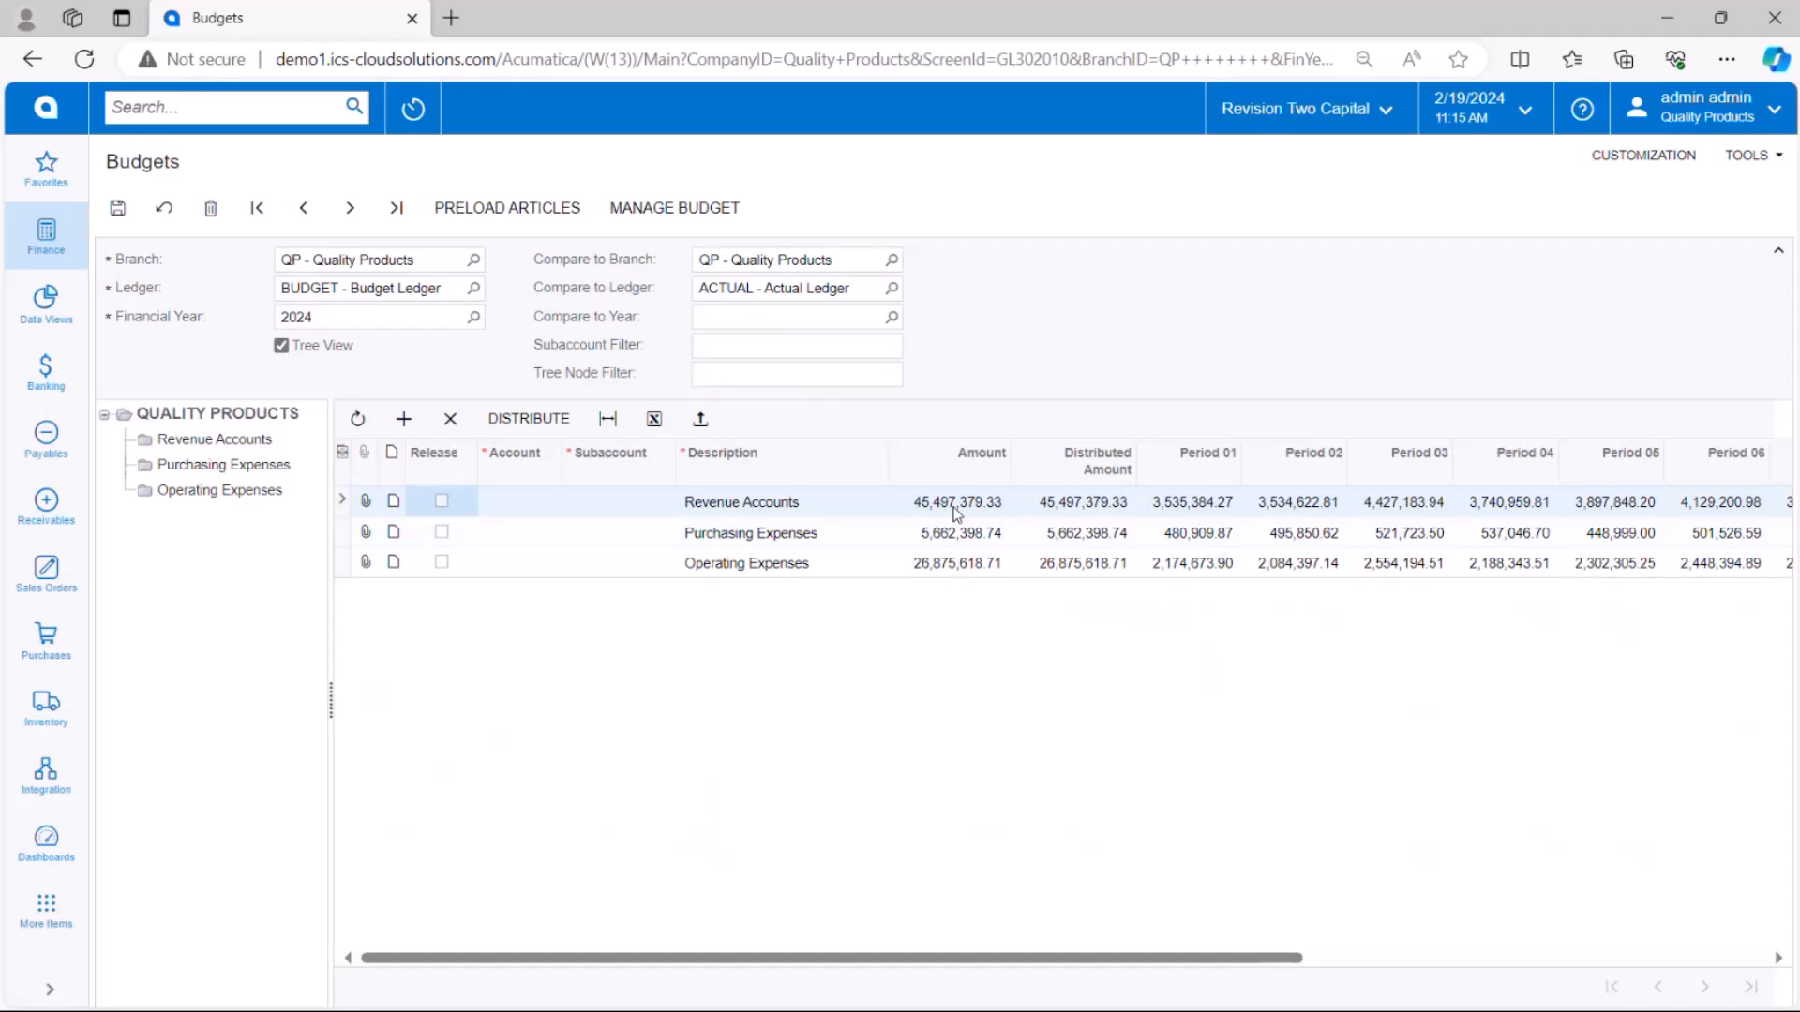
pyautogui.moveTo(981, 388)
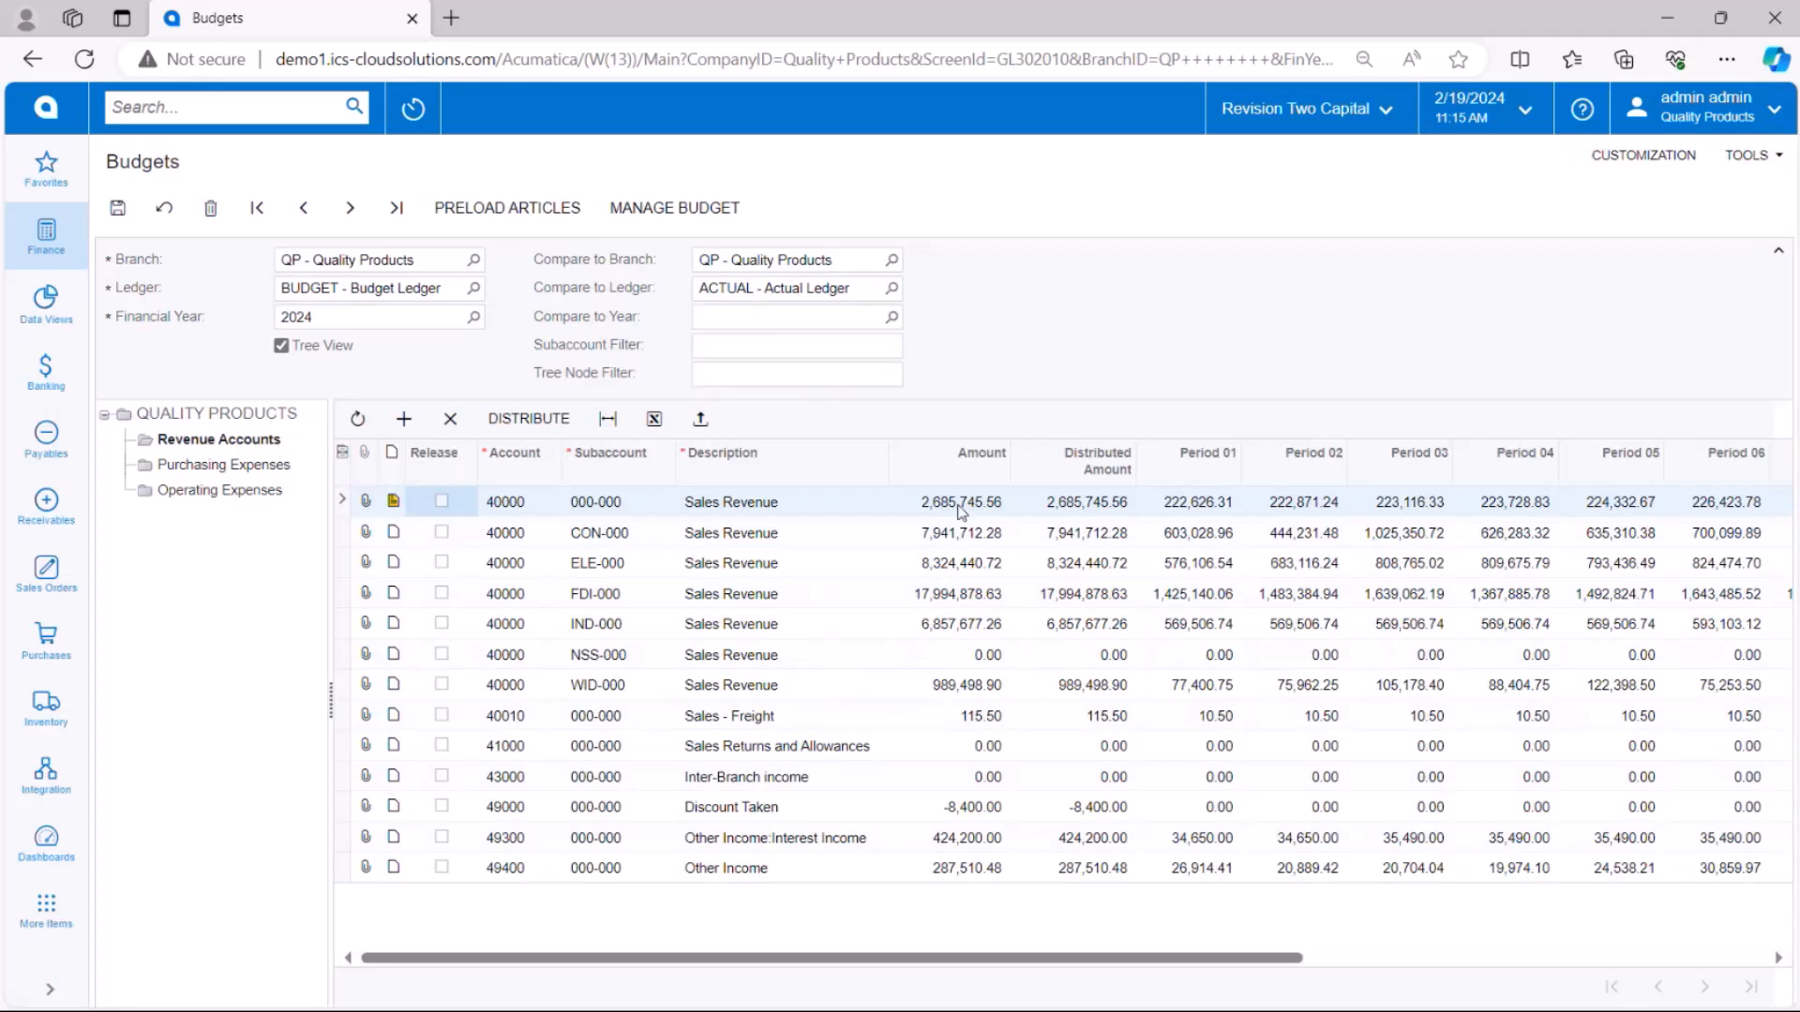
pyautogui.doubleClick(962, 502)
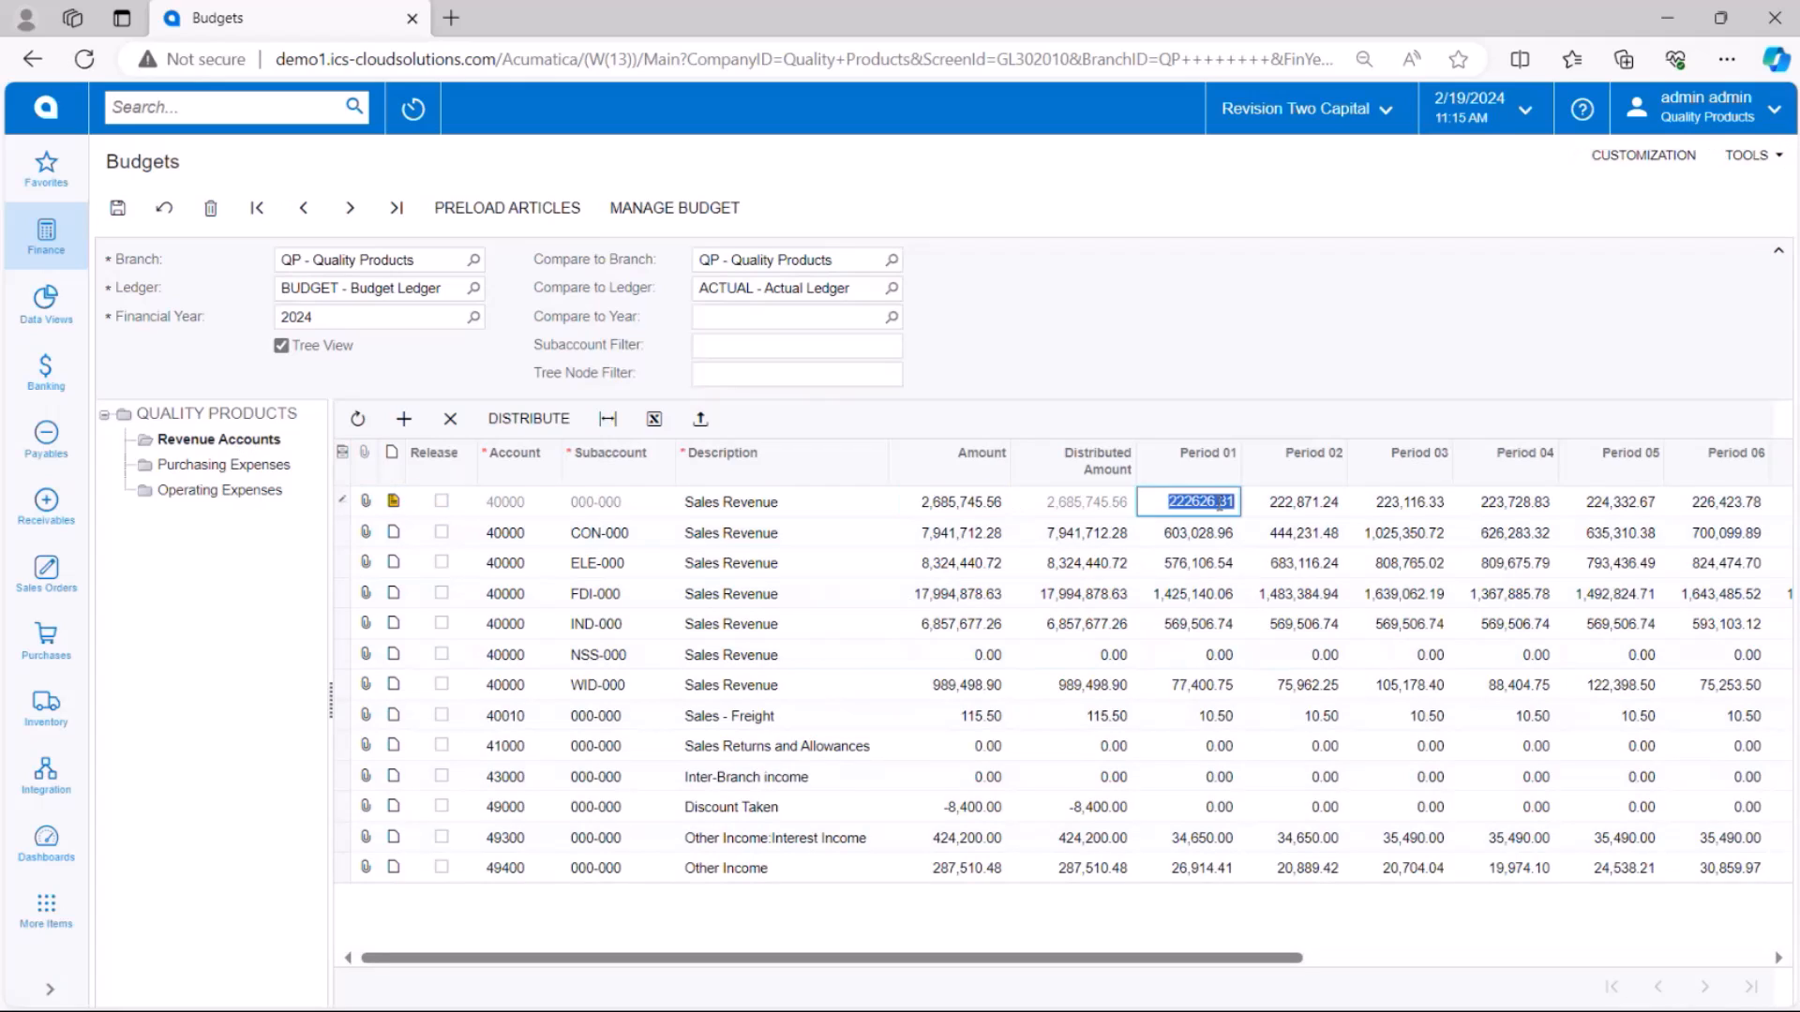
pyautogui.click(1295, 501)
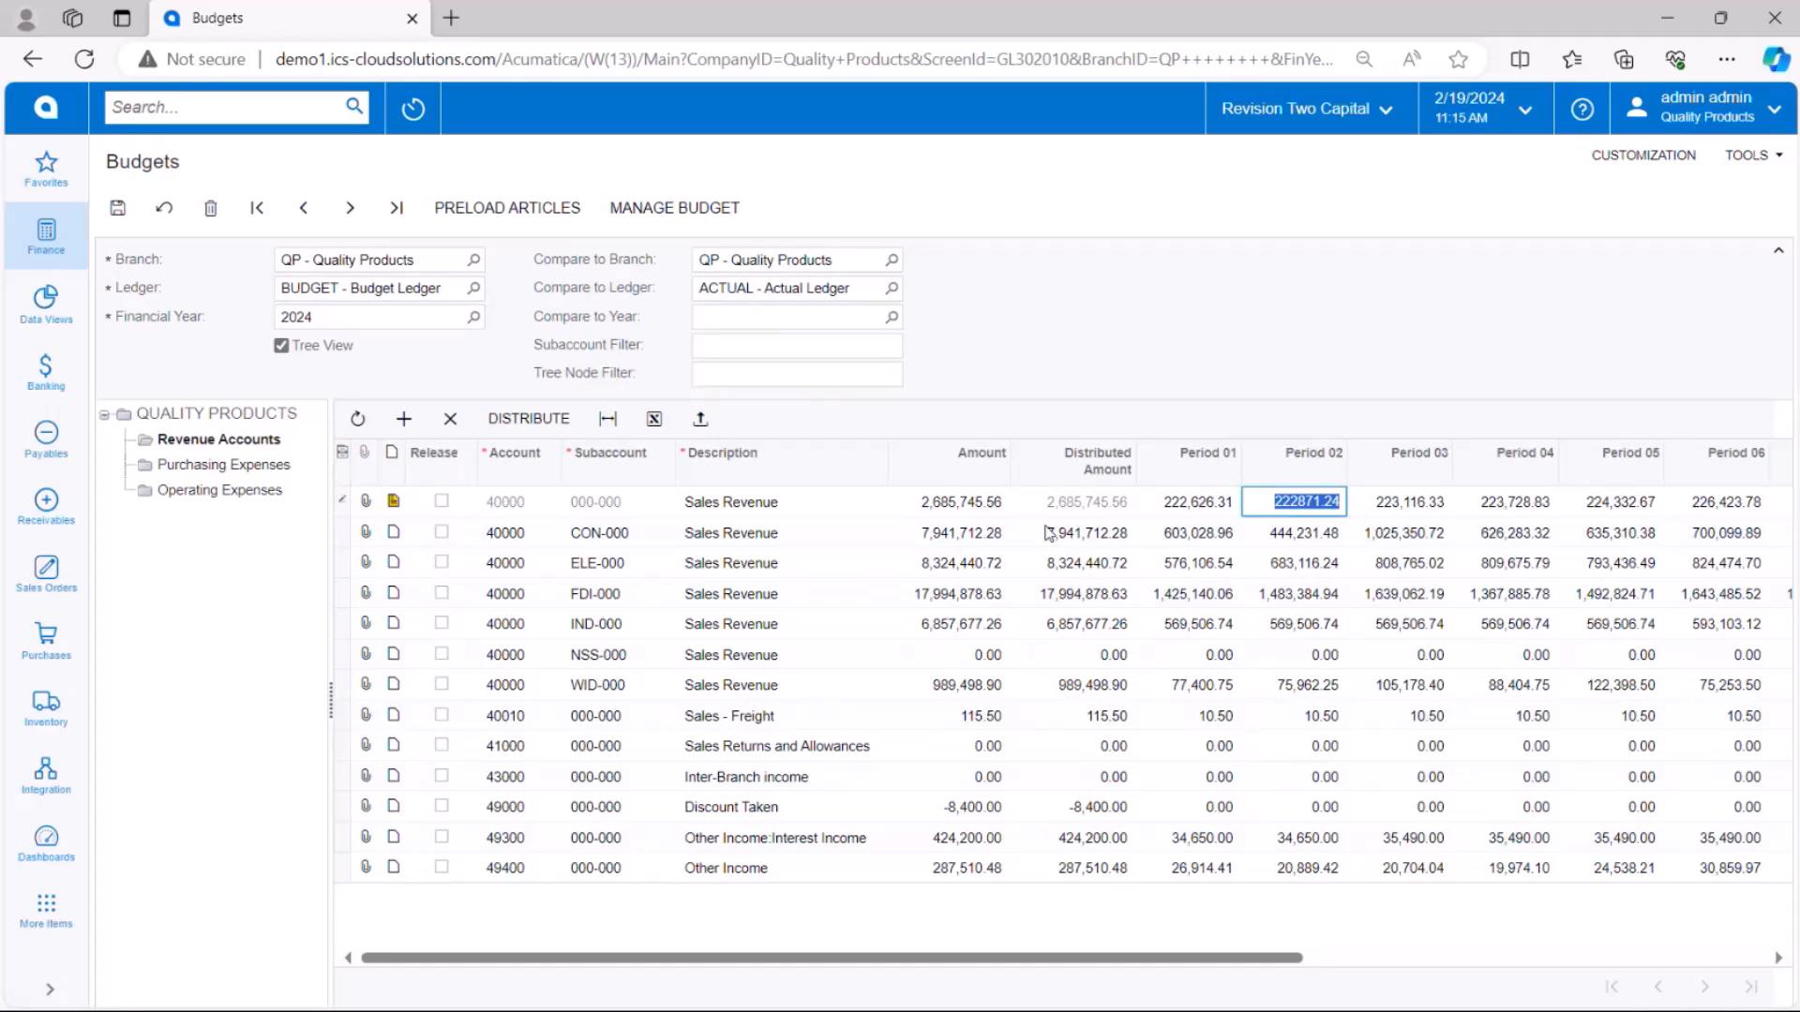
pyautogui.click(947, 501)
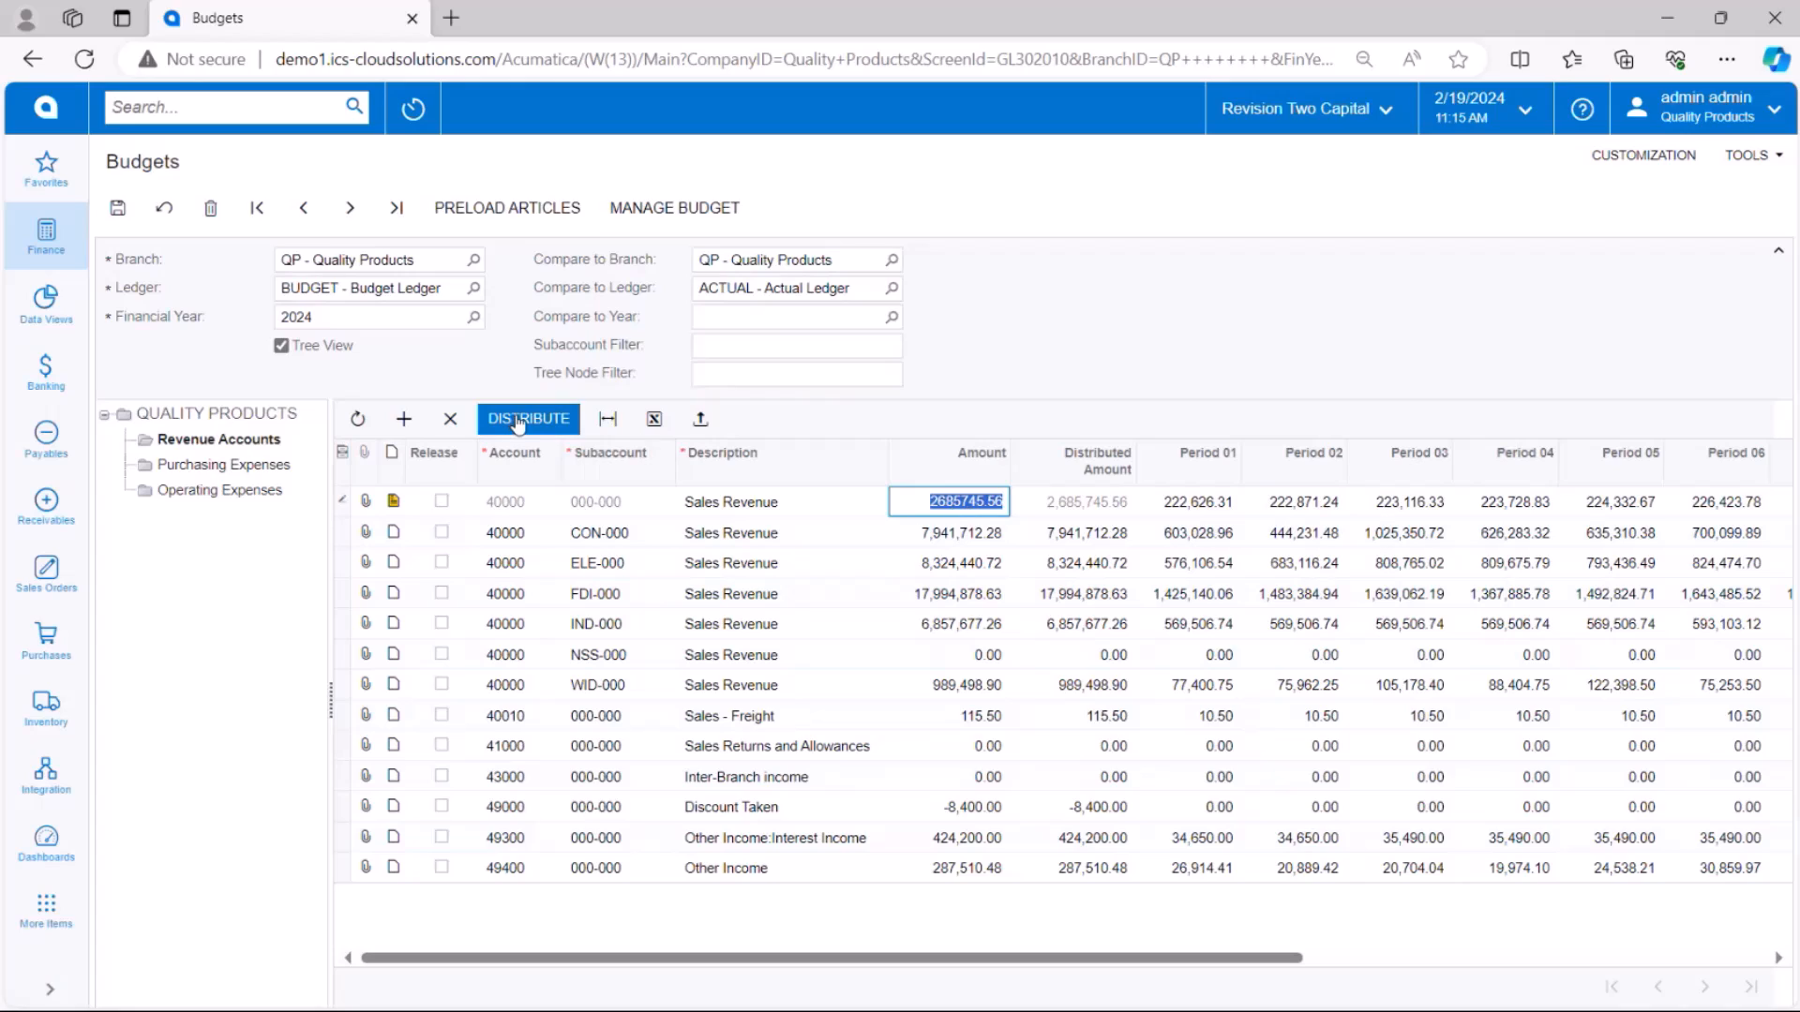
pyautogui.click(527, 418)
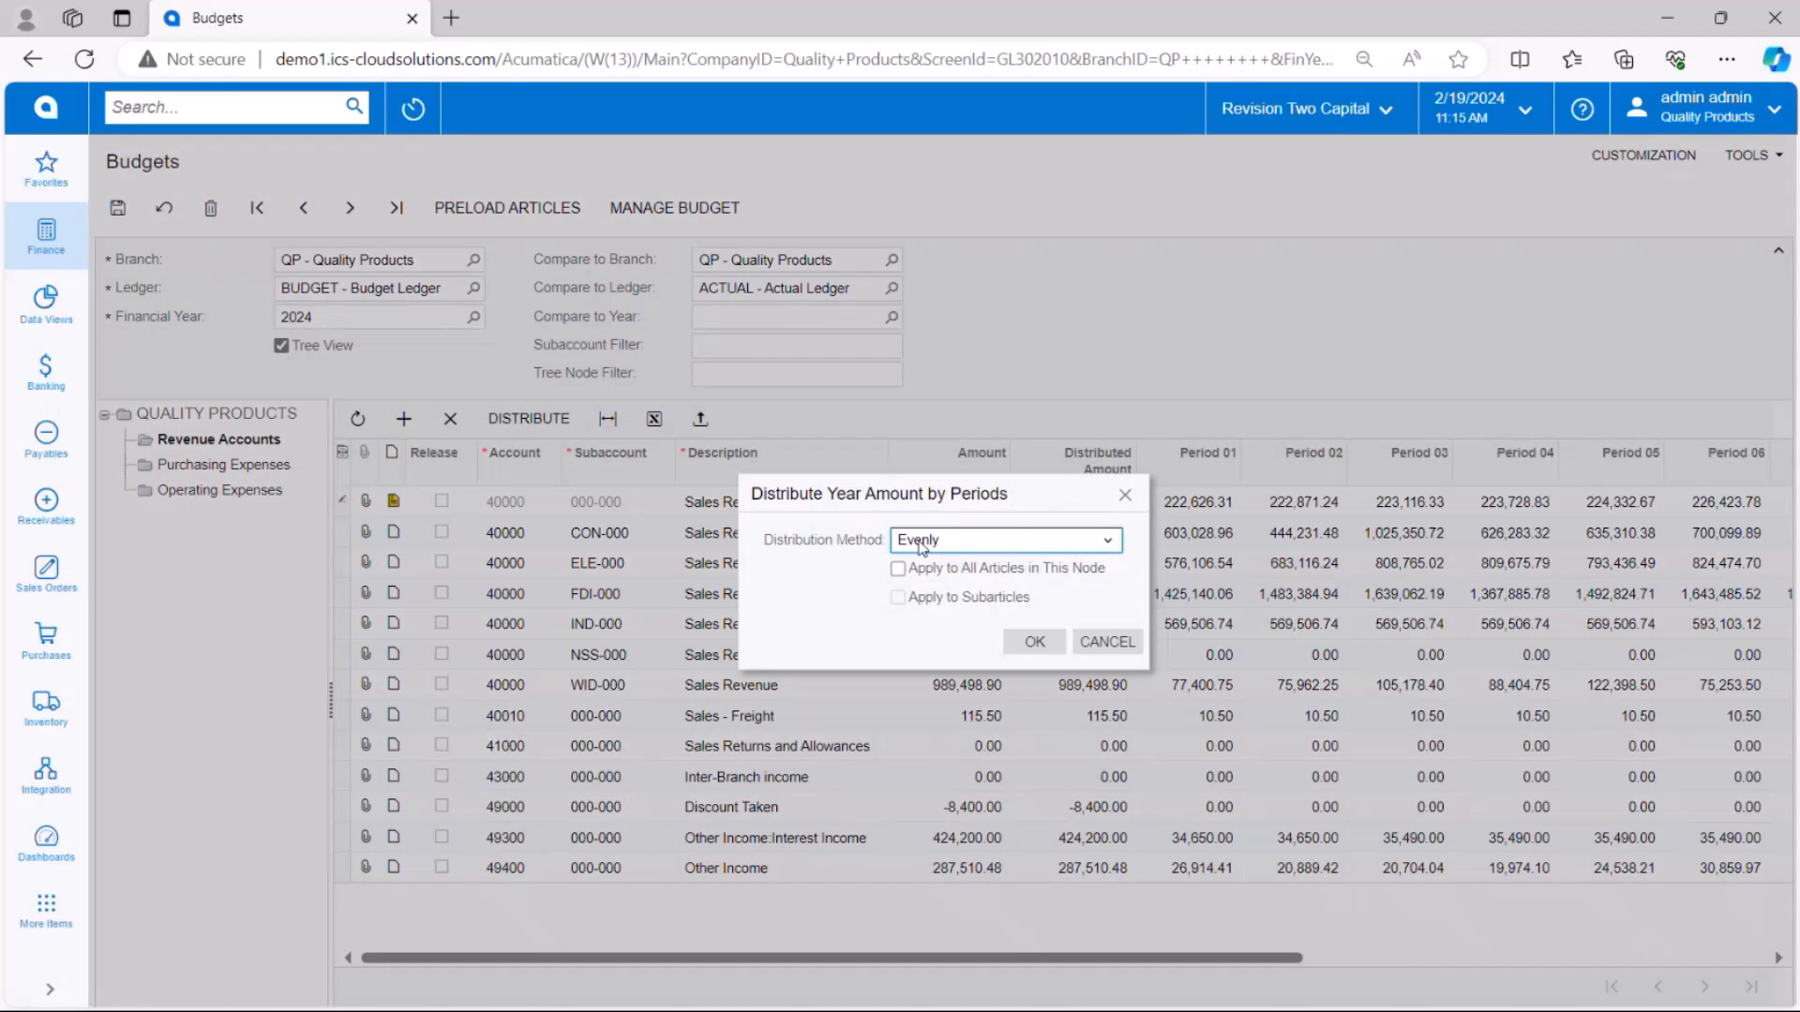
pyautogui.click(1003, 540)
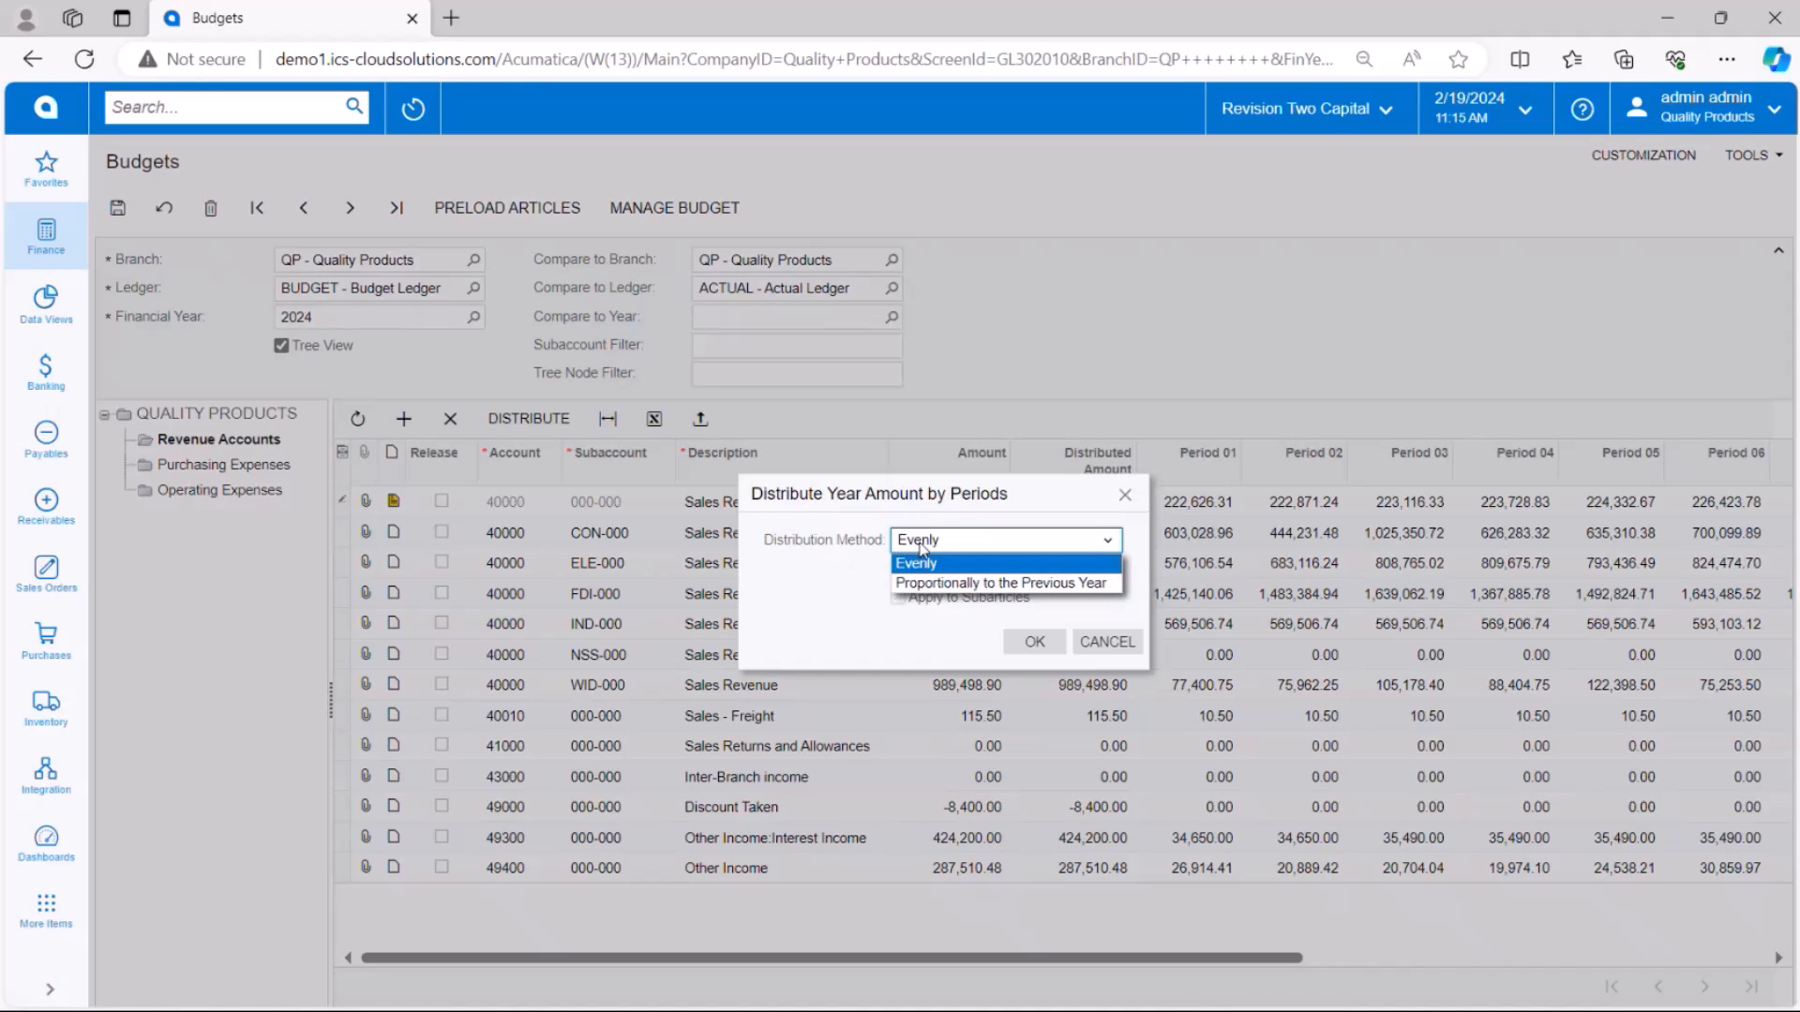
pyautogui.moveTo(1002, 583)
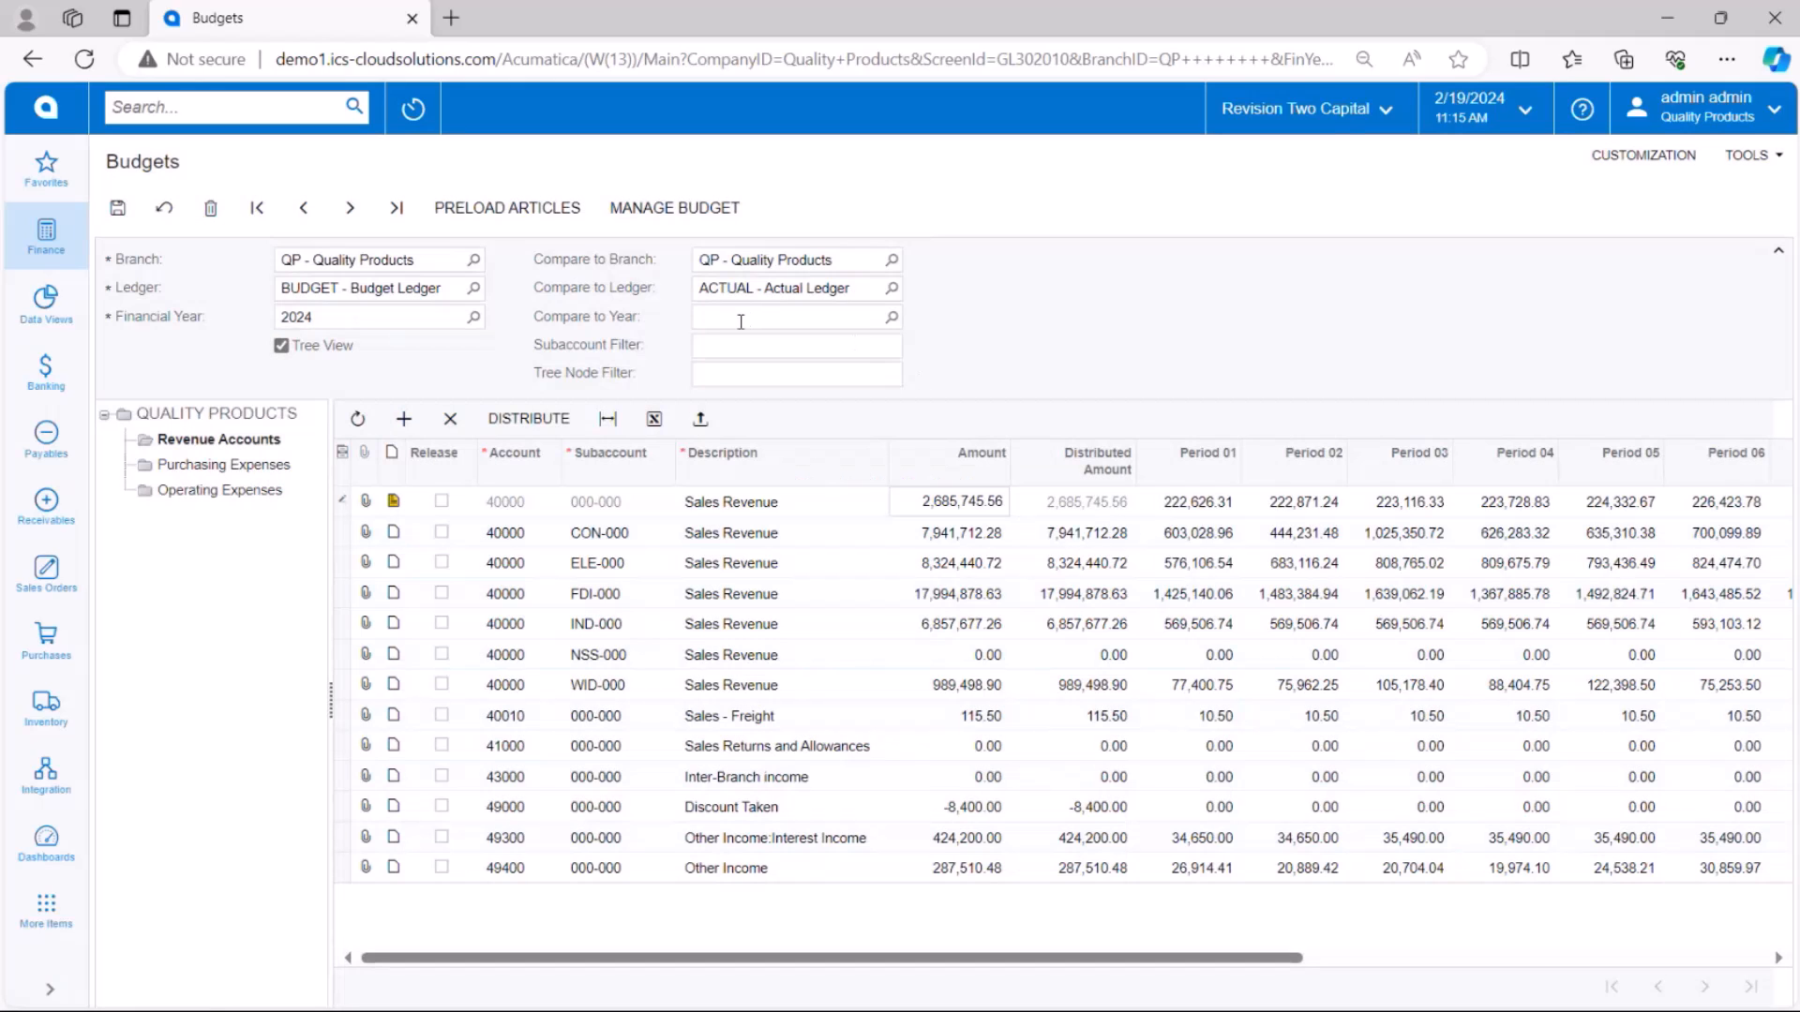
# Distribute amounts proportionally to compared values, then clear the 2023 Compare to Year field
pyautogui.write('2023')
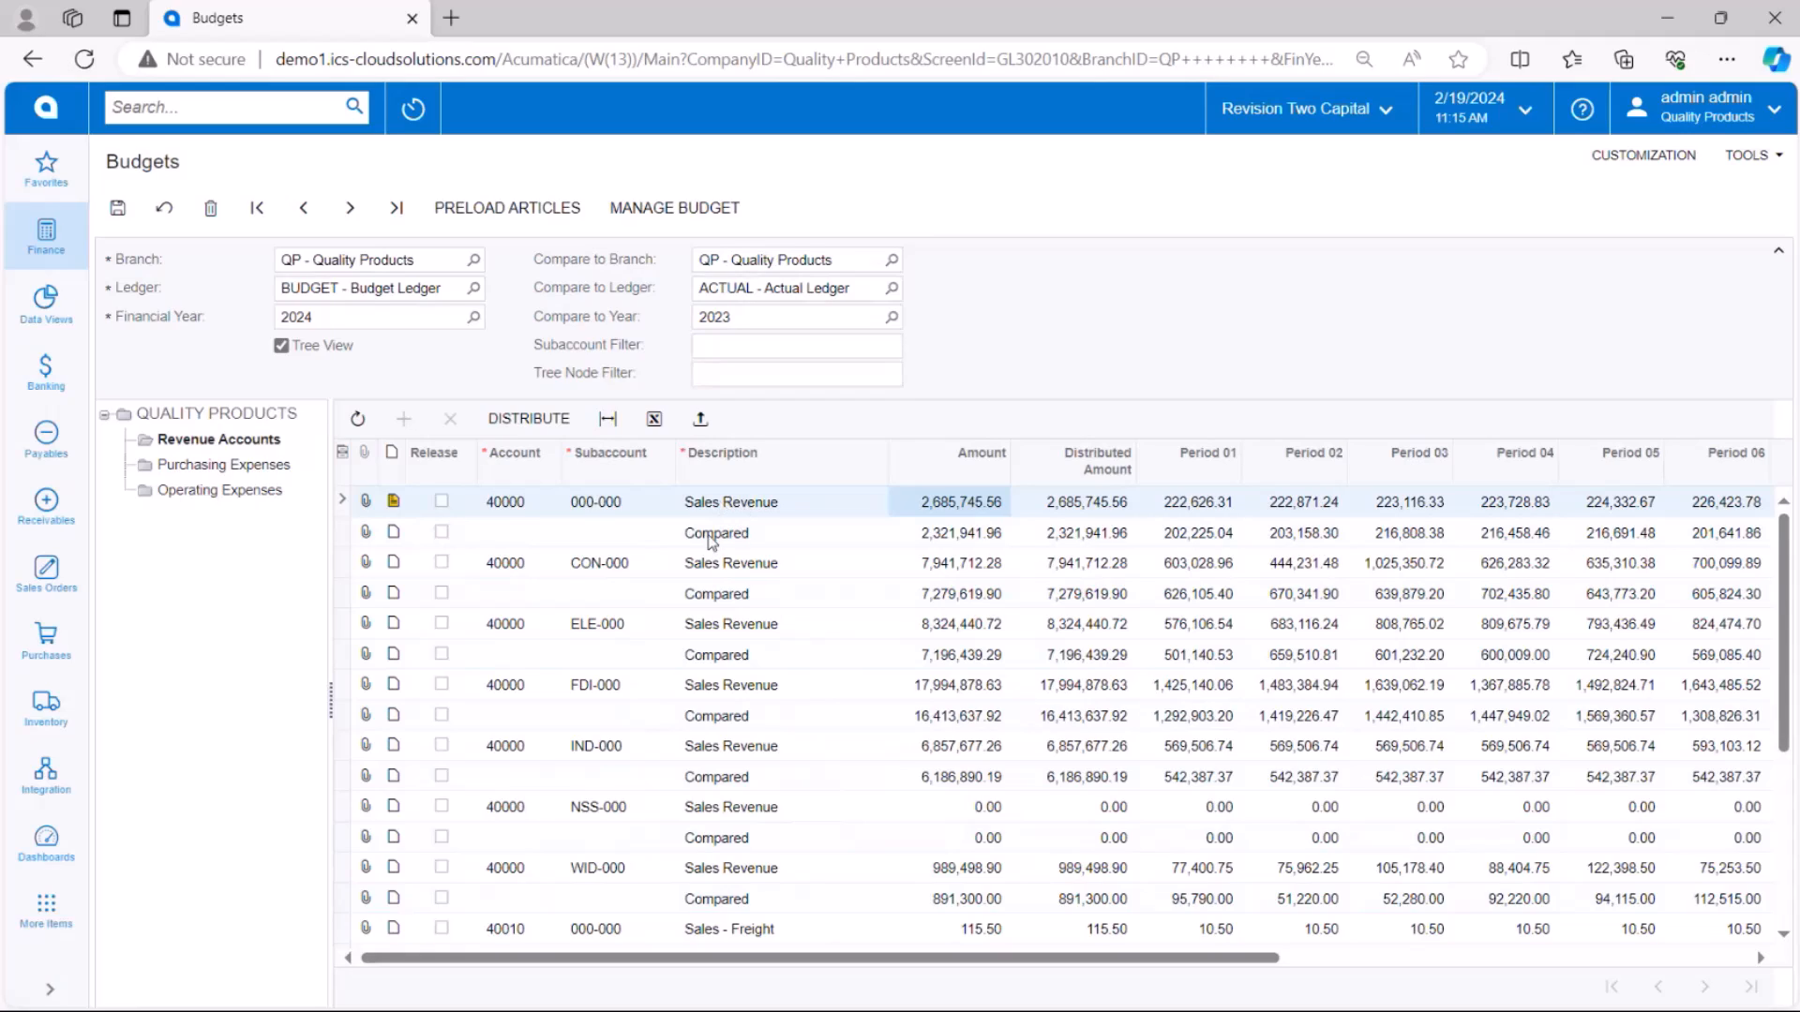
pyautogui.moveTo(947, 548)
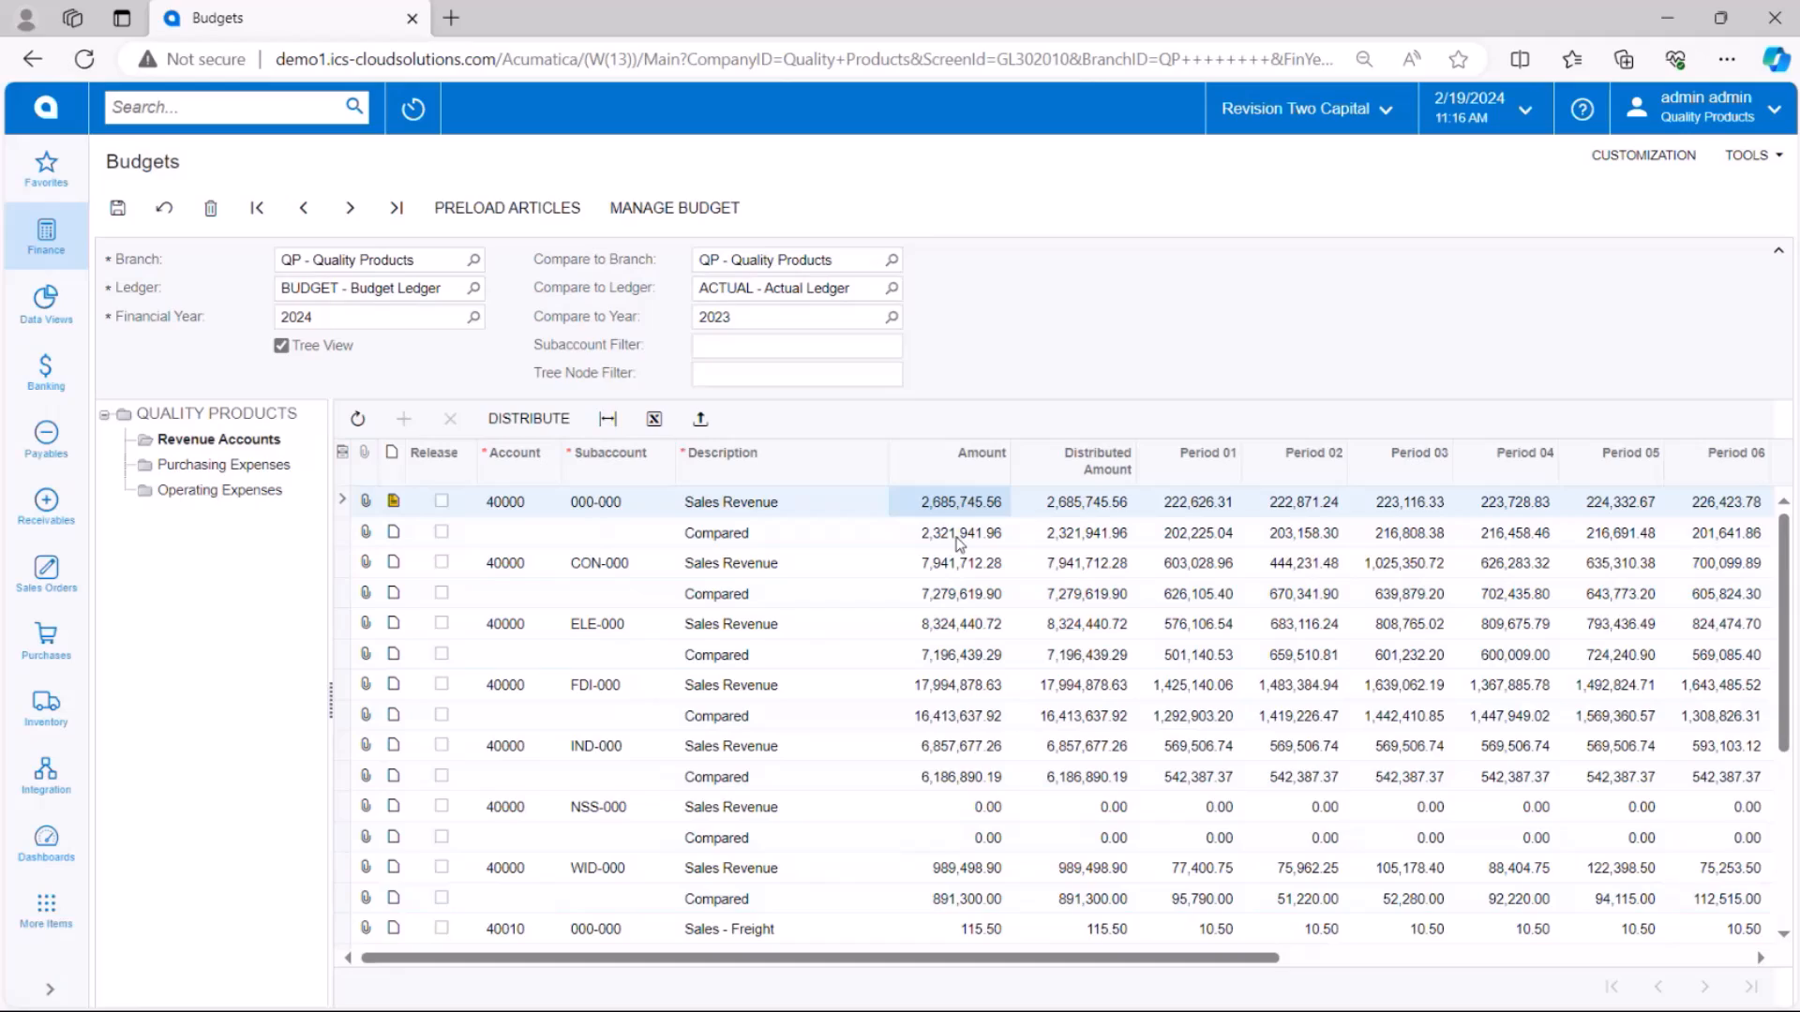
pyautogui.moveTo(932, 545)
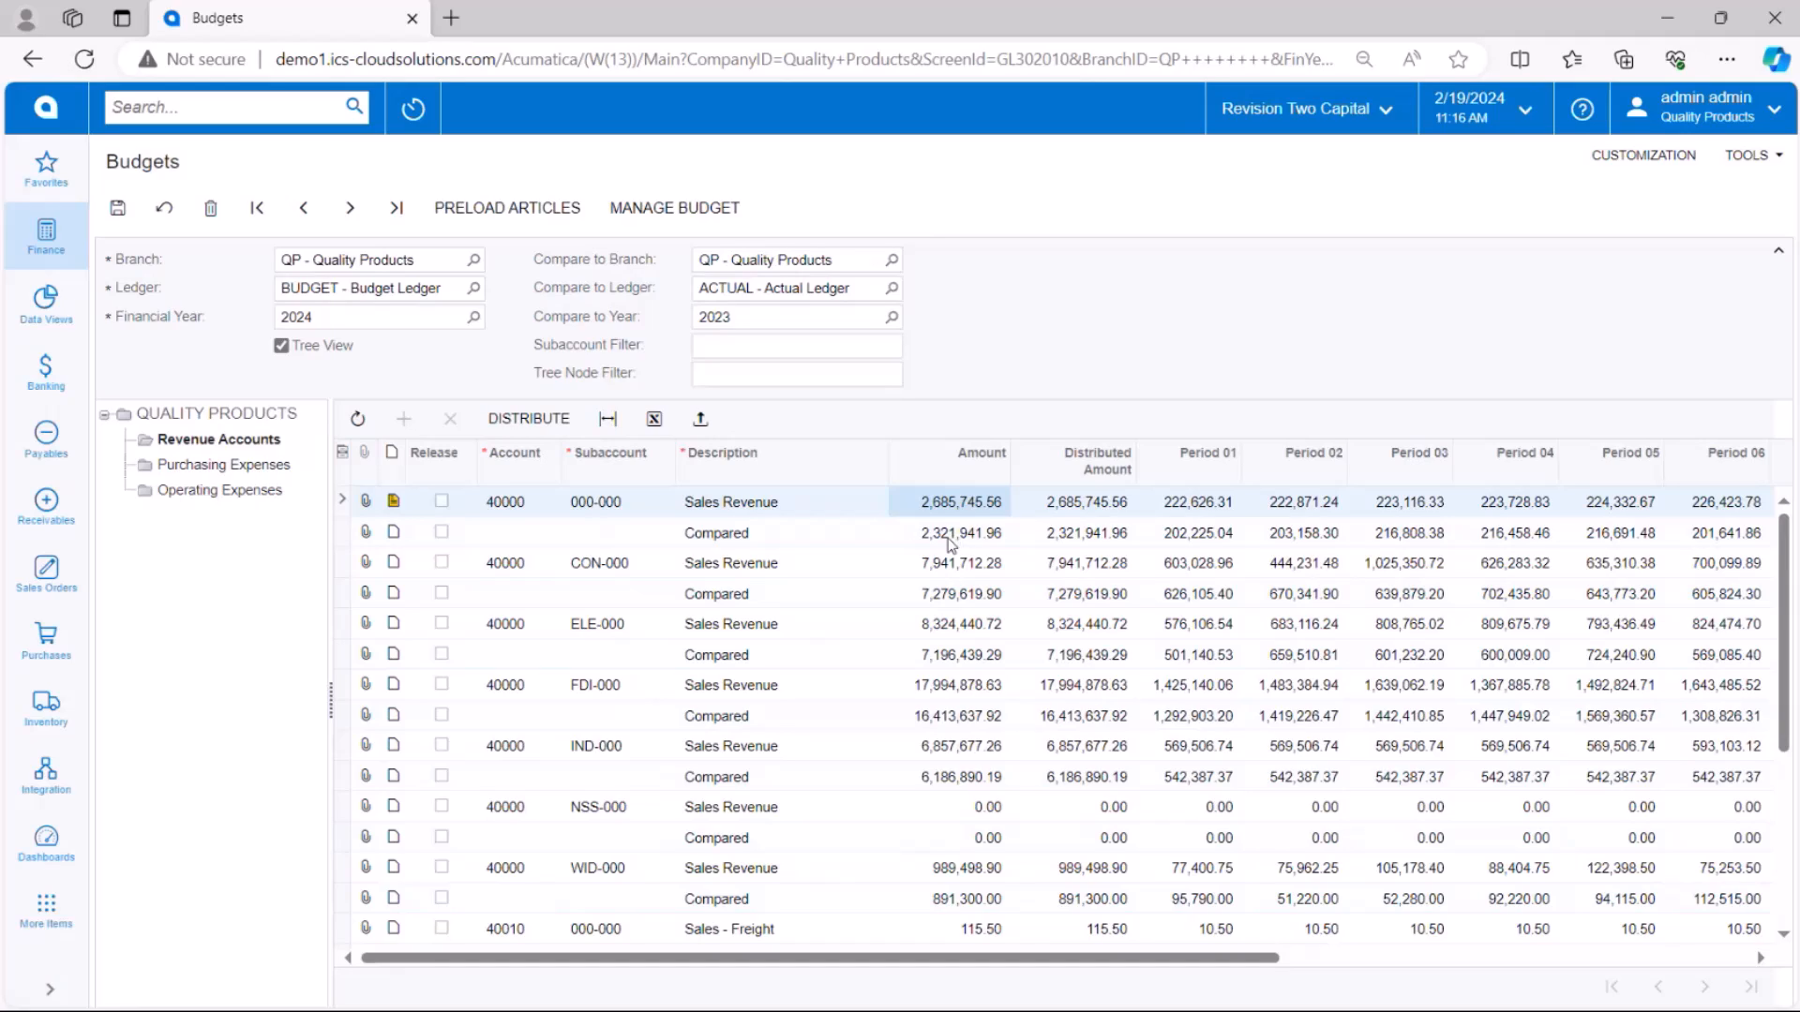
pyautogui.moveTo(930, 514)
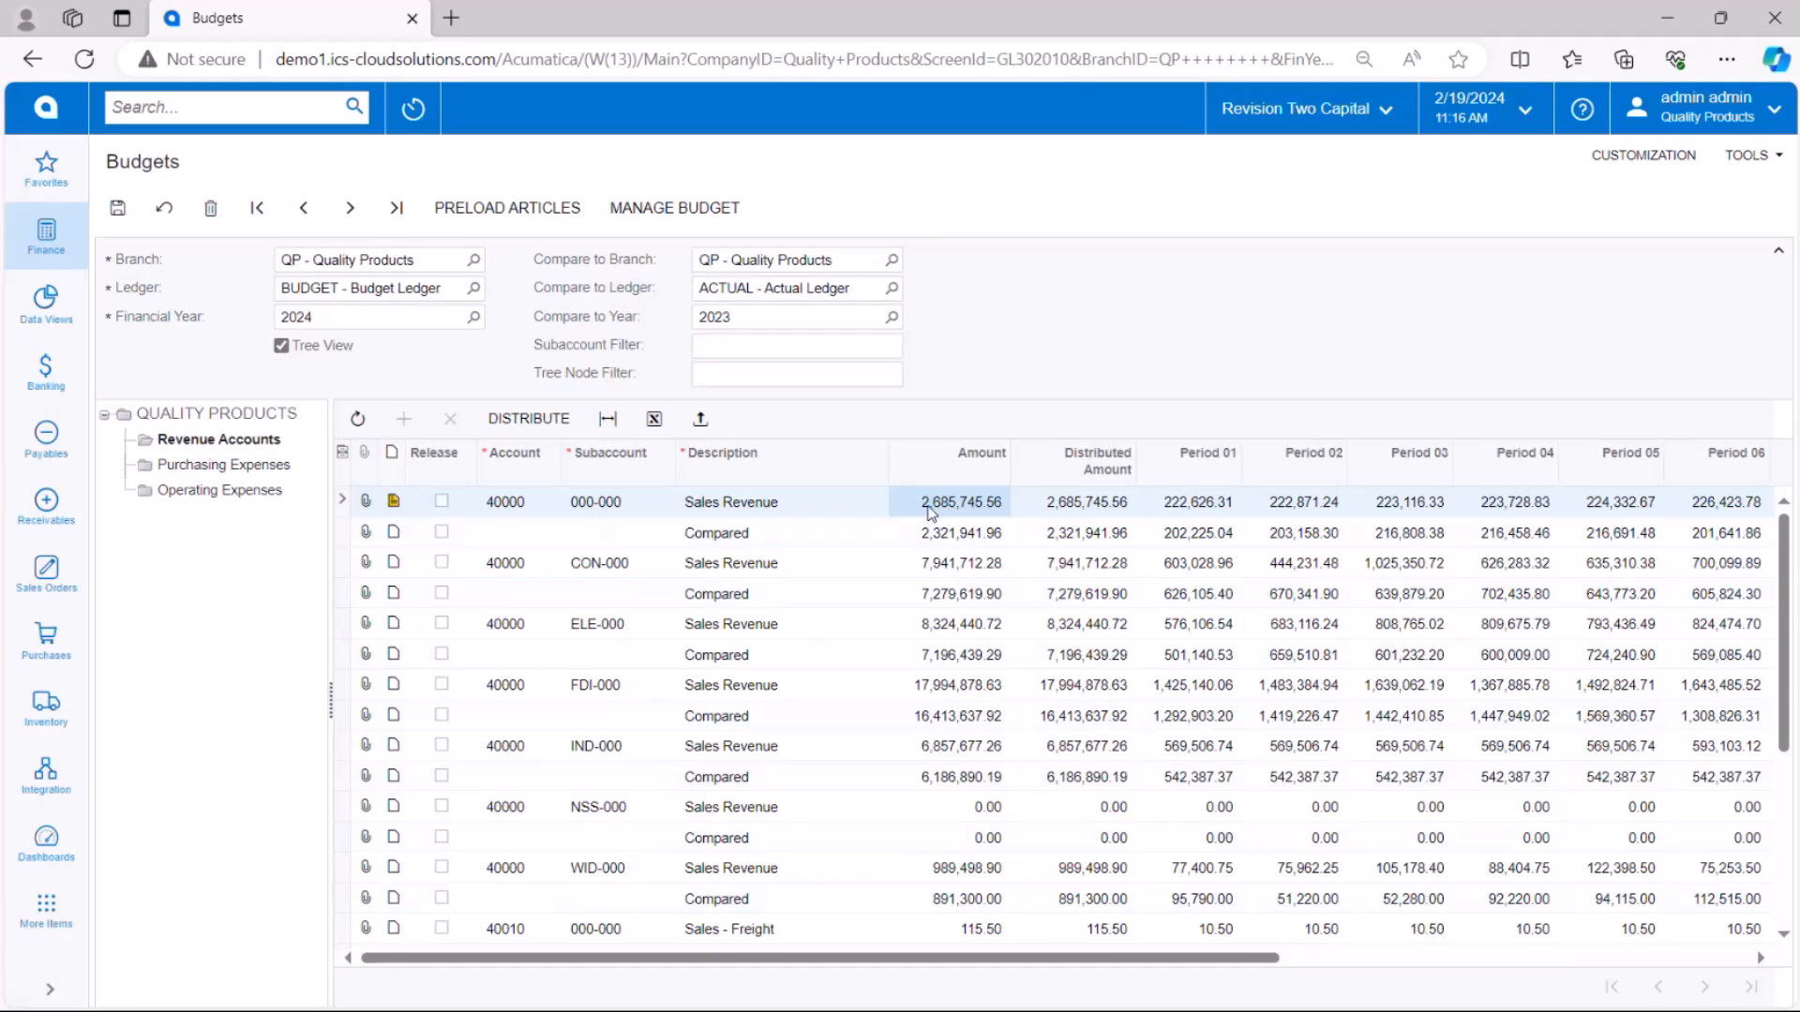
pyautogui.click(528, 416)
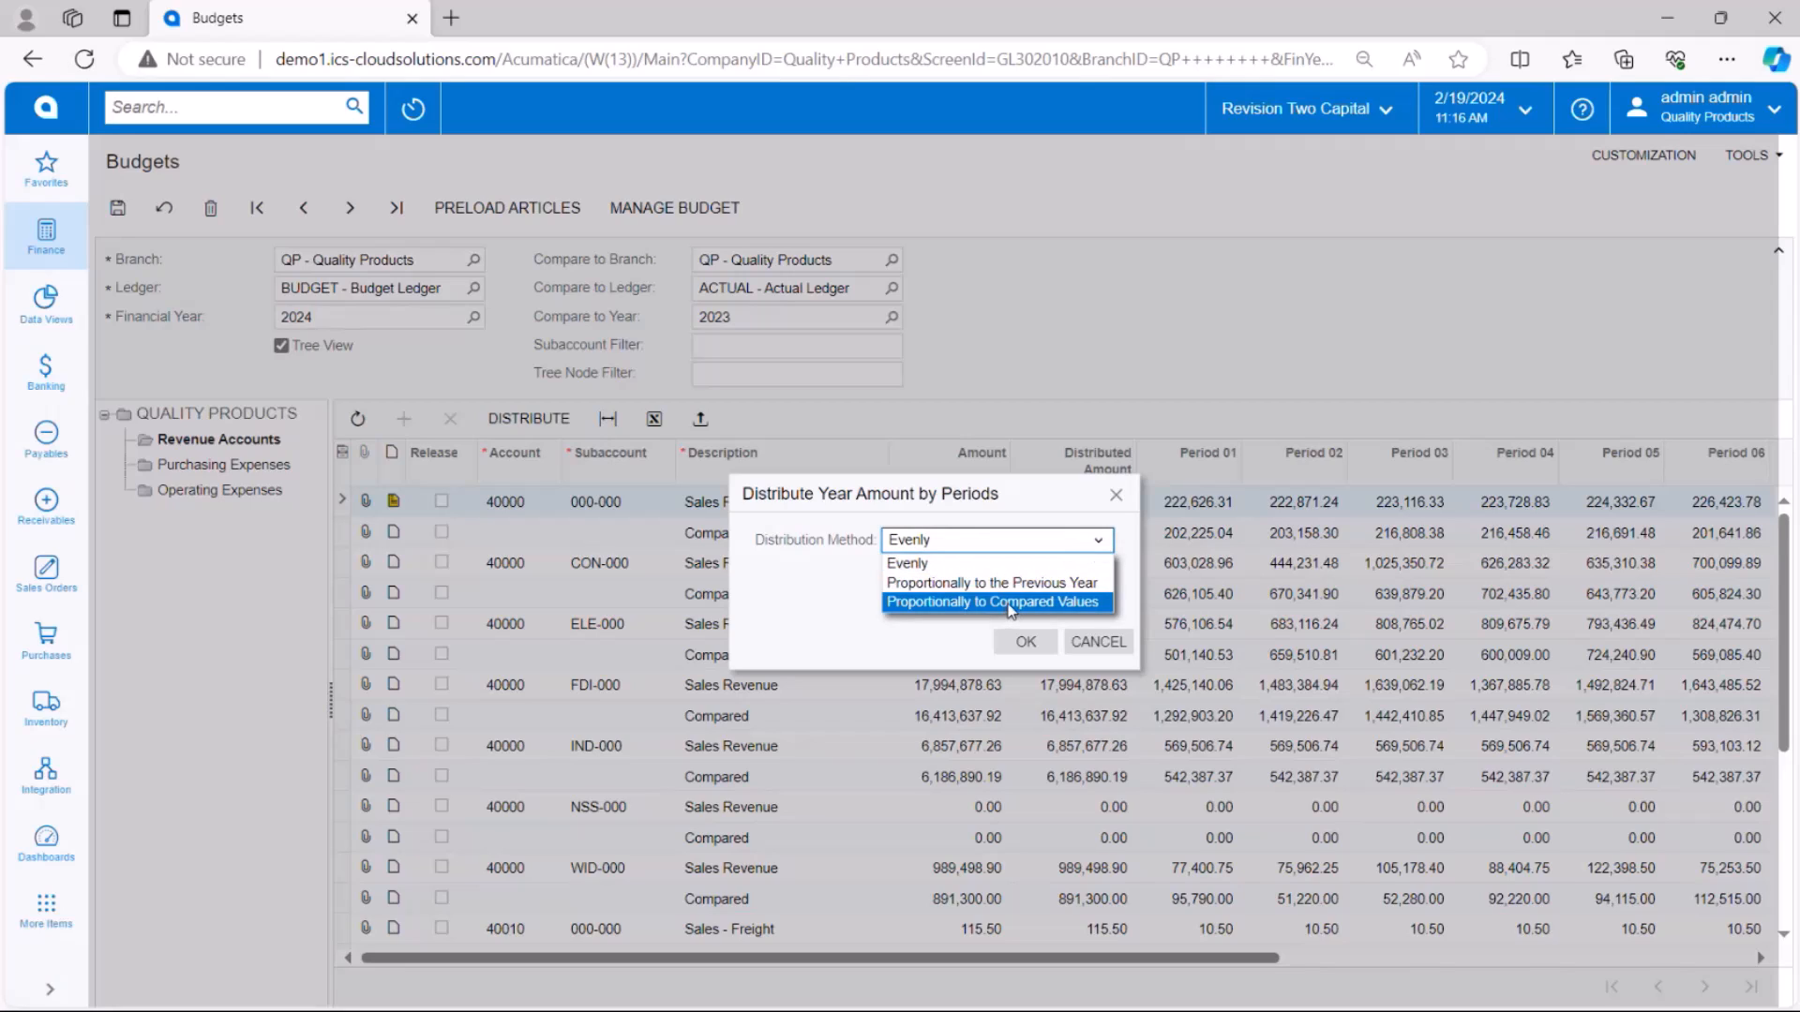
pyautogui.click(1024, 640)
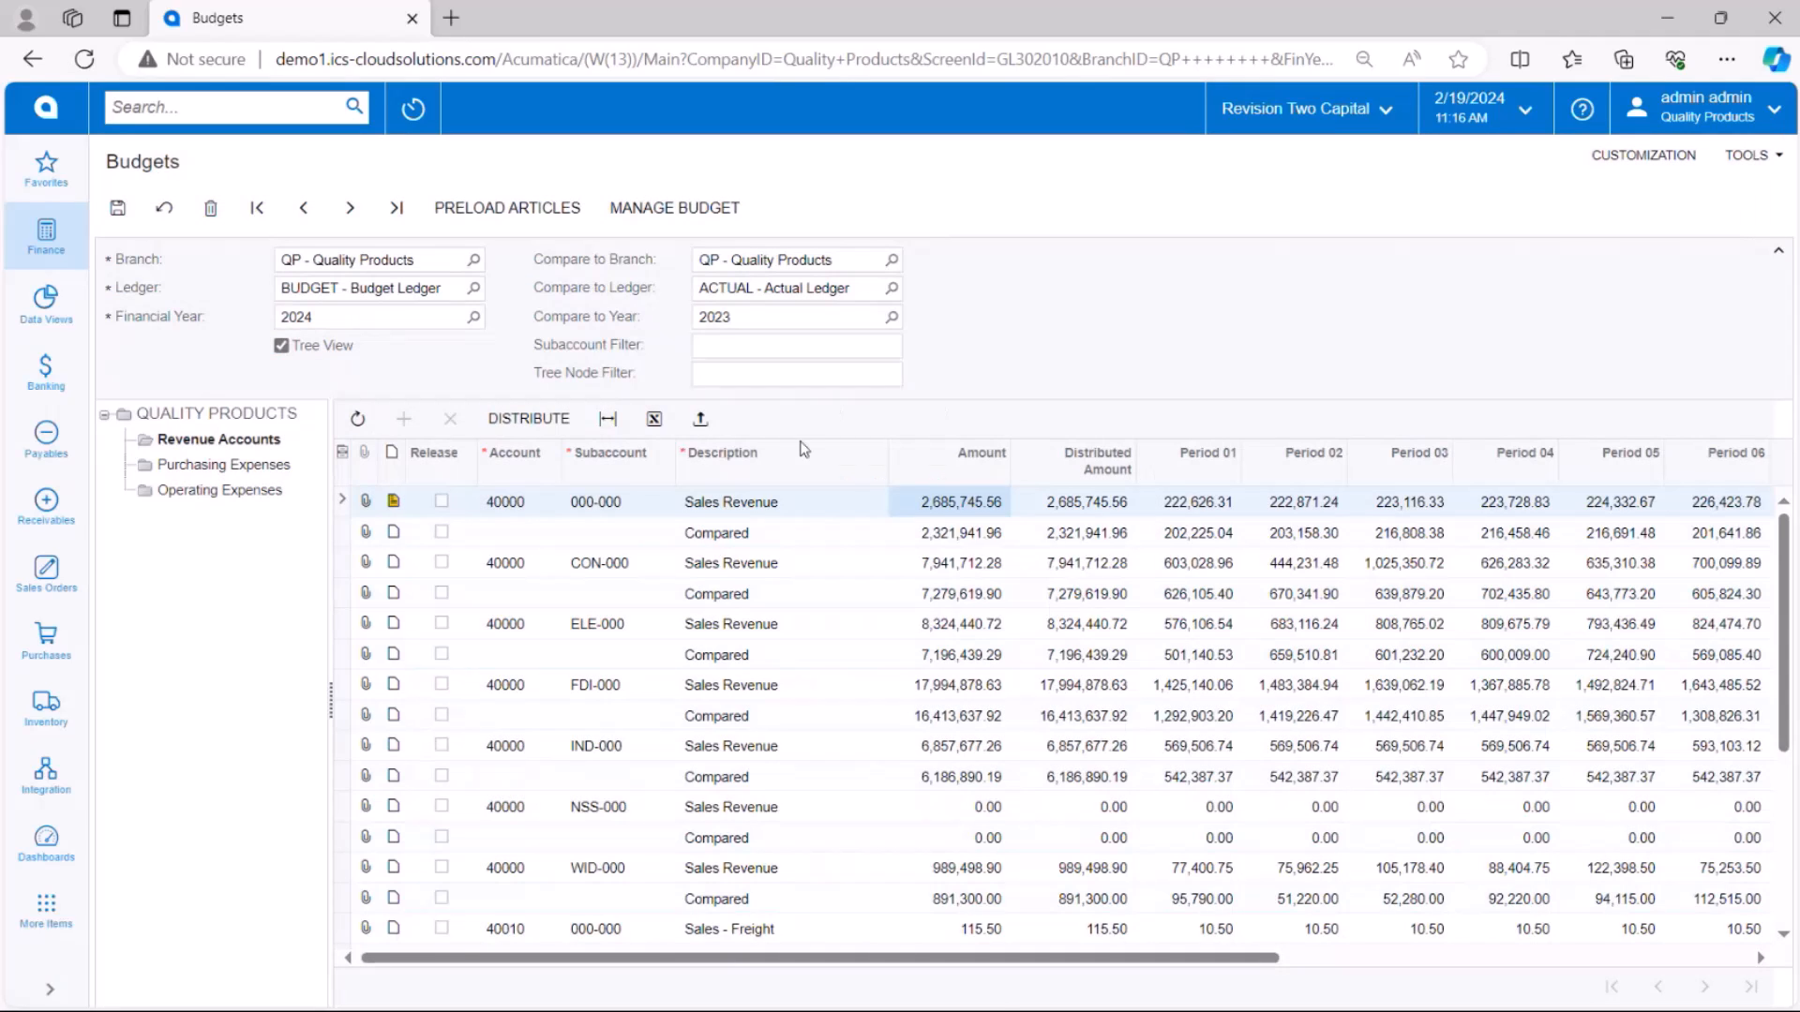
pyautogui.moveTo(758, 546)
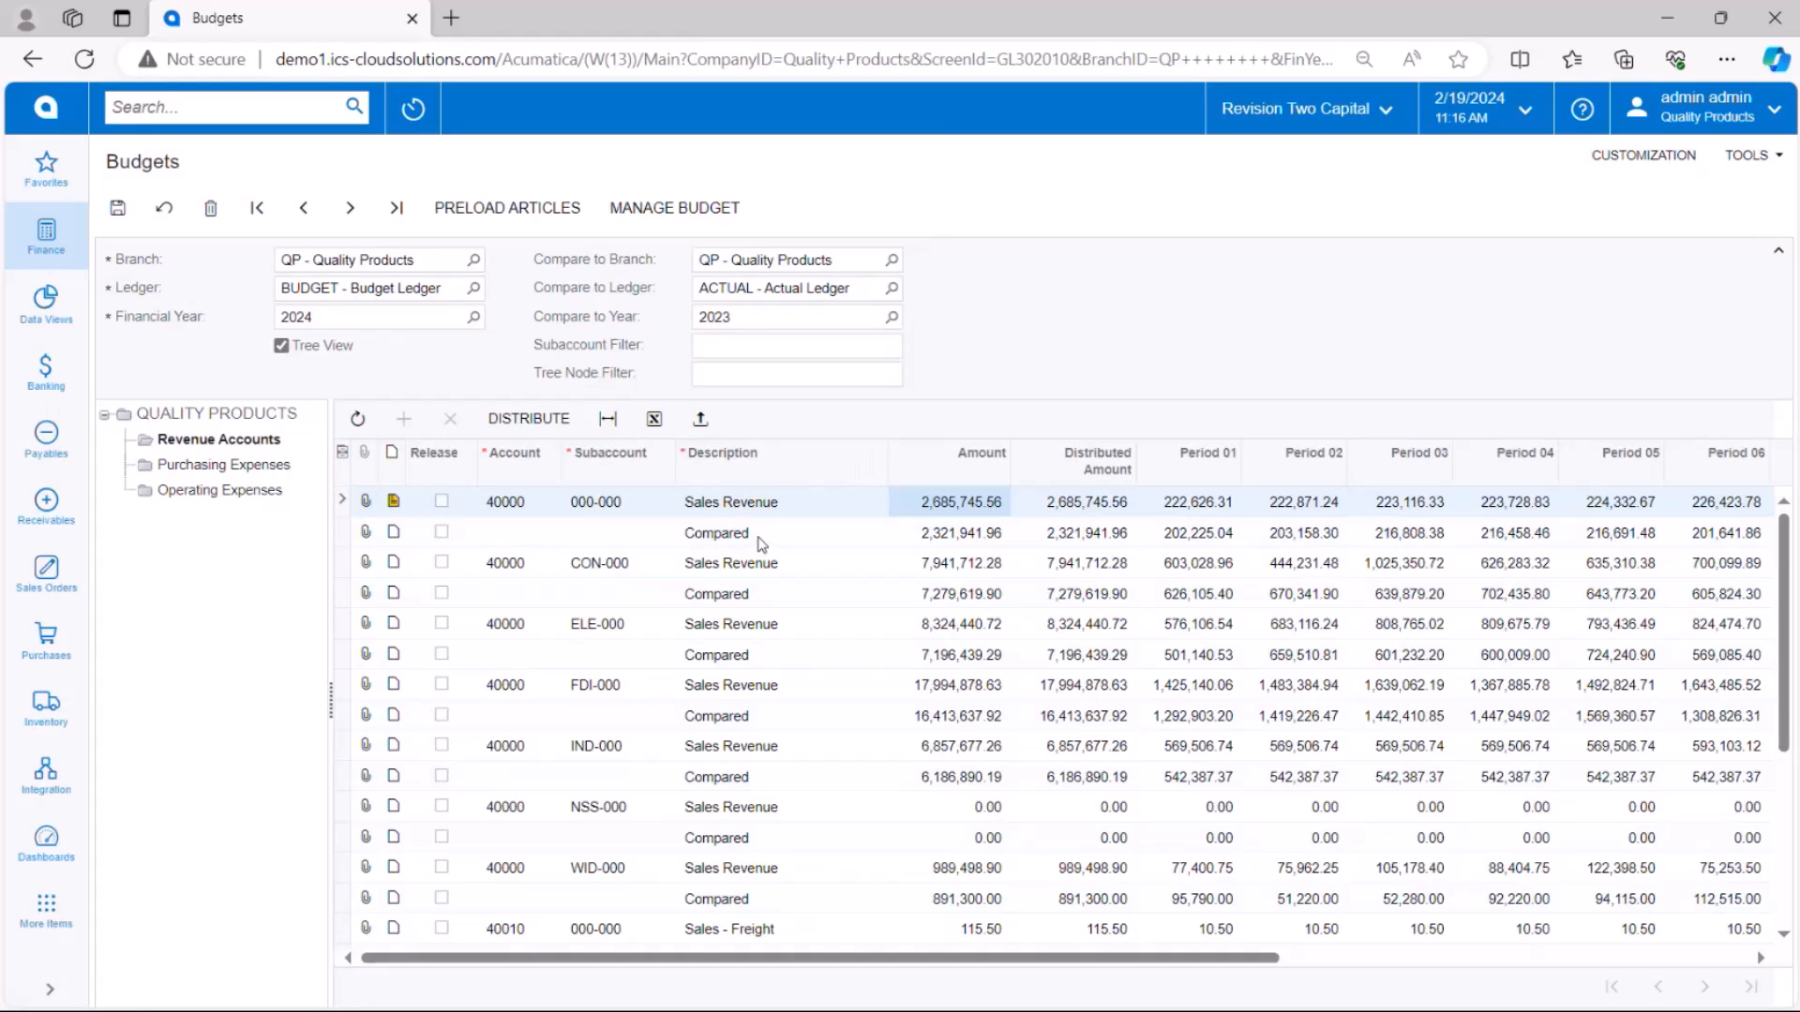
pyautogui.click(787, 316)
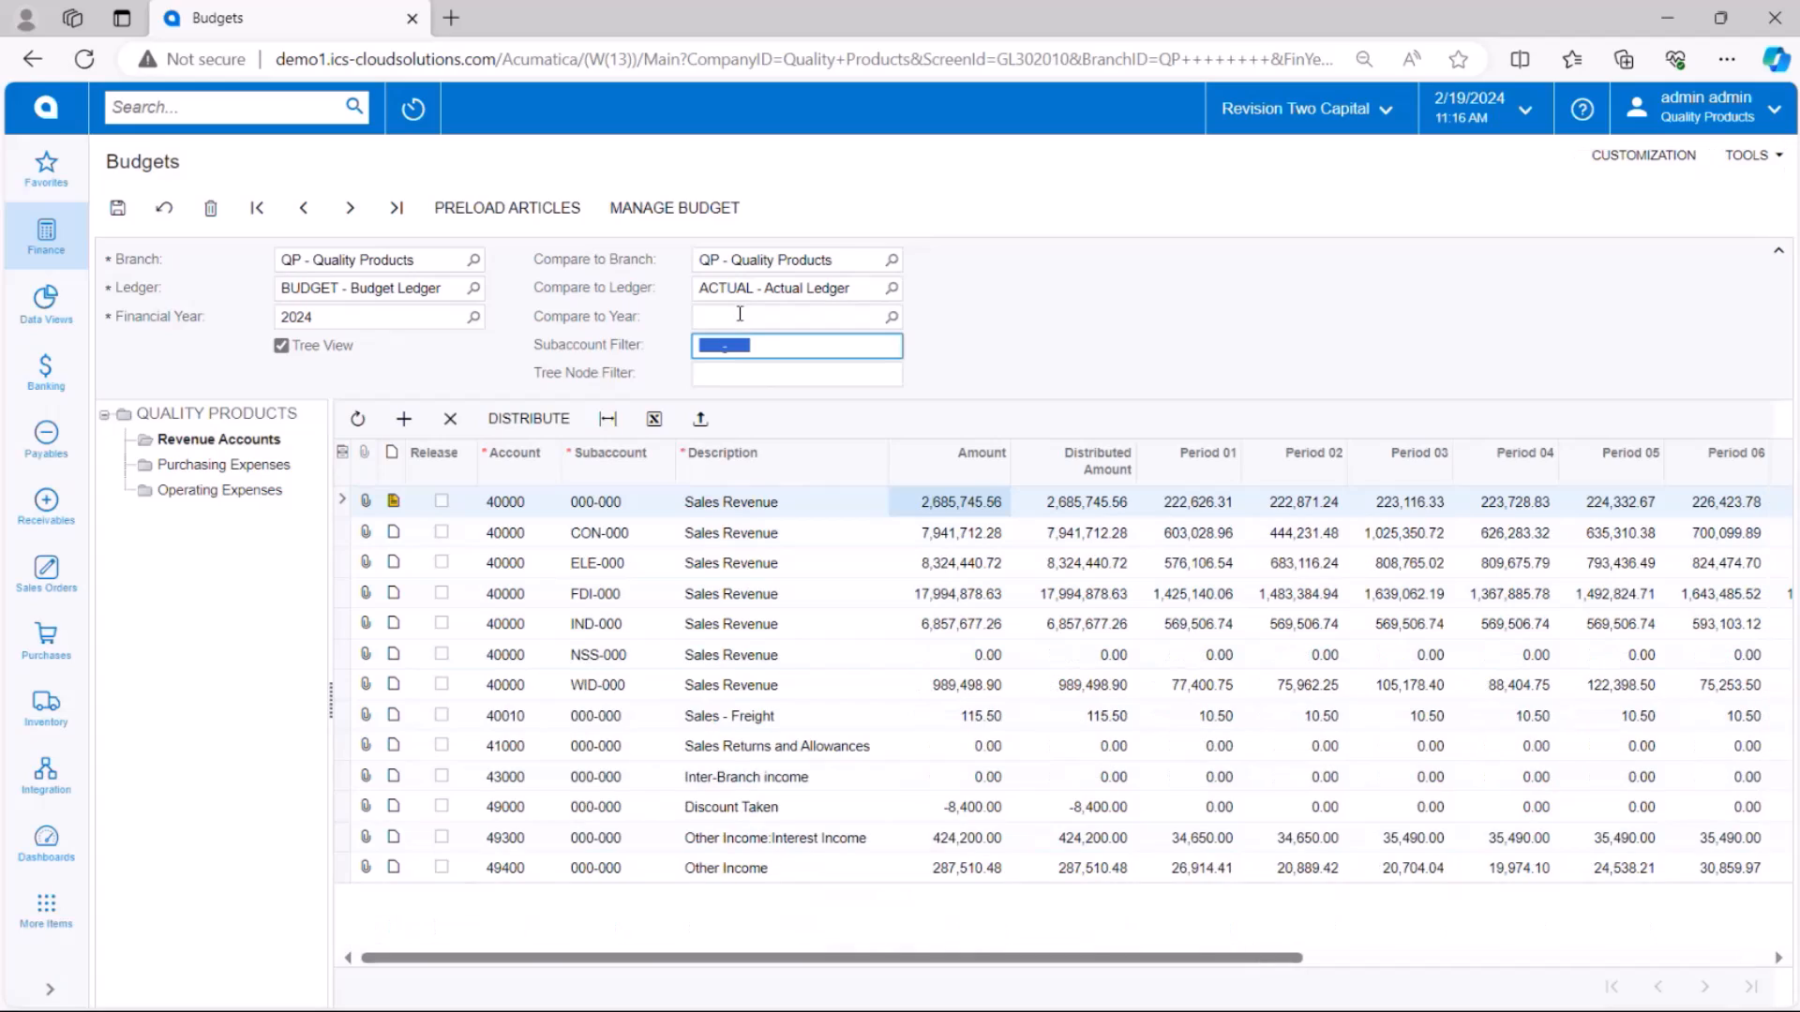
pyautogui.moveTo(653, 418)
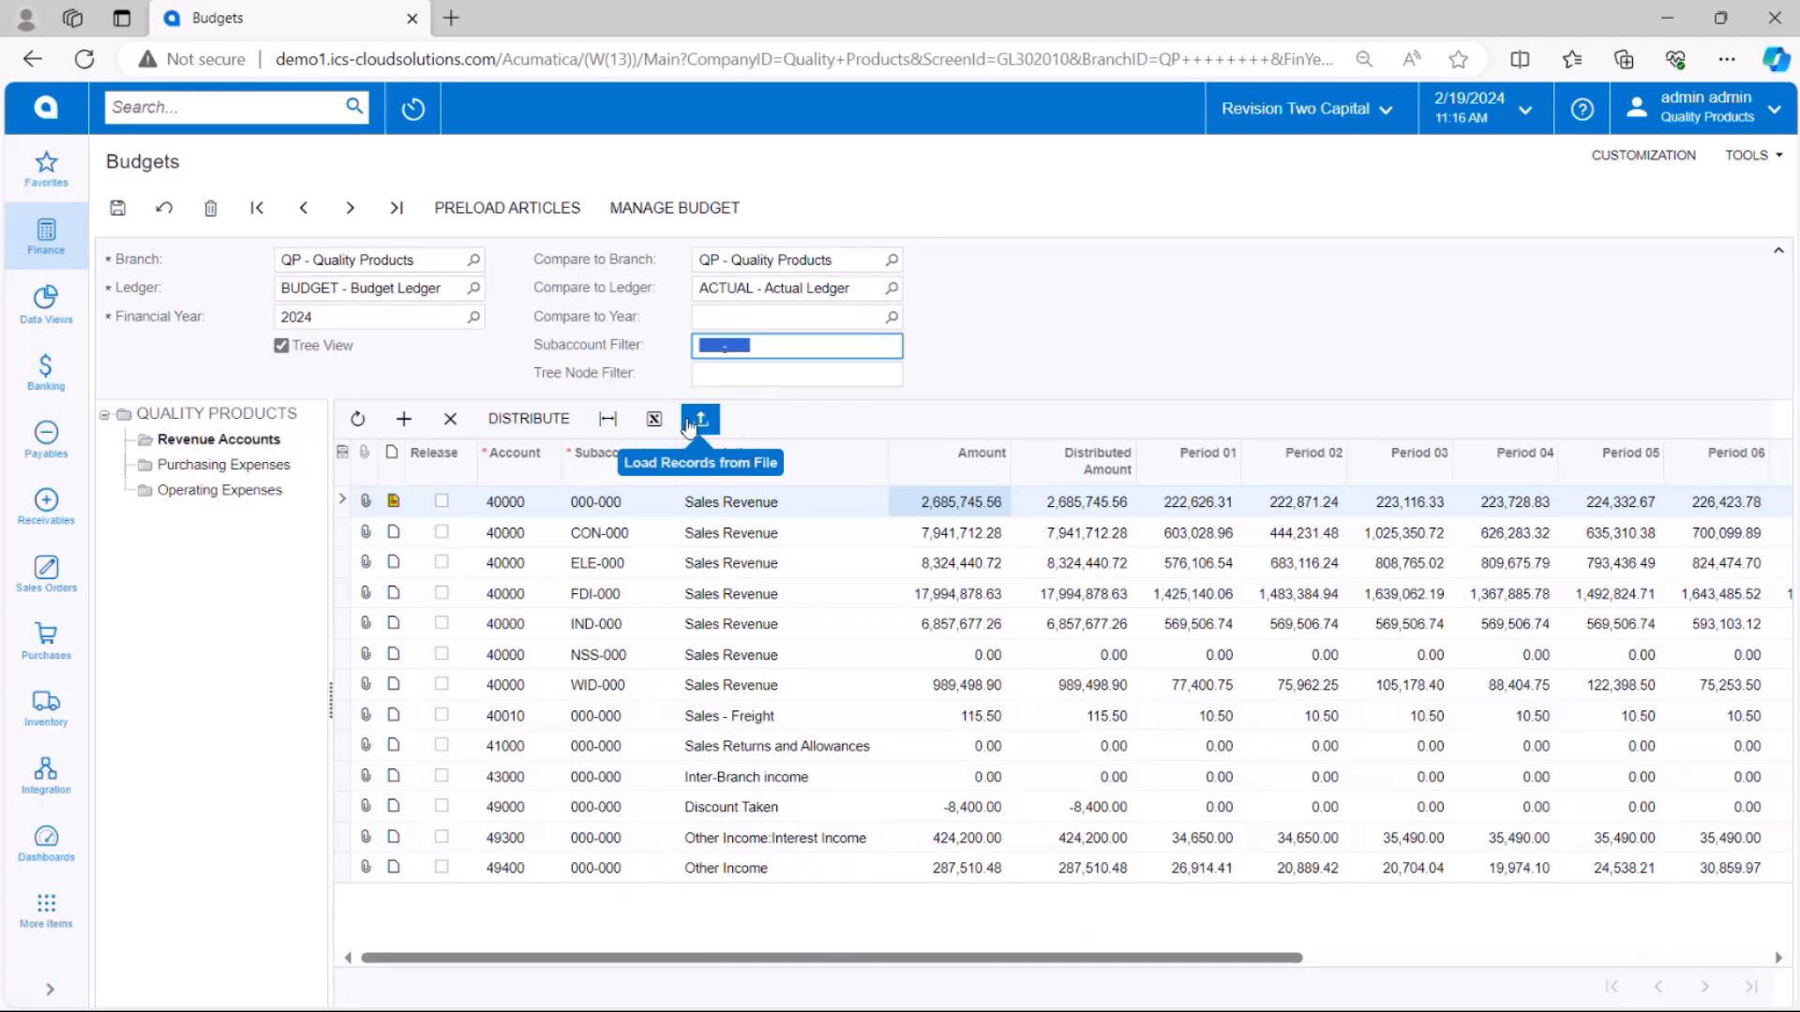
pyautogui.moveTo(364, 511)
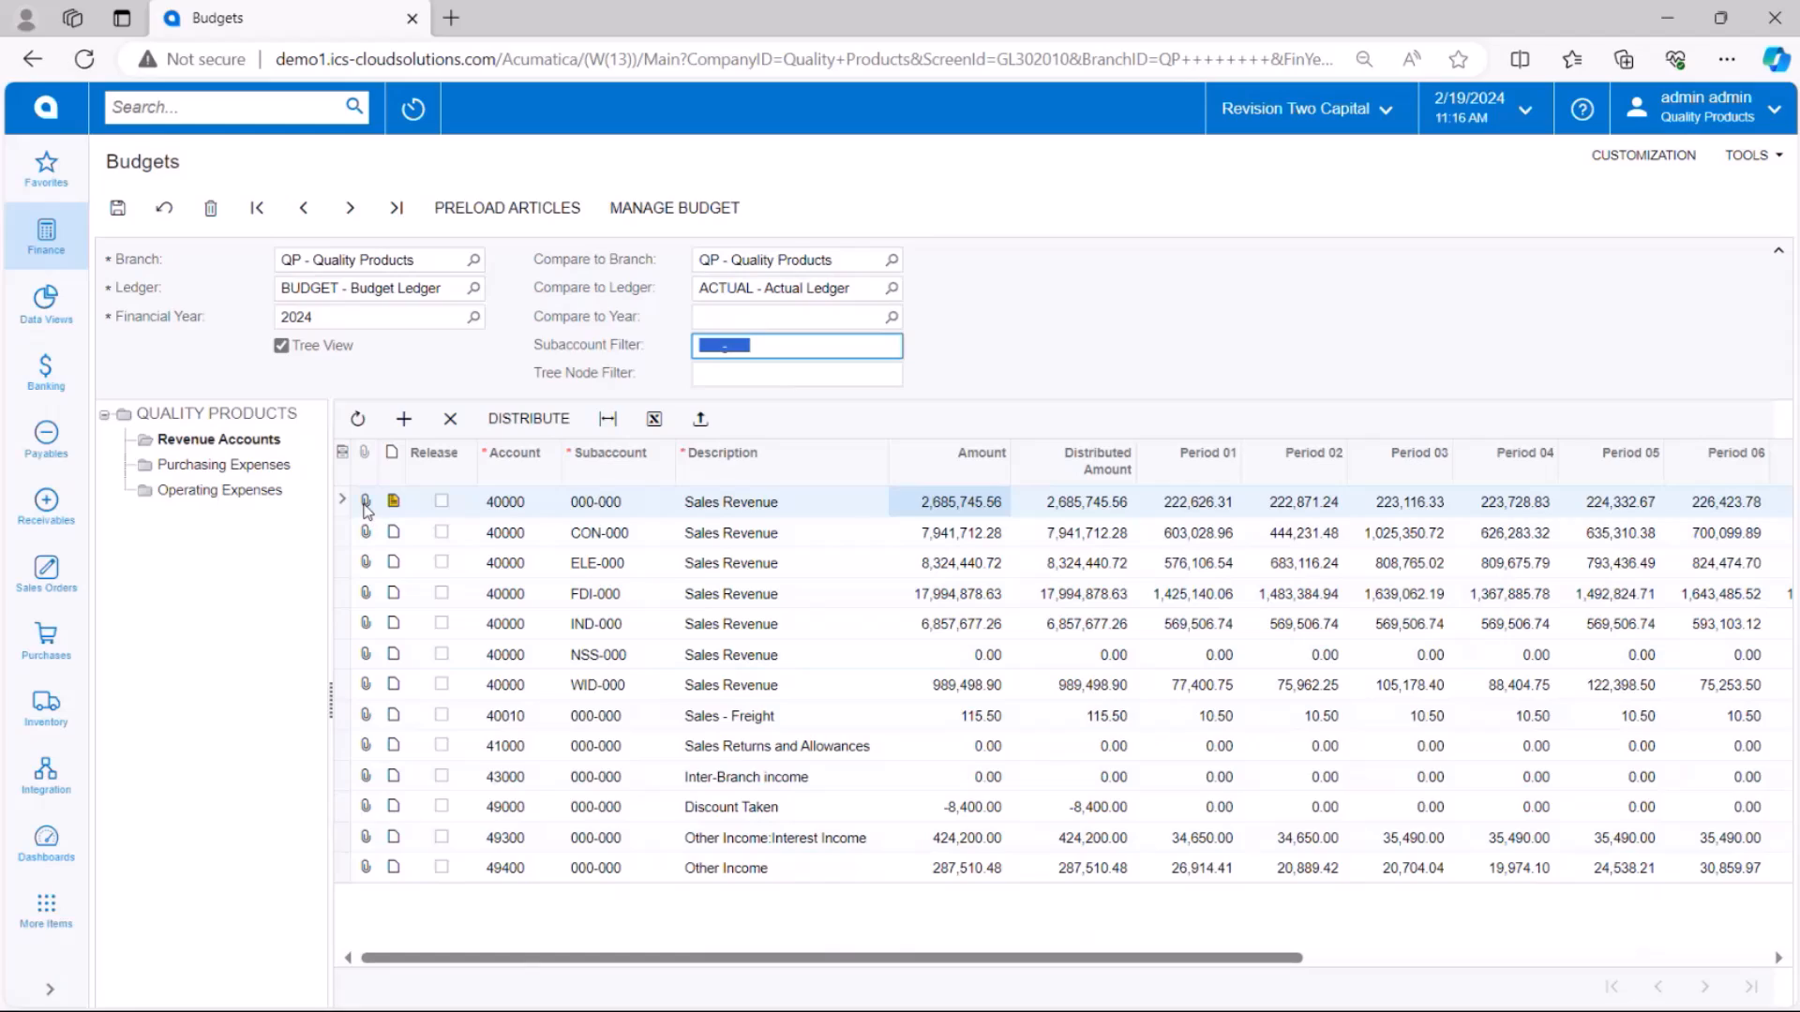
pyautogui.moveTo(392, 507)
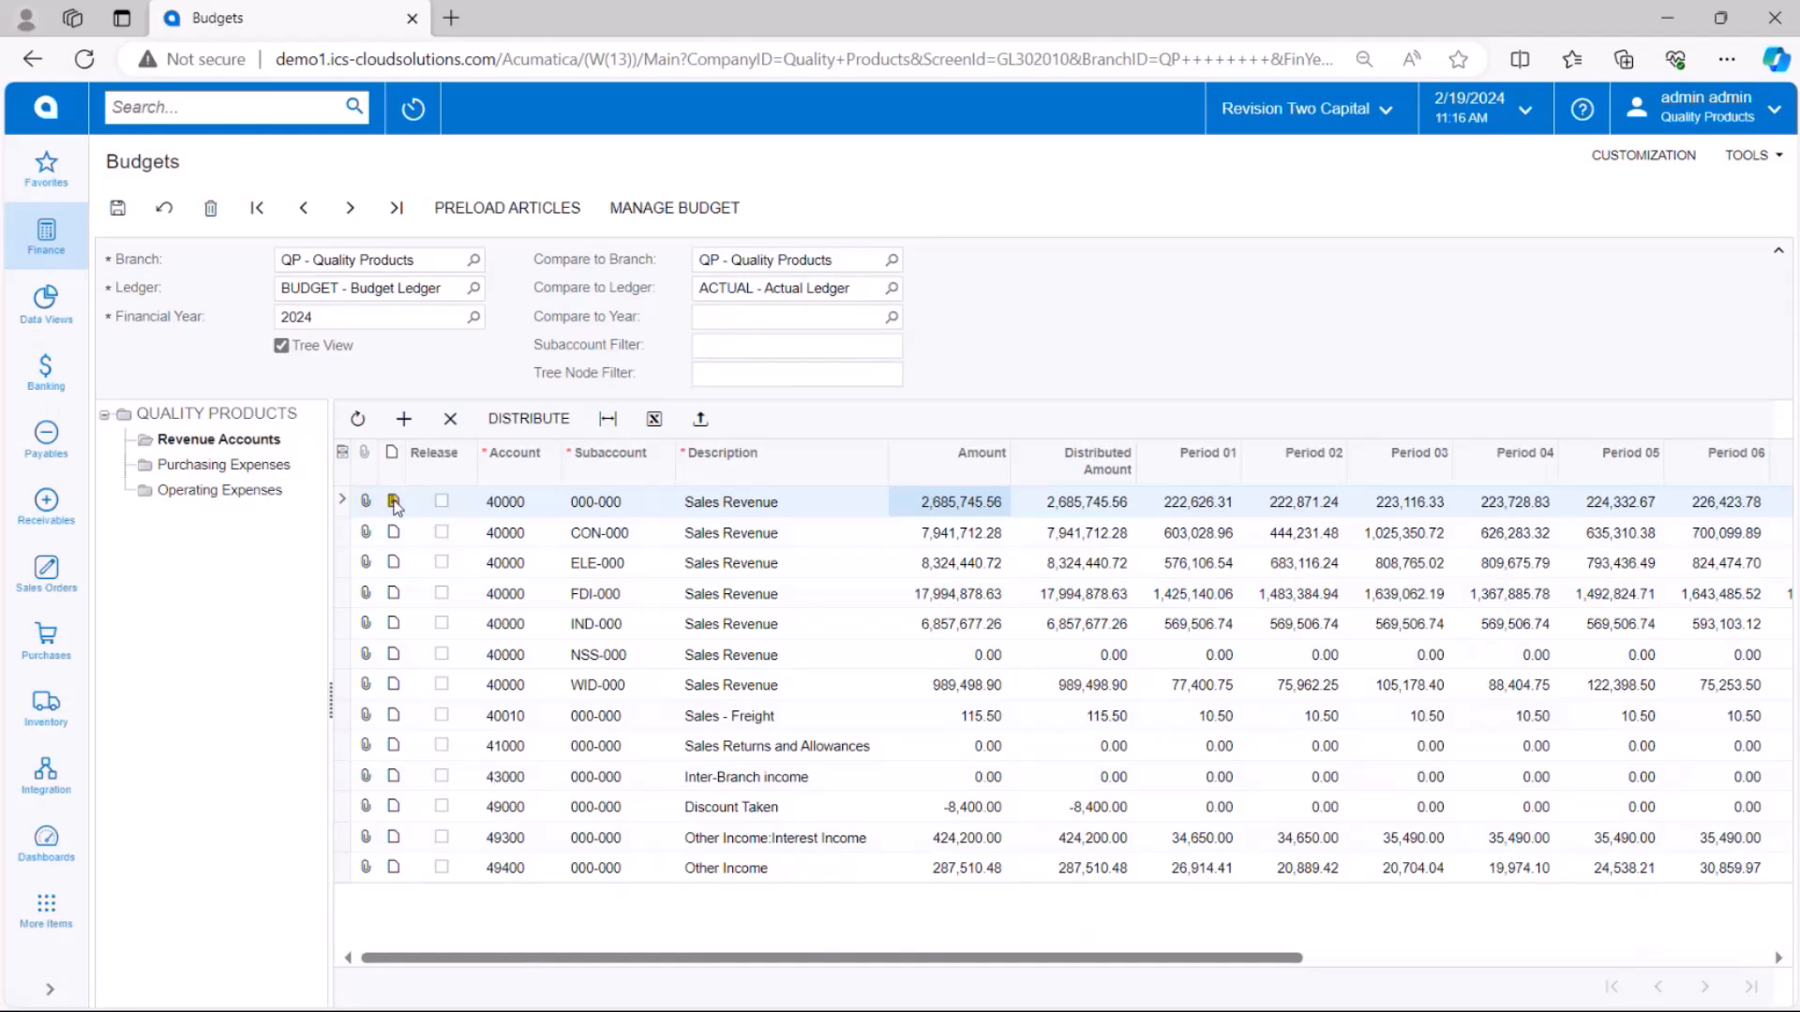
pyautogui.click(392, 501)
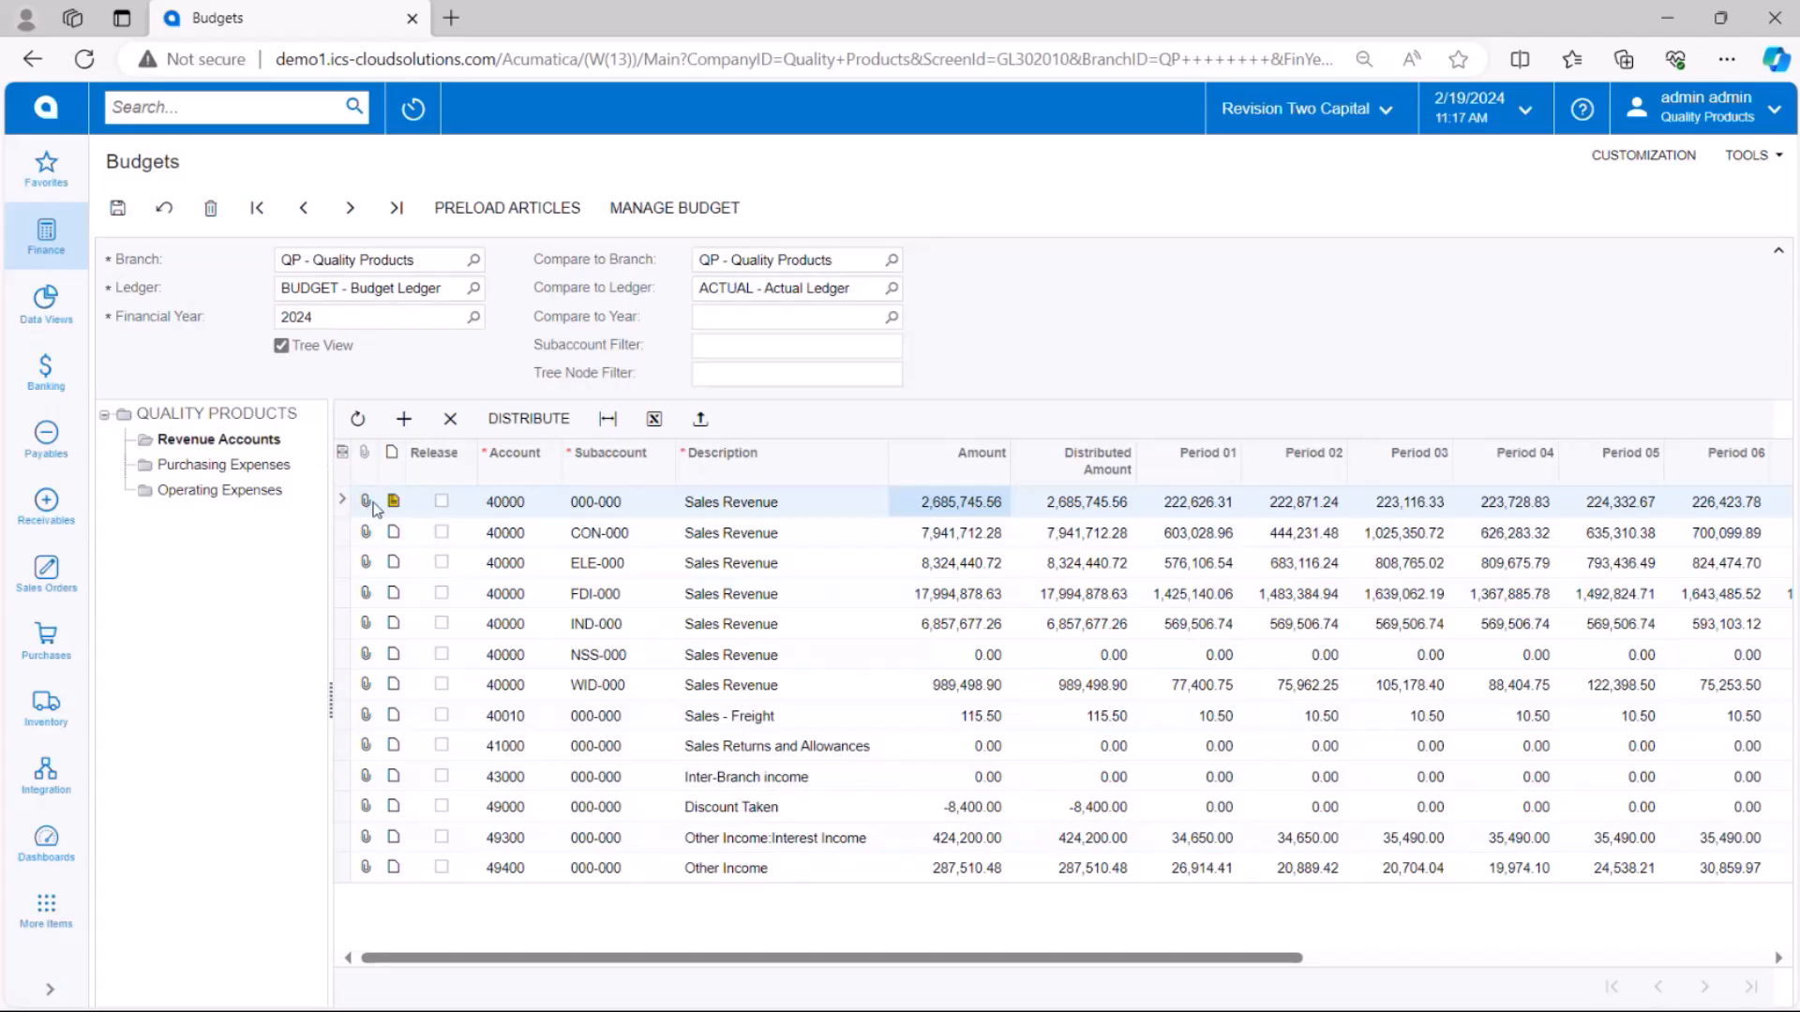
pyautogui.moveTo(394, 501)
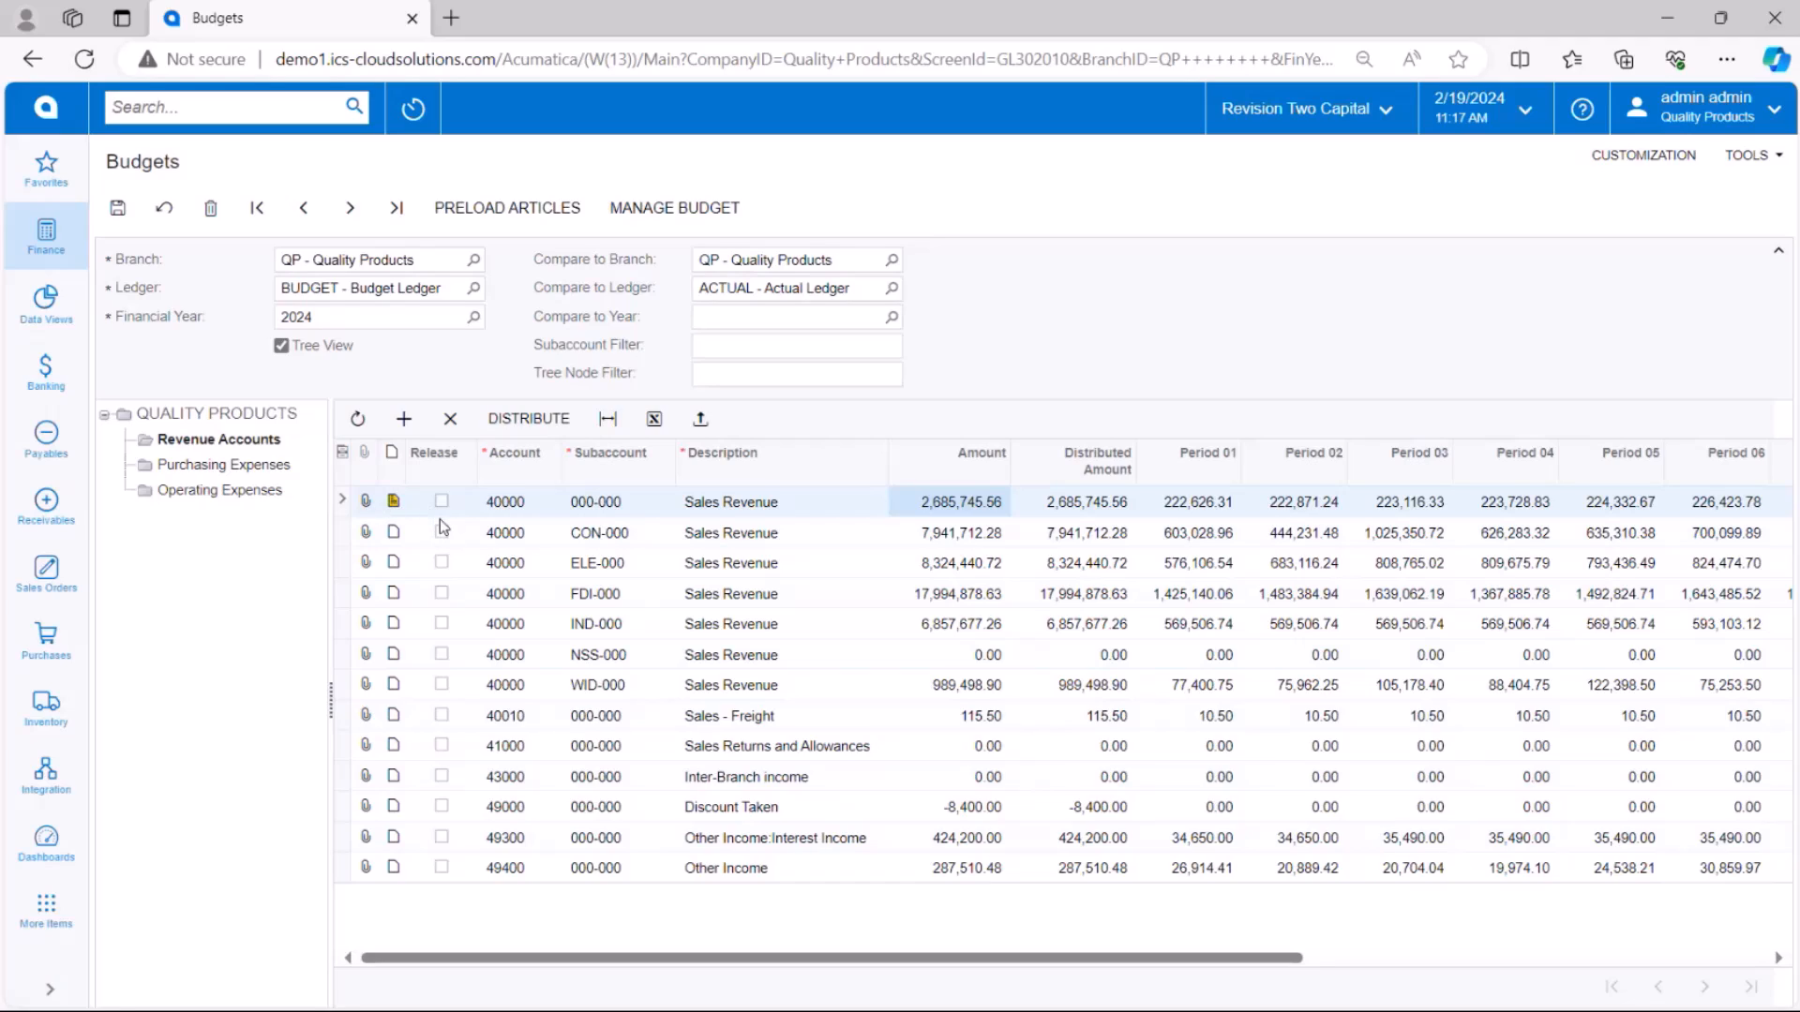
pyautogui.moveTo(440, 522)
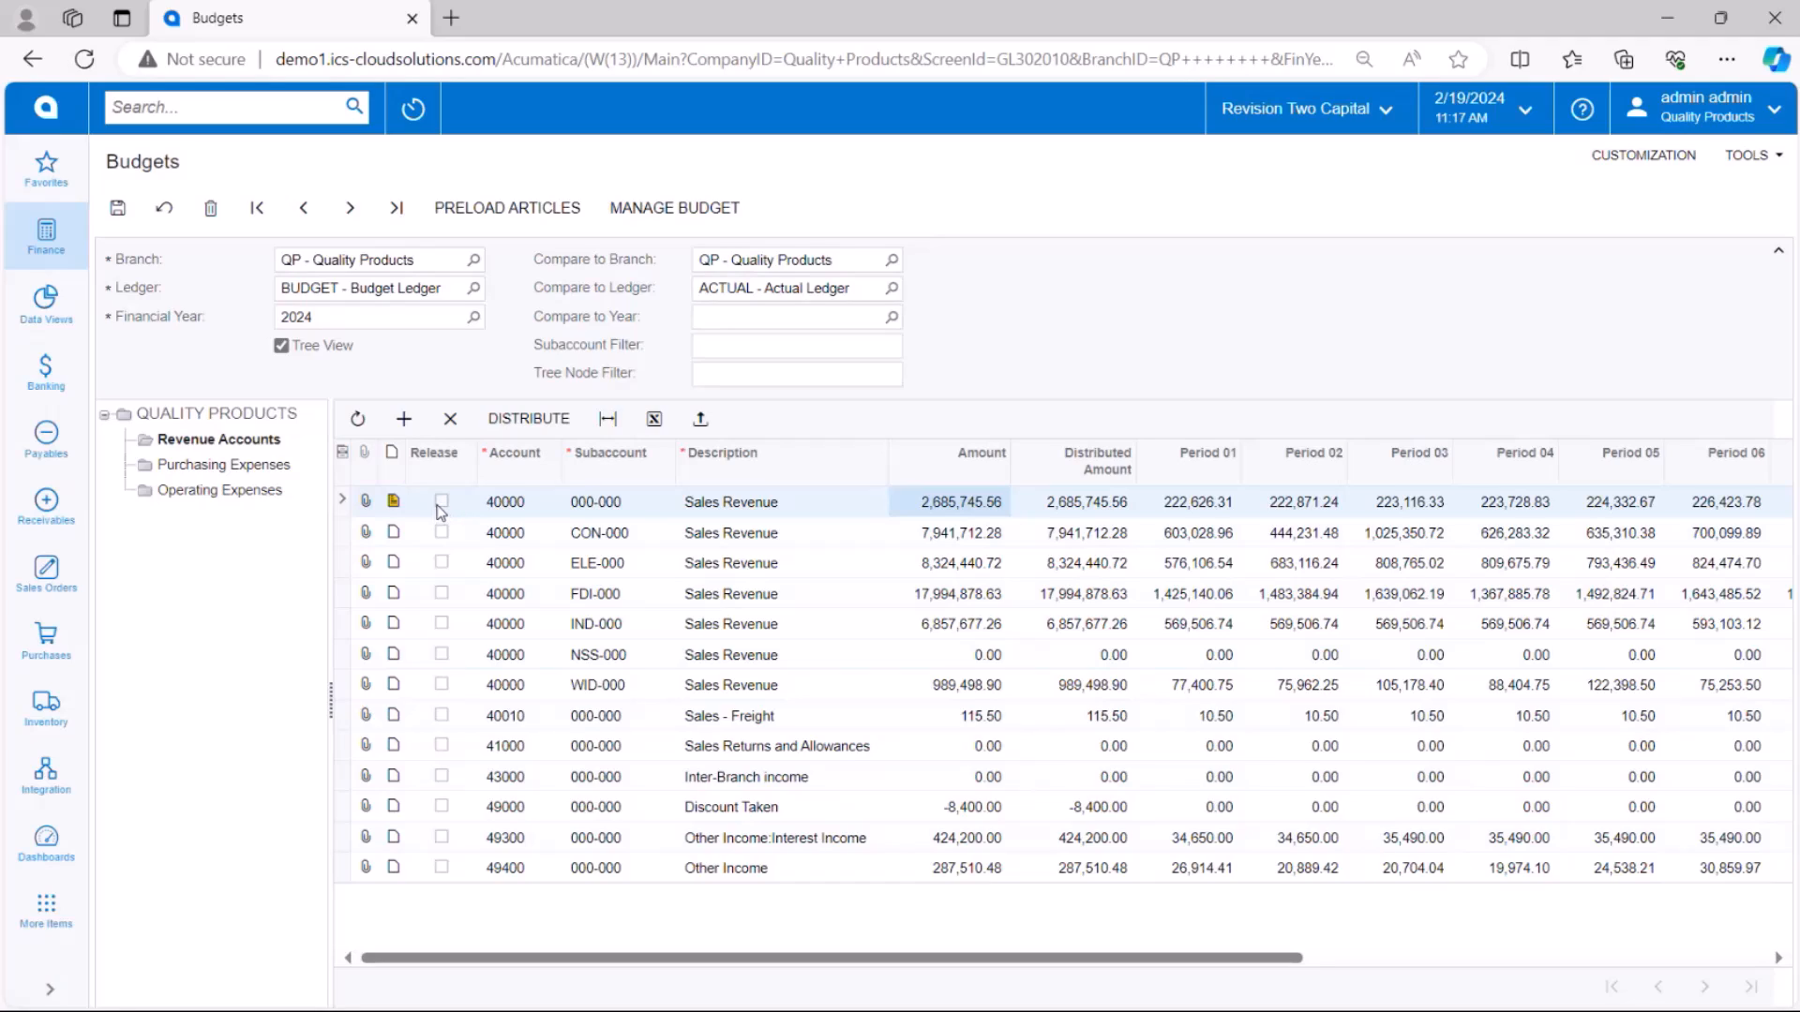
pyautogui.moveTo(441, 512)
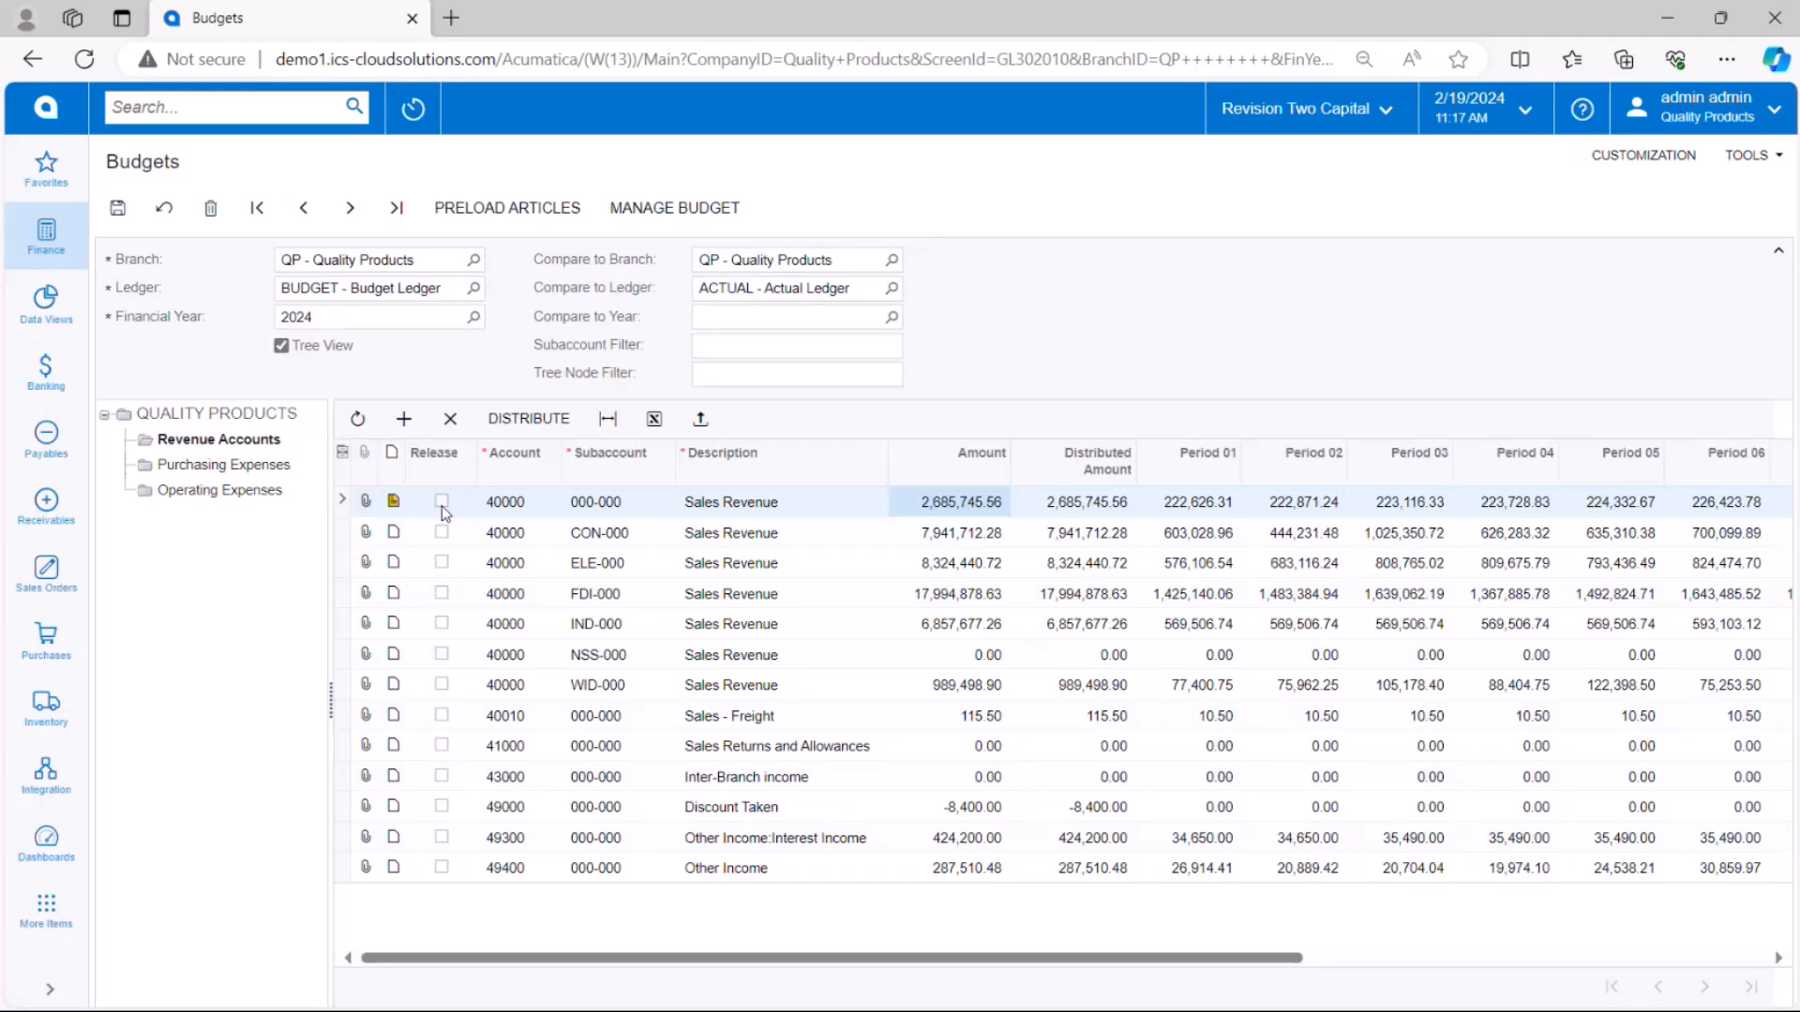
pyautogui.moveTo(886, 508)
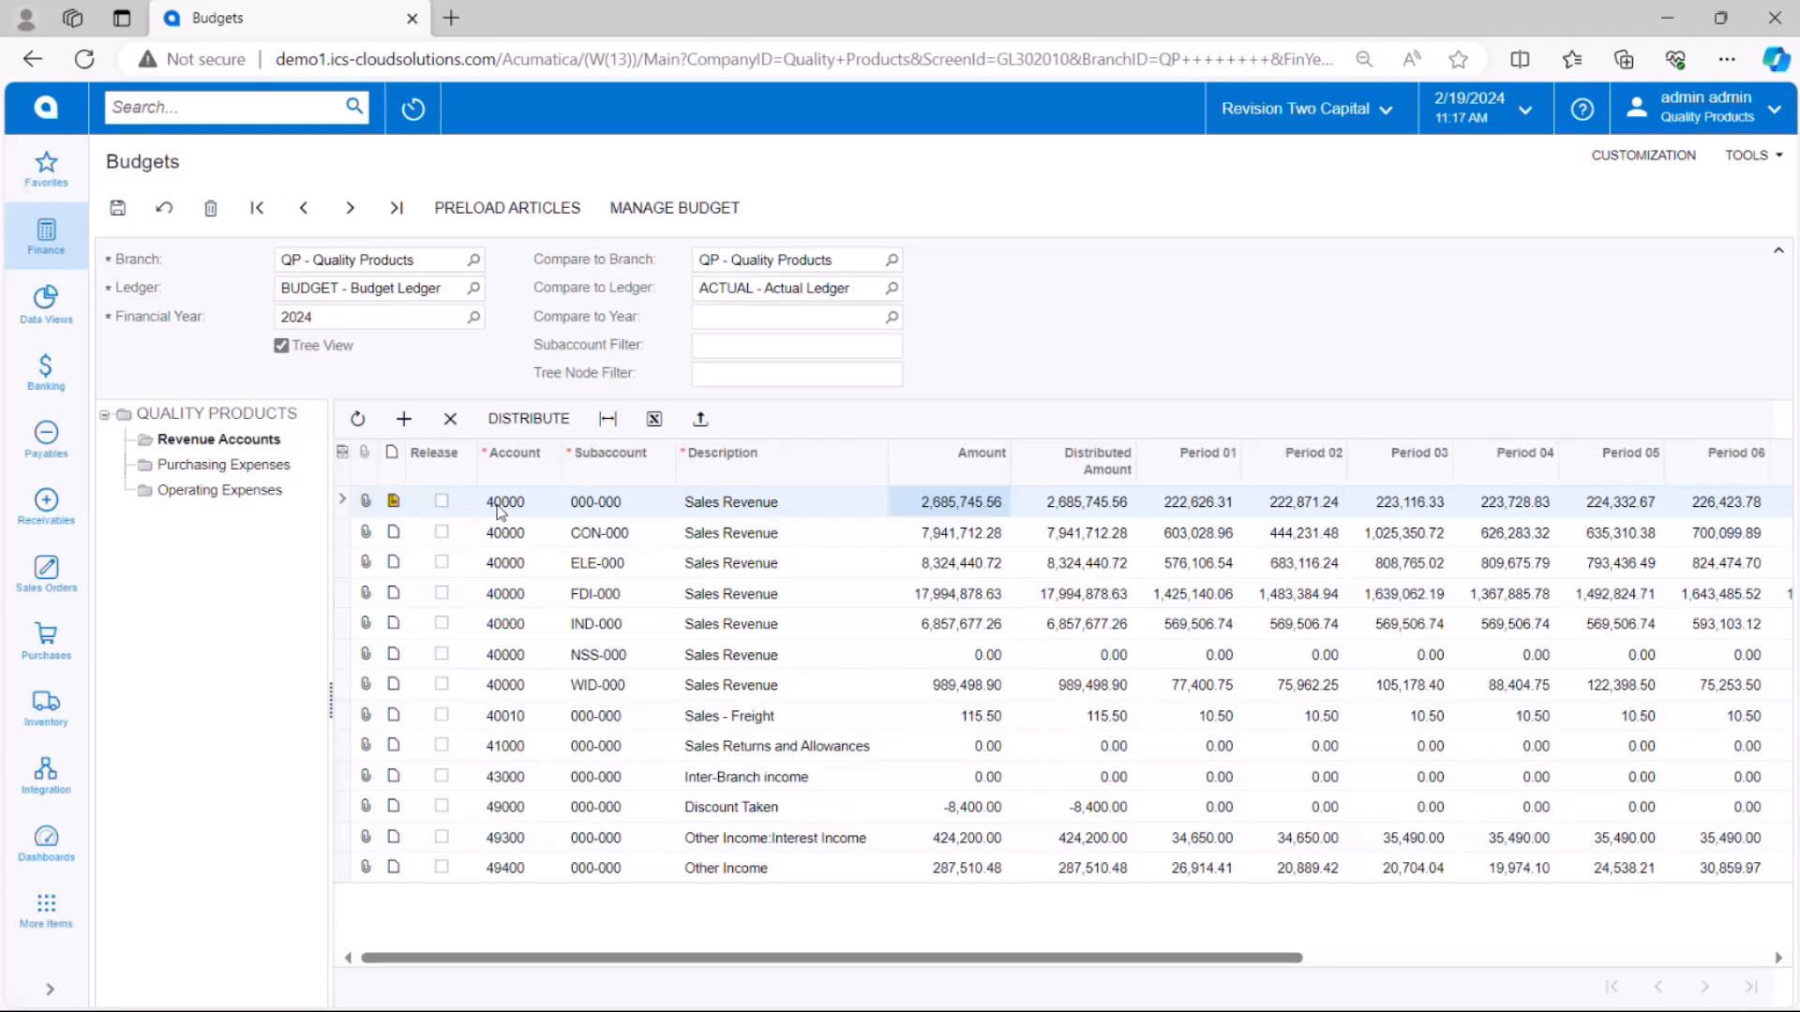
pyautogui.moveTo(505, 512)
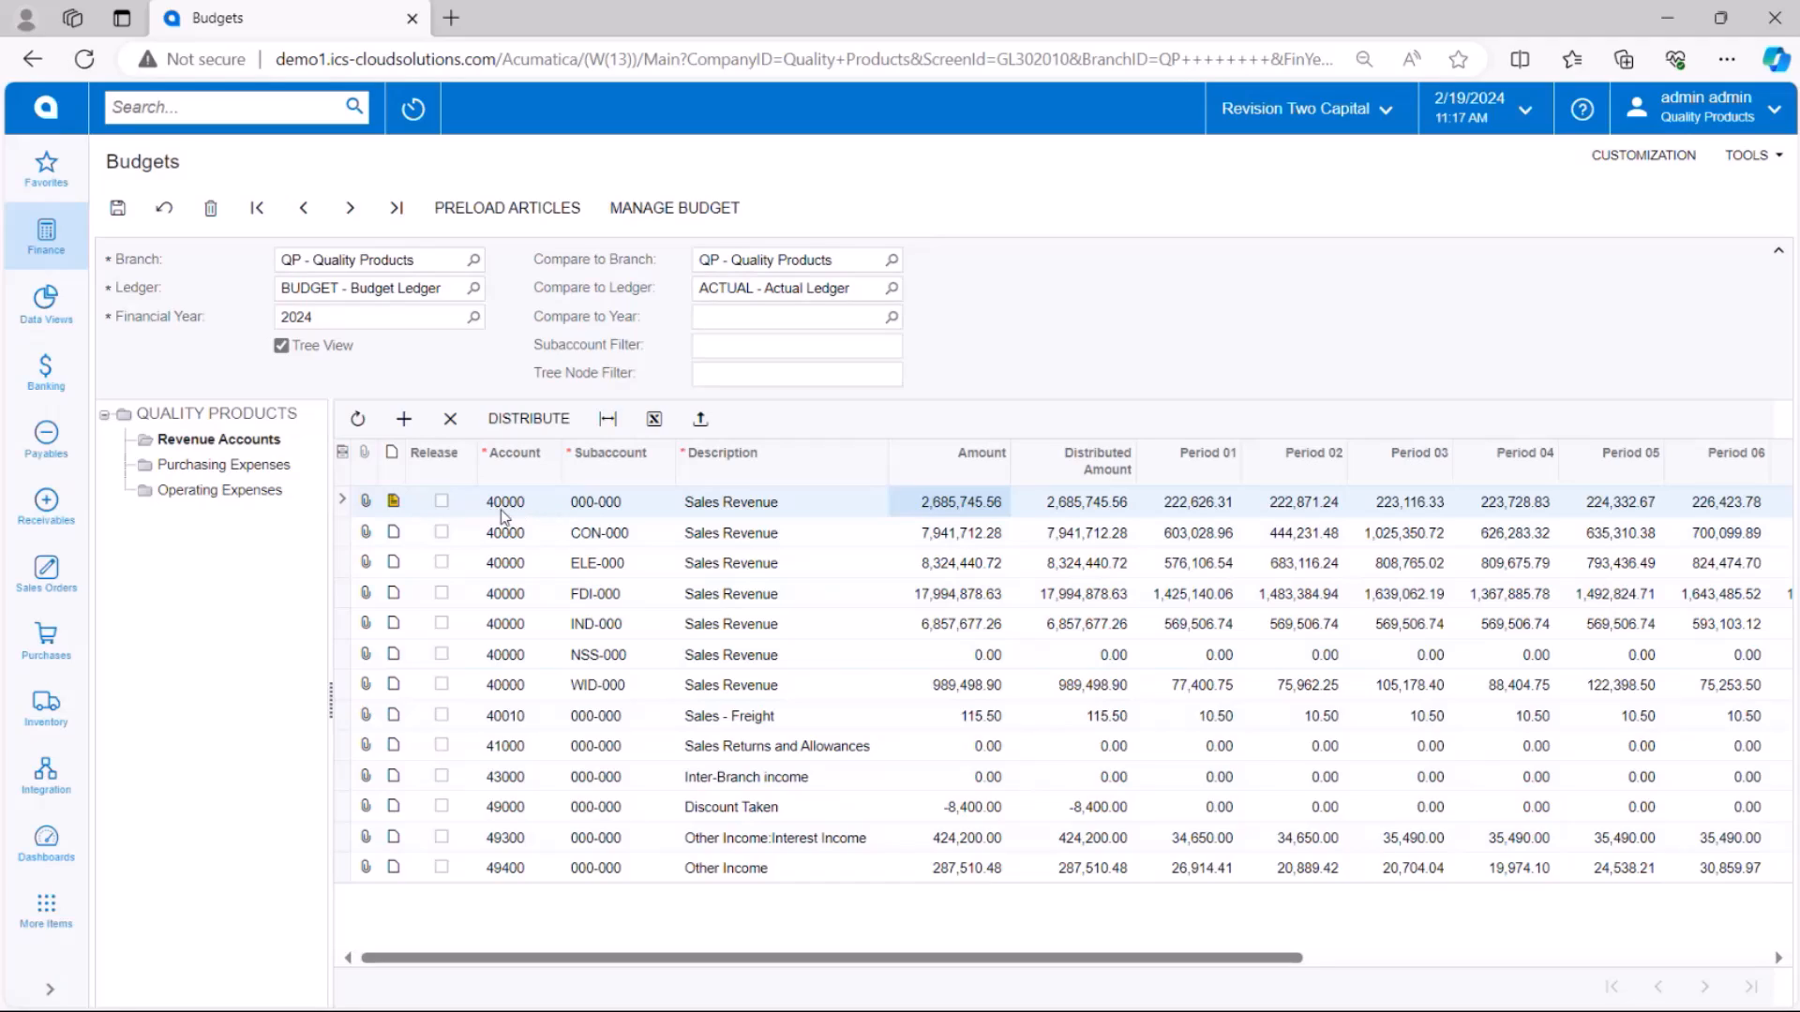
pyautogui.moveTo(517, 515)
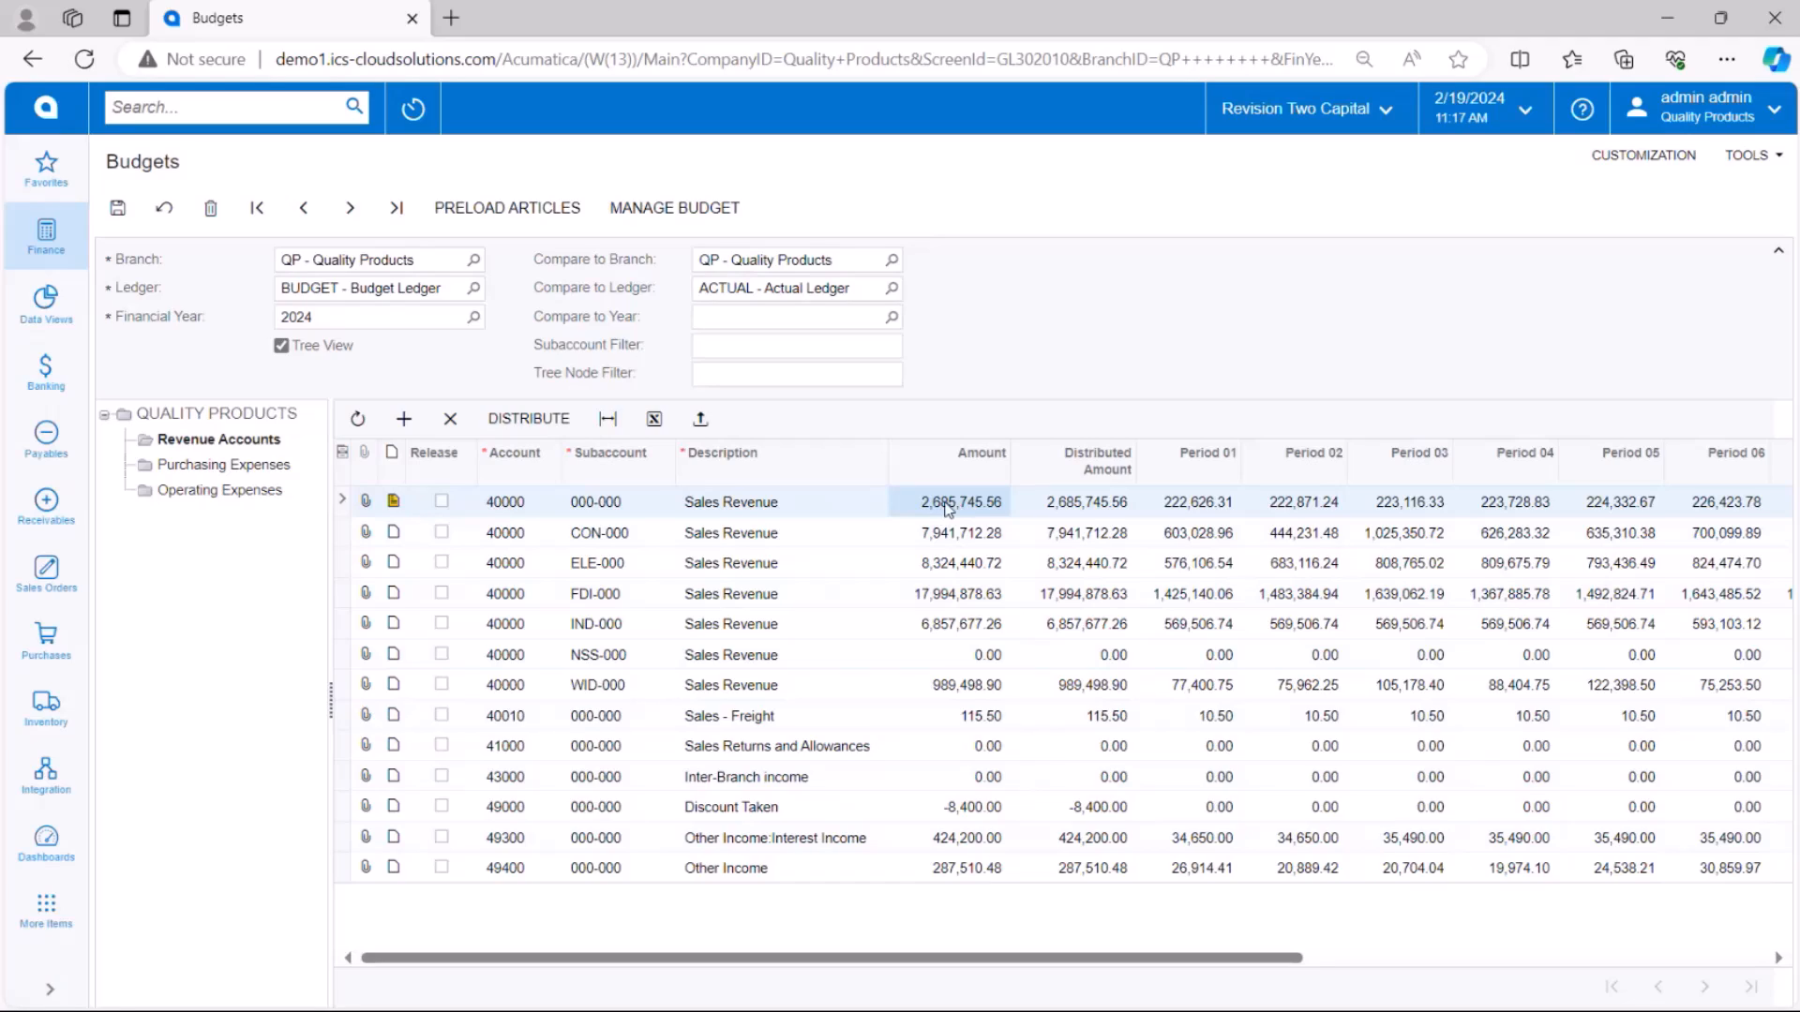
pyautogui.moveTo(950, 515)
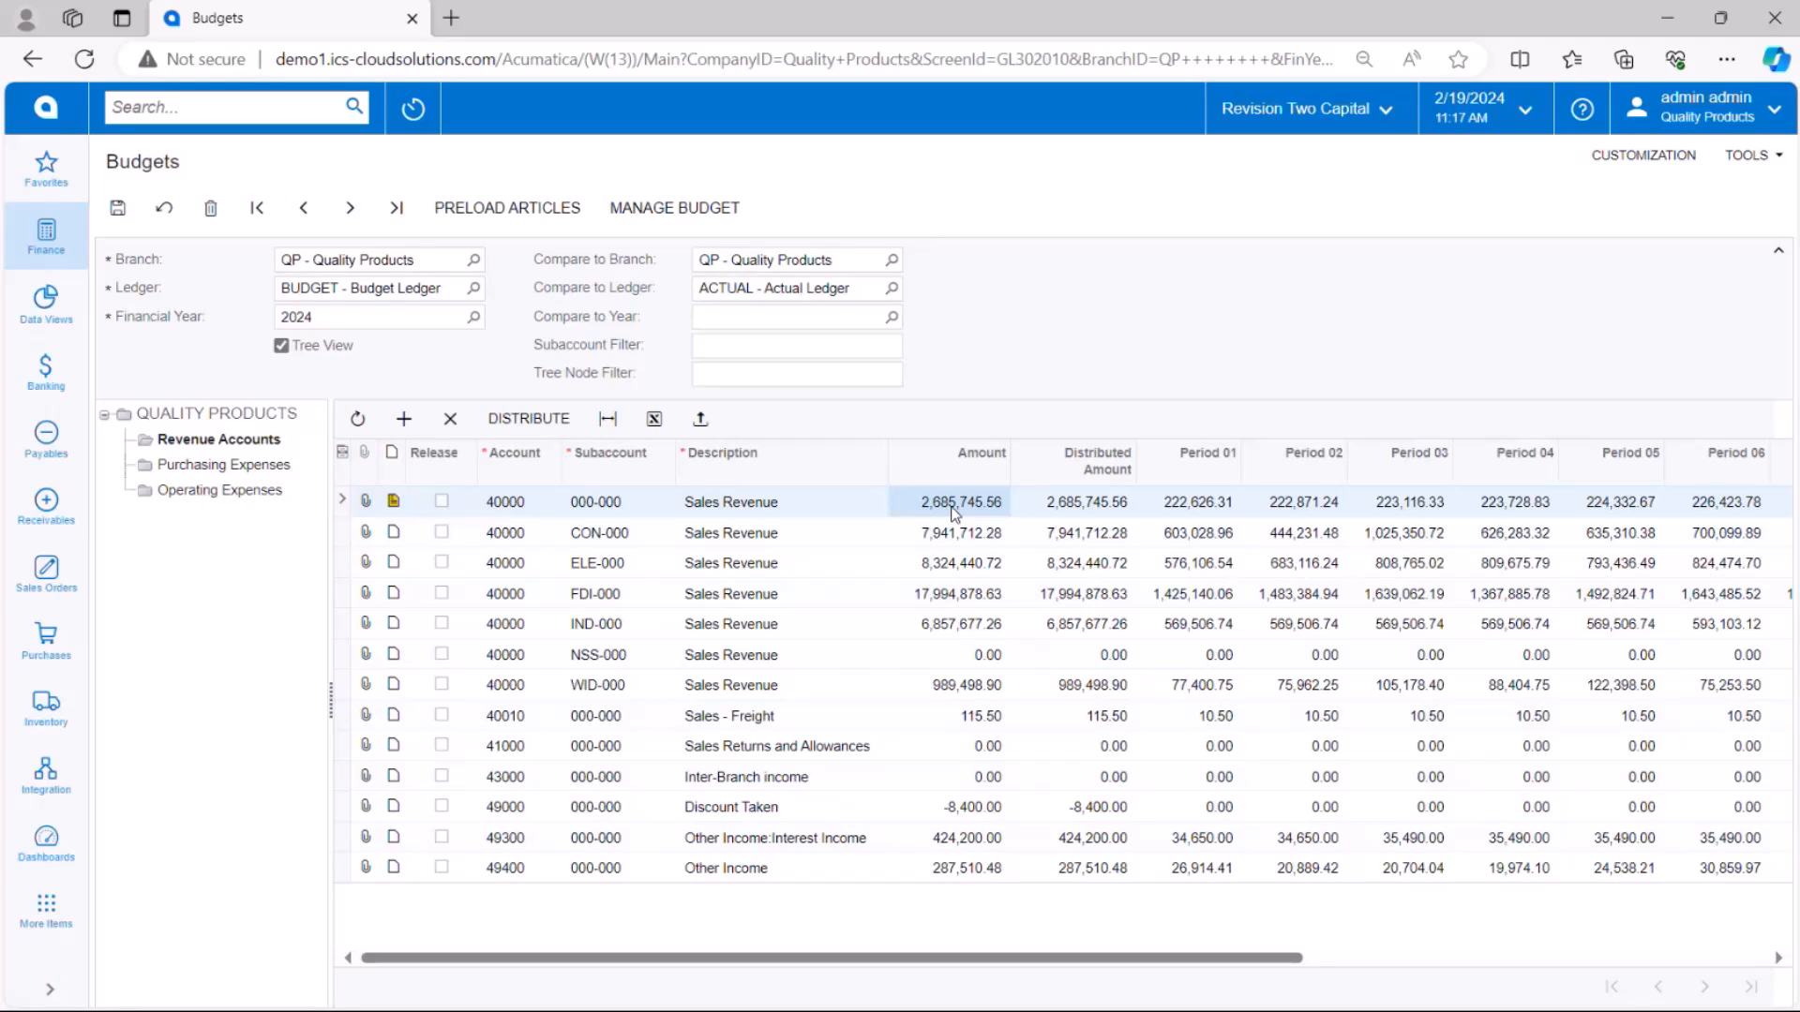
pyautogui.moveTo(976, 32)
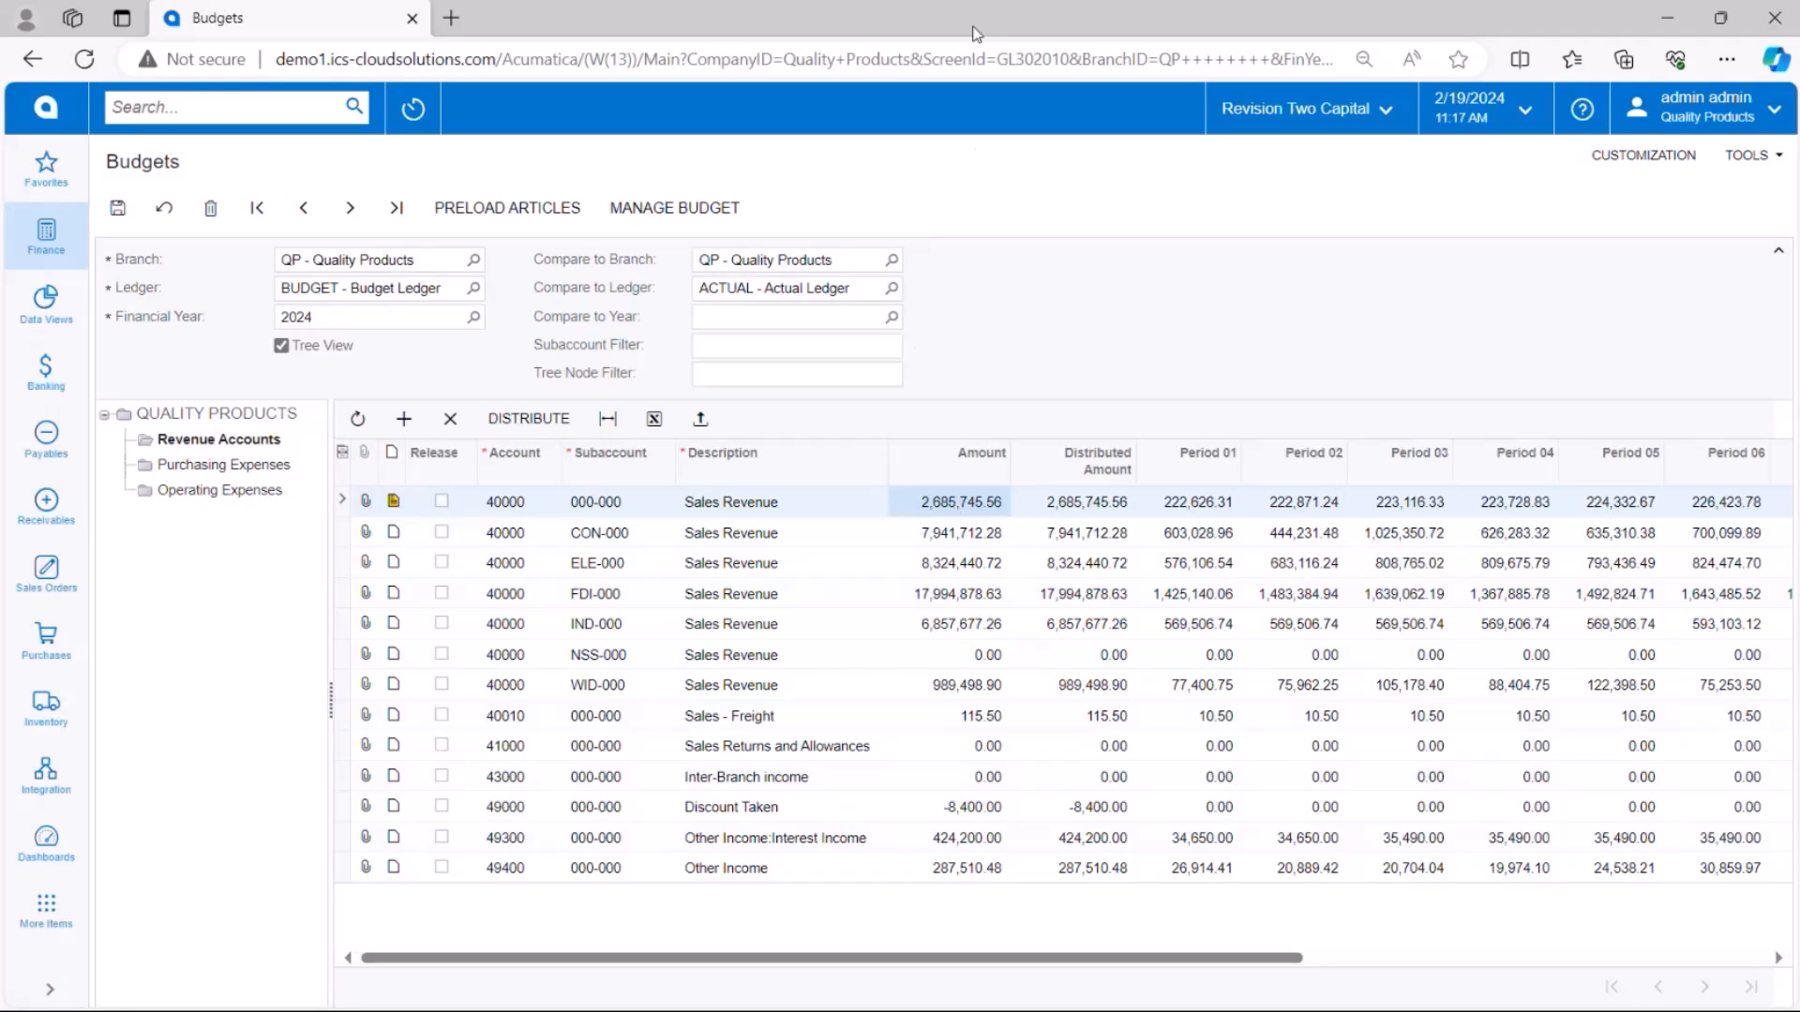
pyautogui.moveTo(1031, 38)
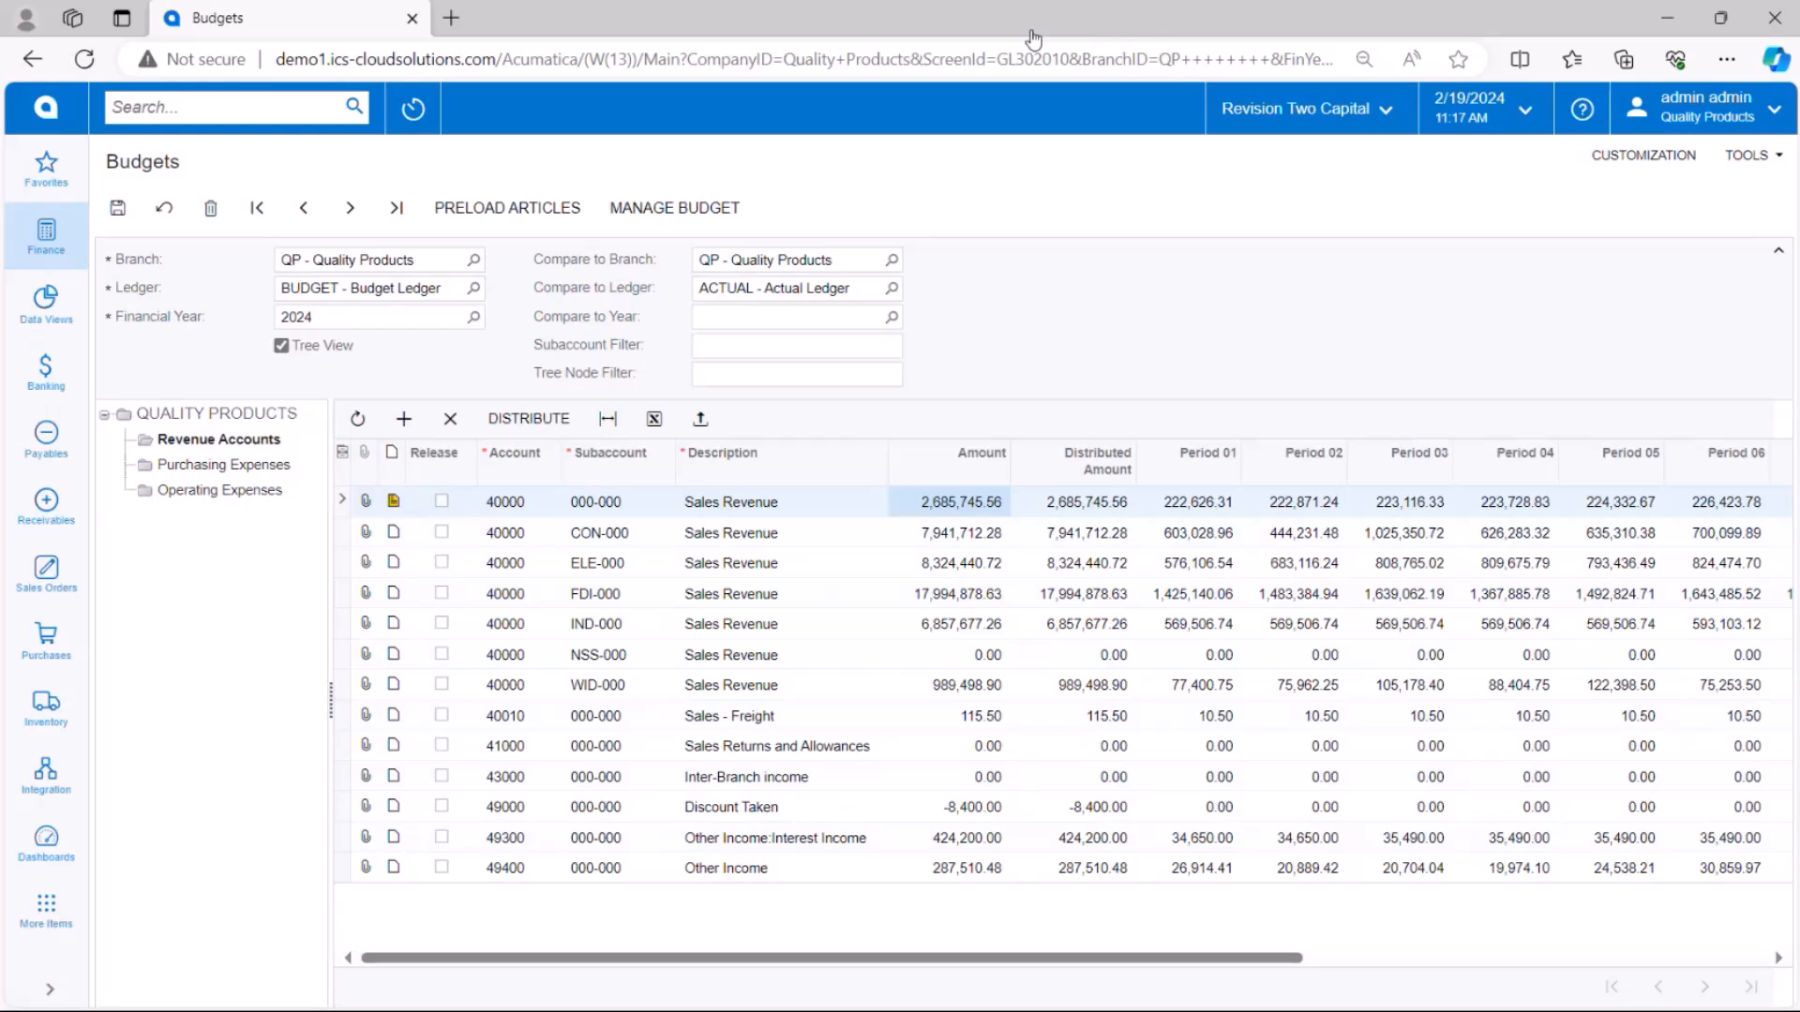
pyautogui.moveTo(583, 41)
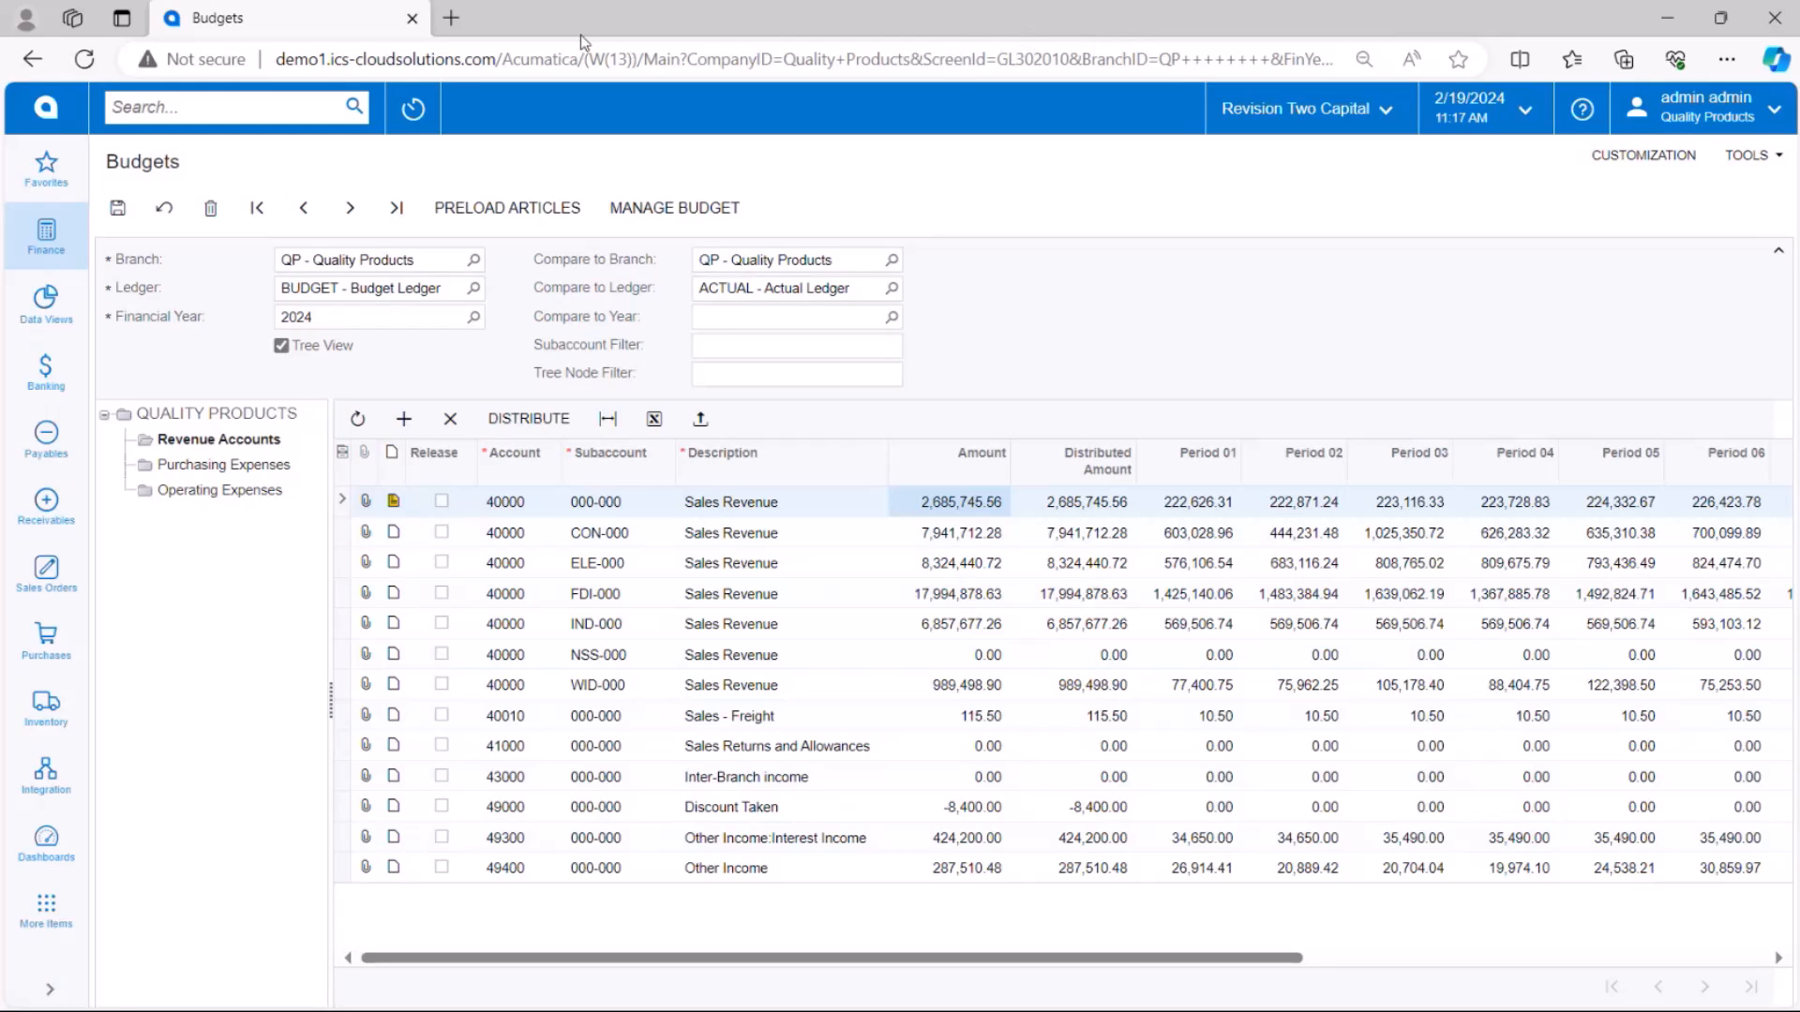